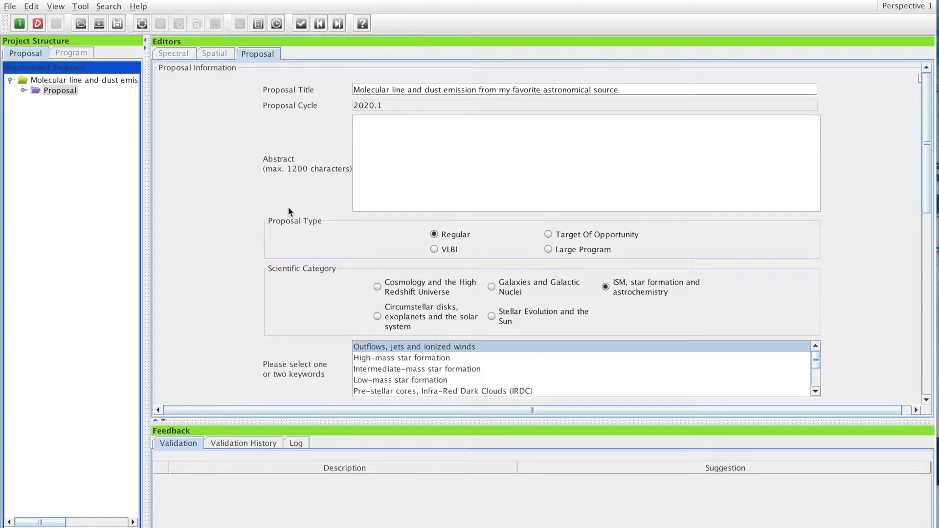
Step: Expand the Proposal node to reveal its Planned Observing section
left_click(59, 90)
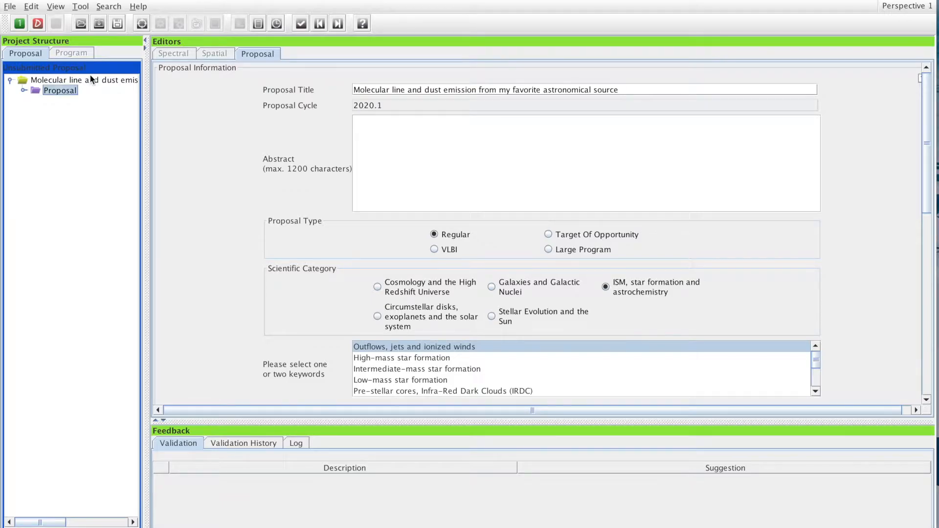
mouse_move(274, 248)
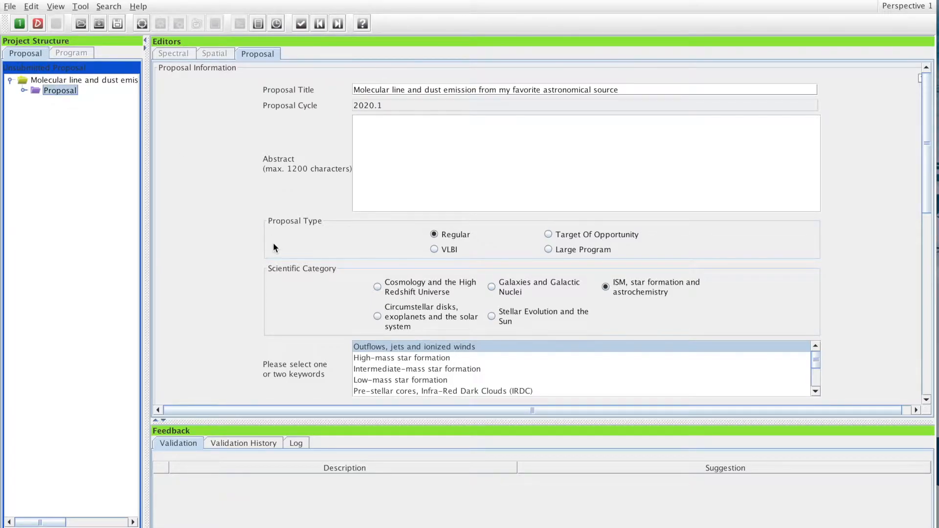
scroll("down", 3)
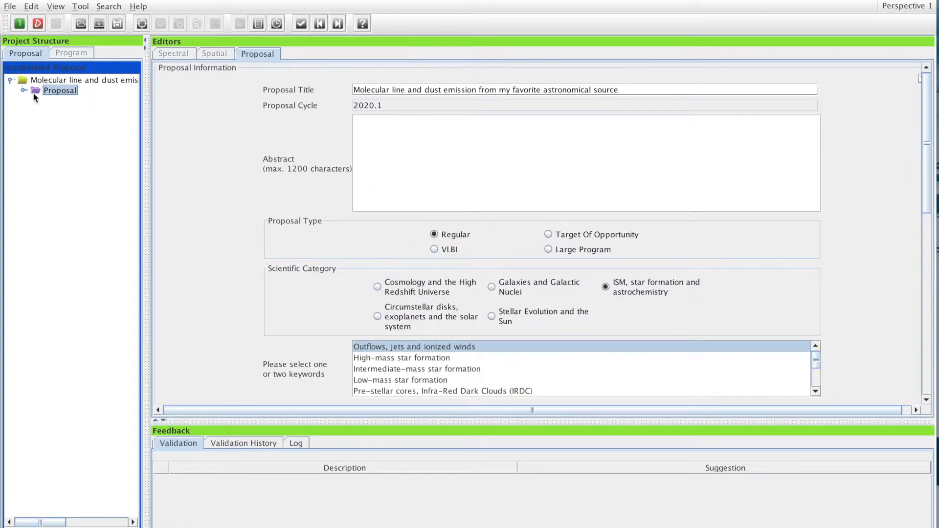
left_click(34, 95)
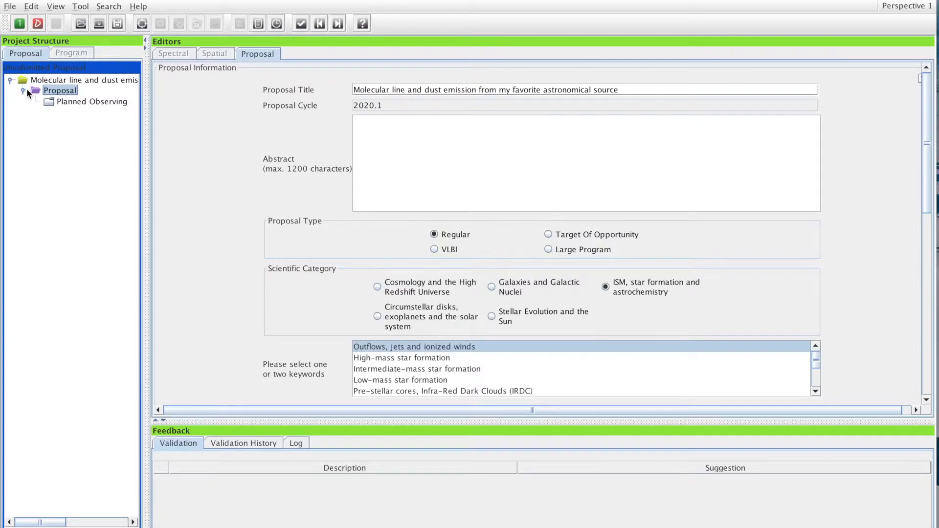
mouse_move(71, 108)
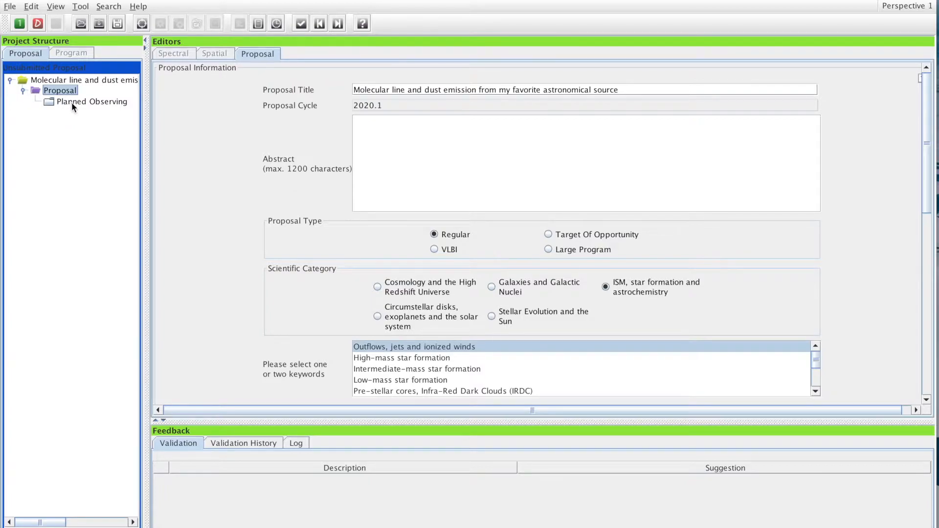
Step: Add a New Science Goal under Planned Observing via its context menu
left_click(92, 100)
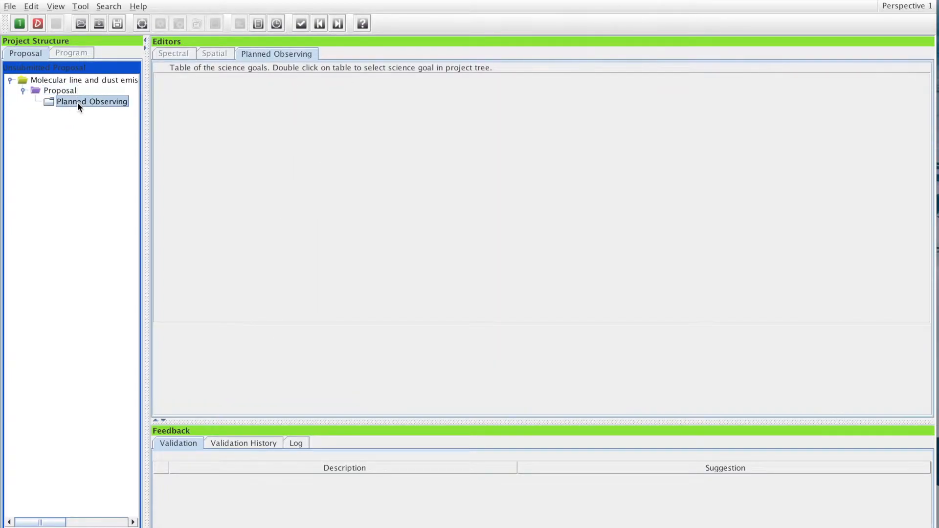
right_click(92, 101)
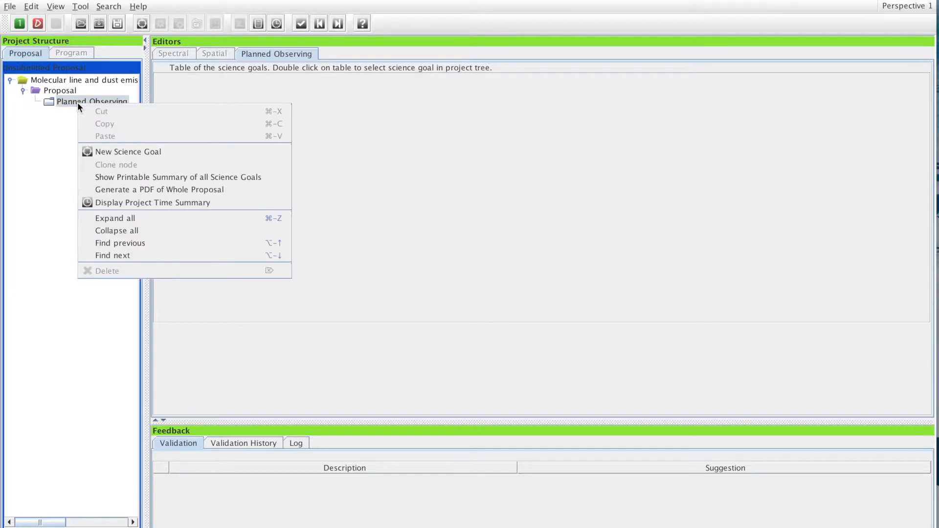
mouse_move(123, 151)
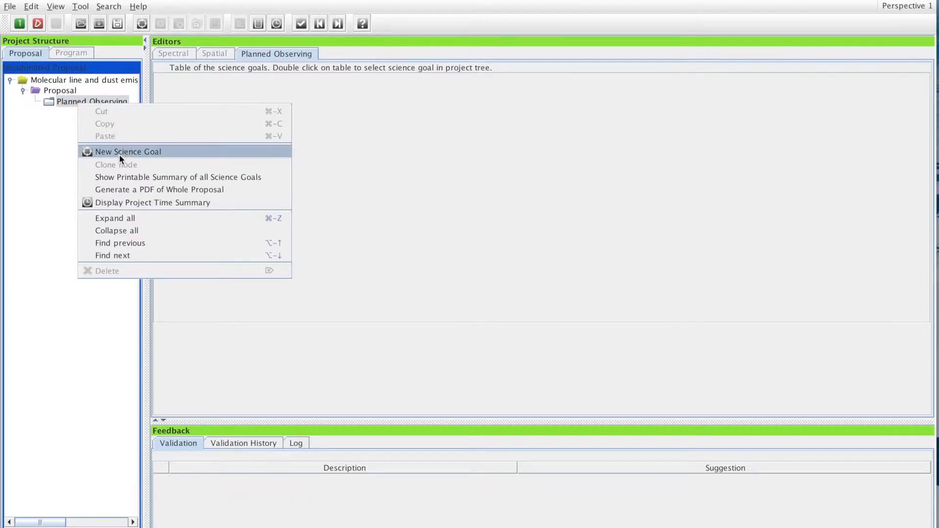
left_click(128, 151)
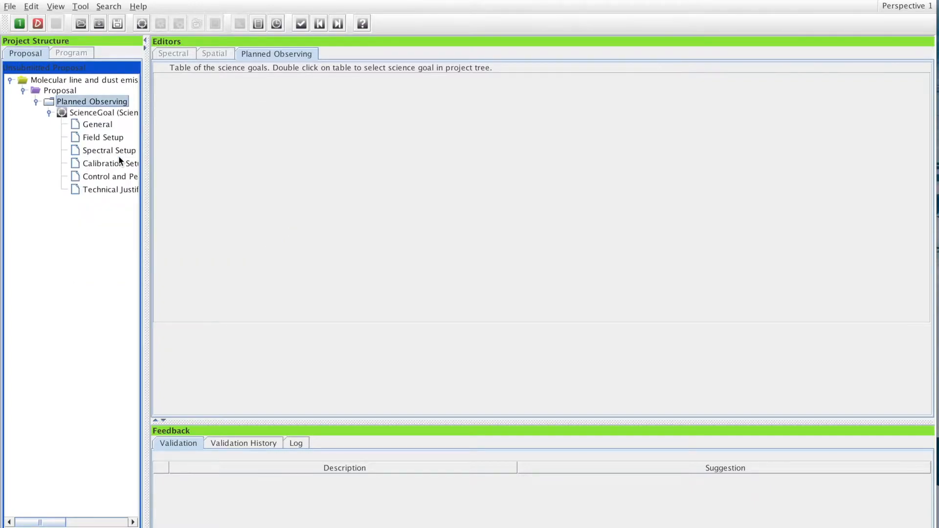
mouse_move(147, 87)
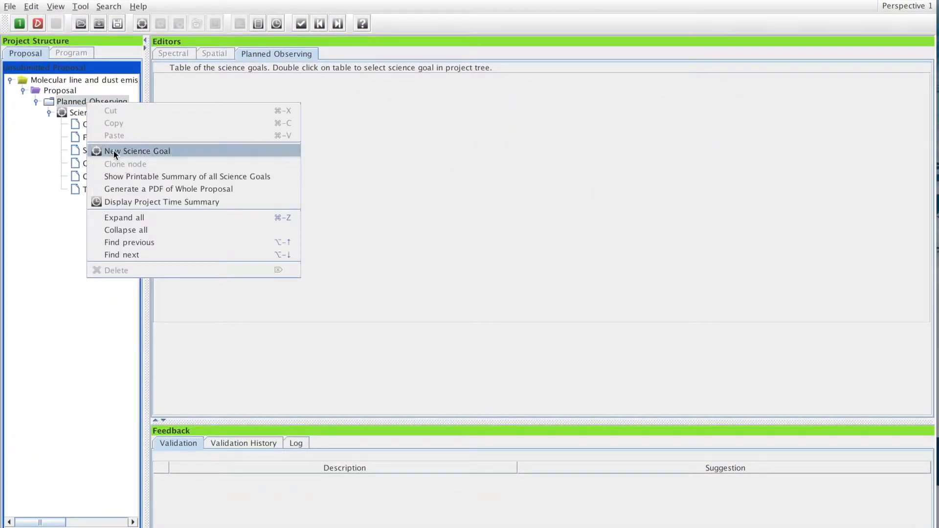
Step: Return to the Planned Observing overview listing the single undefined Science Goal
left_click(137, 151)
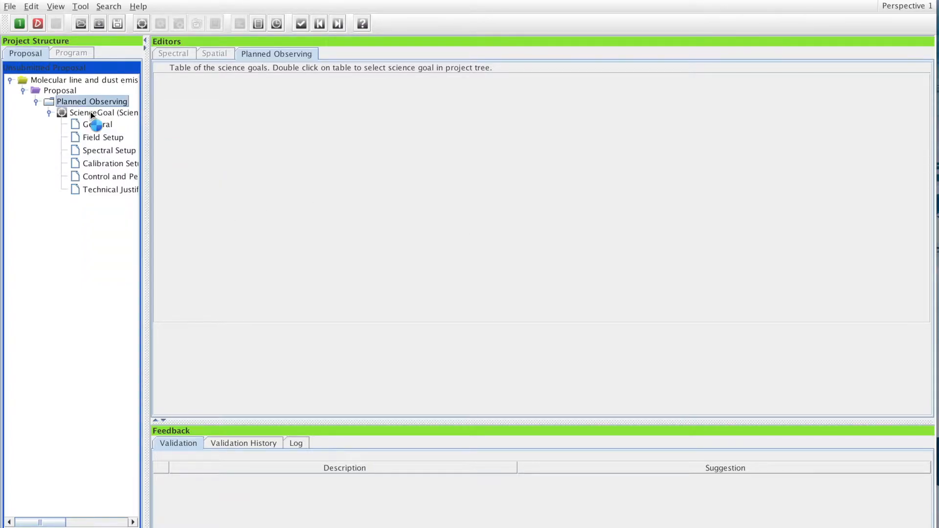
left_click(103, 112)
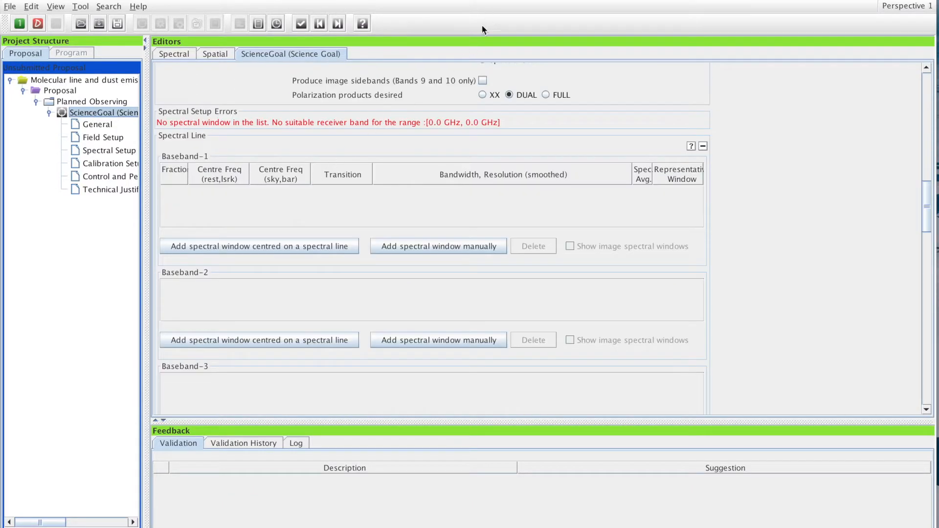
left_click(57, 90)
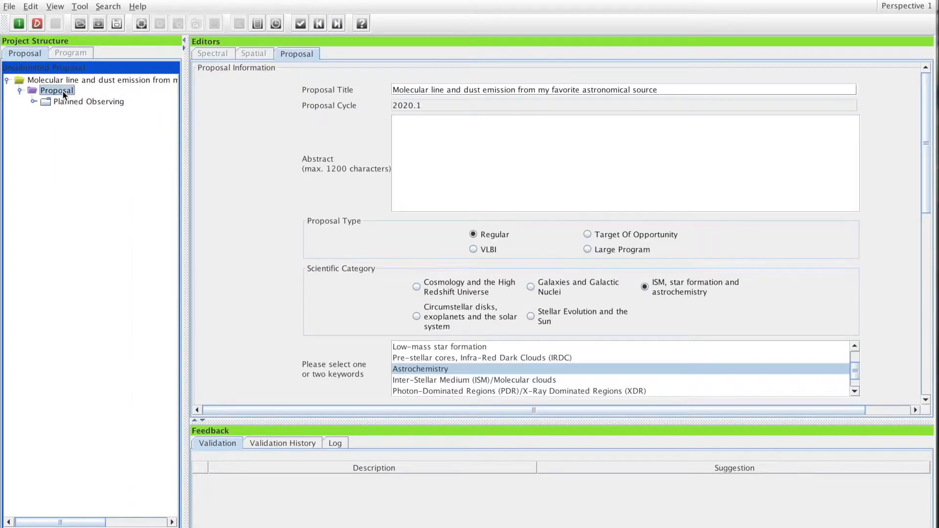
mouse_move(260, 151)
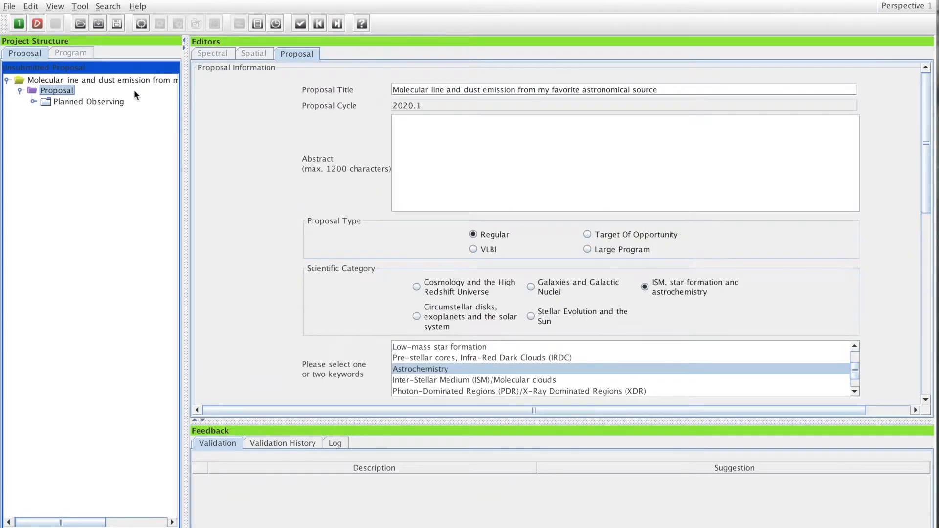
left_click(89, 101)
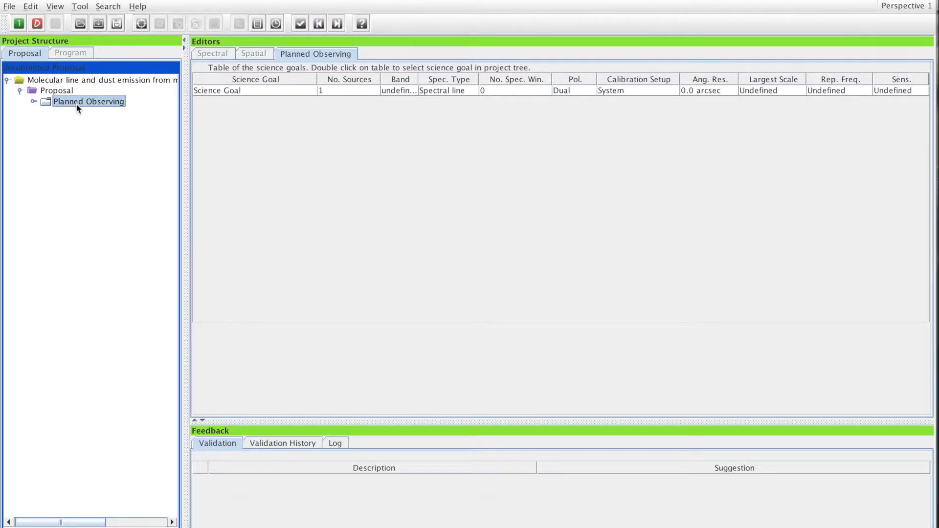
mouse_move(53, 113)
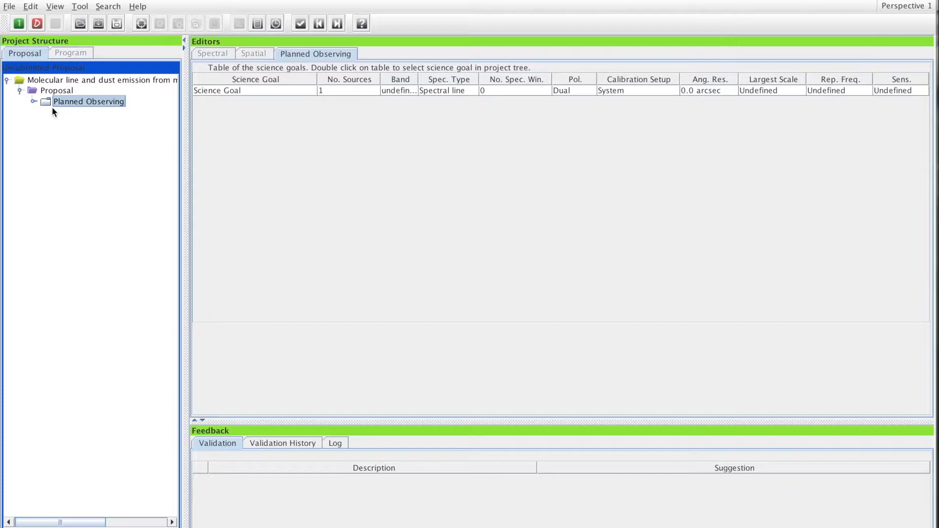
Step: Browse the Science Goal's General, Calibration Setup and Control and Performance sections
double_click(217, 90)
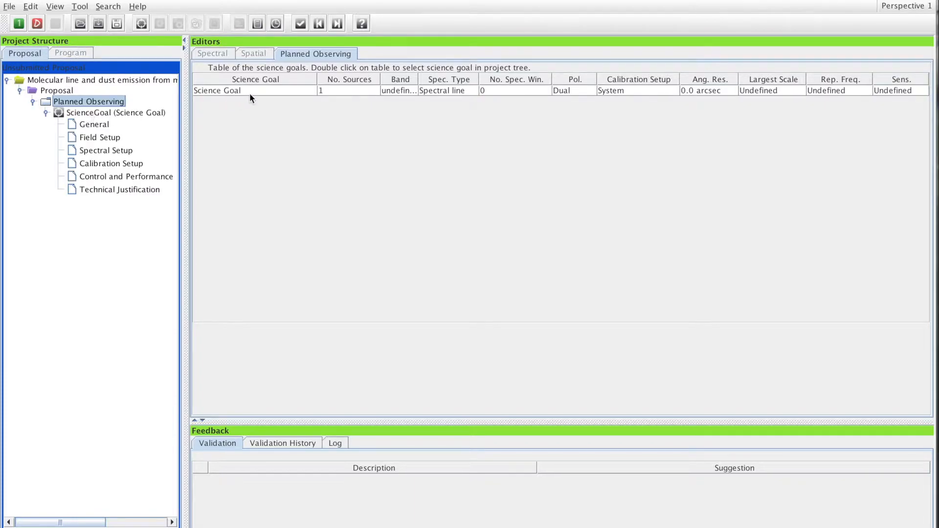
mouse_move(509, 88)
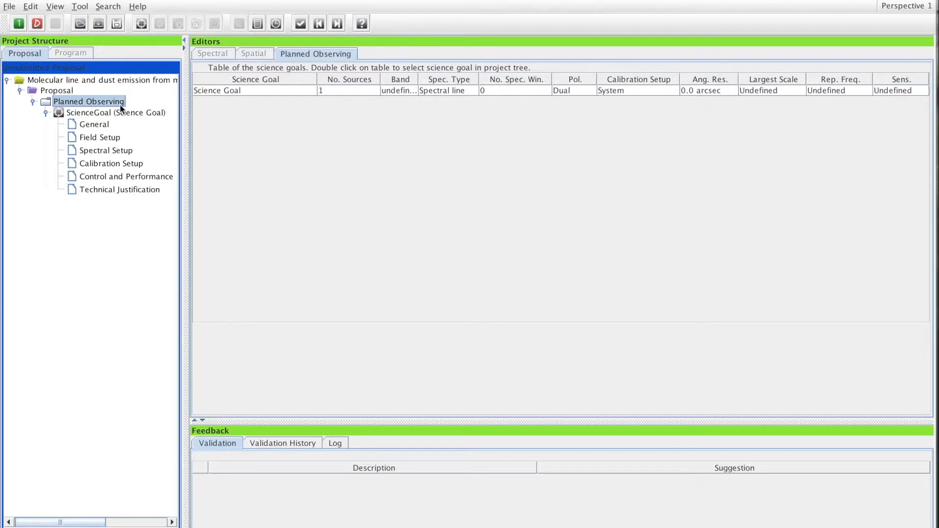
mouse_move(83, 119)
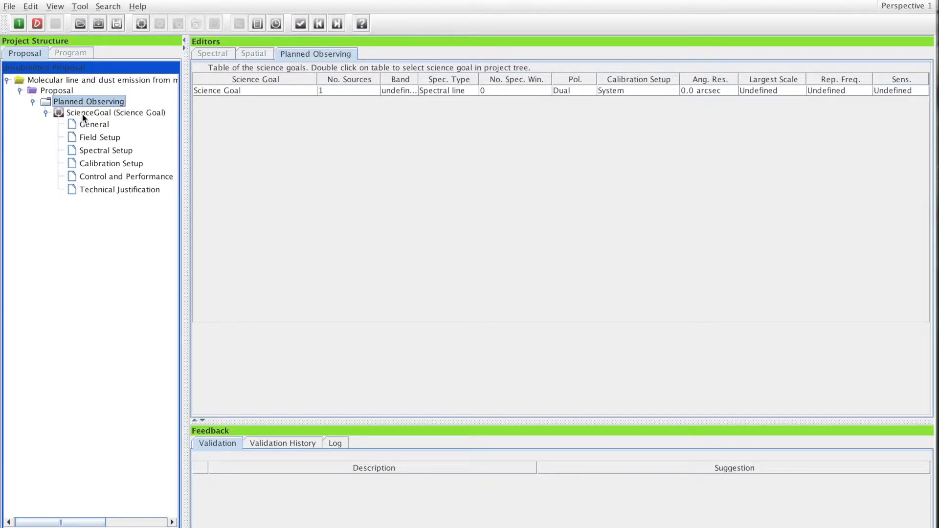
left_click(116, 112)
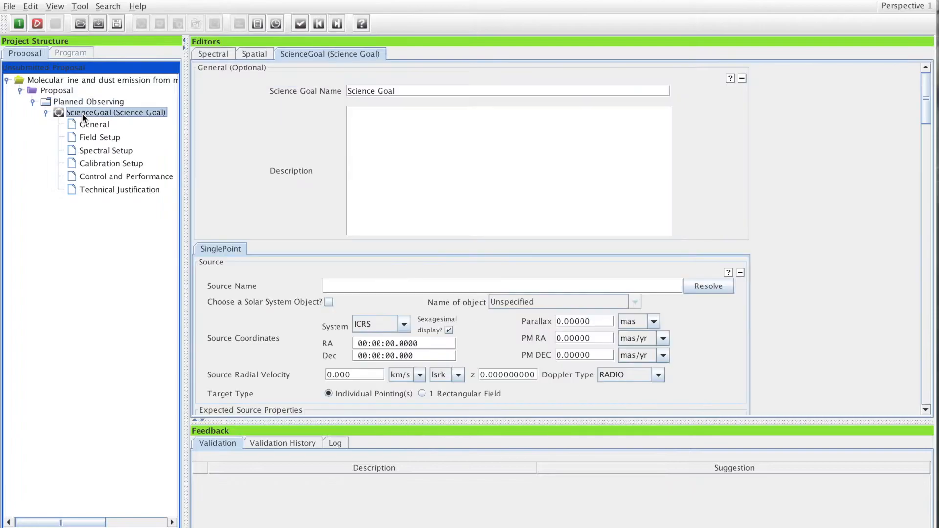
mouse_move(799, 218)
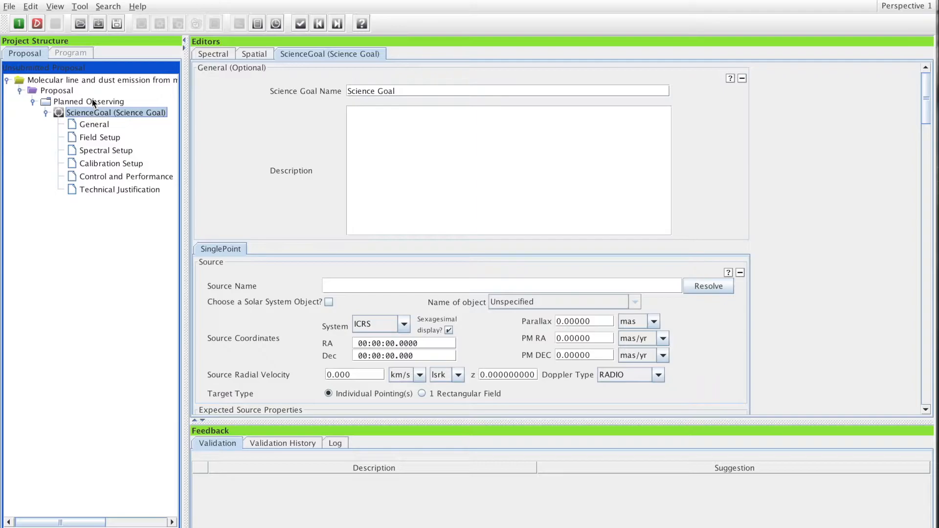
left_click(94, 124)
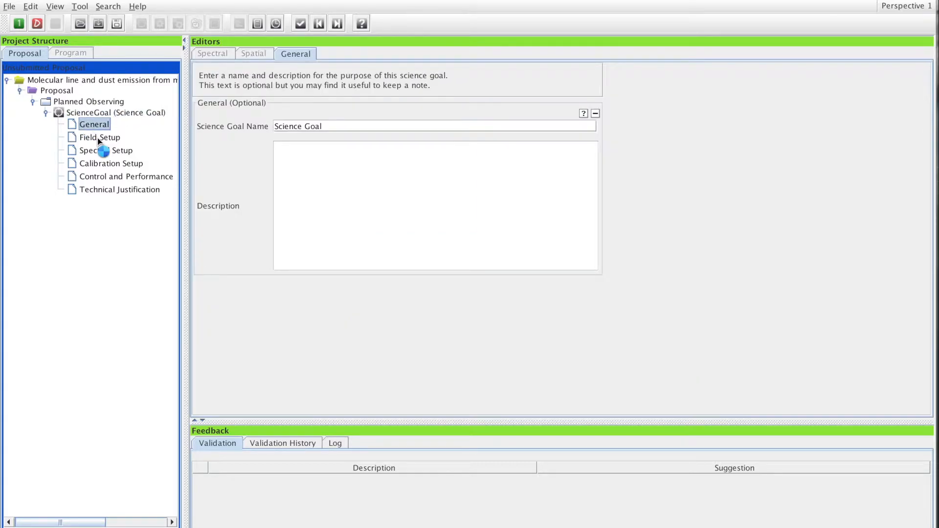
left_click(111, 164)
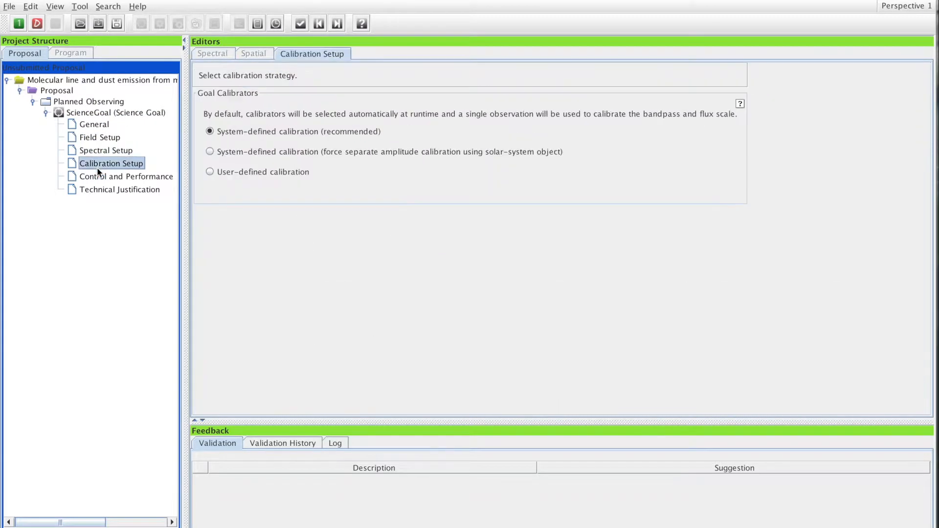
left_click(126, 176)
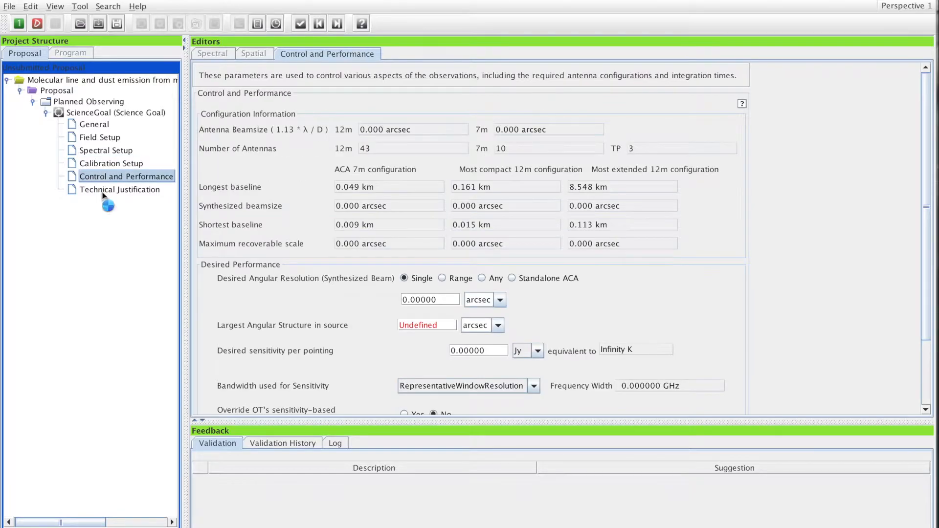
Step: View the Spectral receiver bands, then land on the empty Field Setup editor
left_click(94, 124)
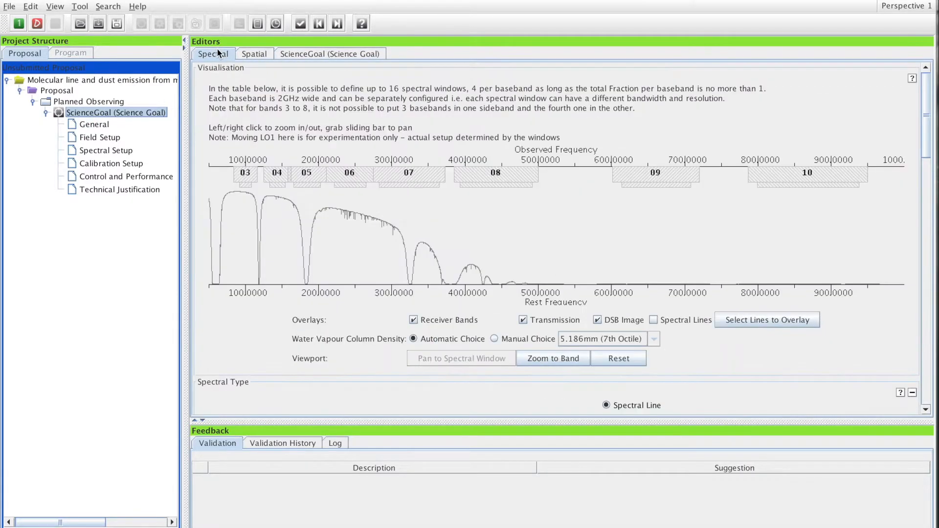
left_click(330, 53)
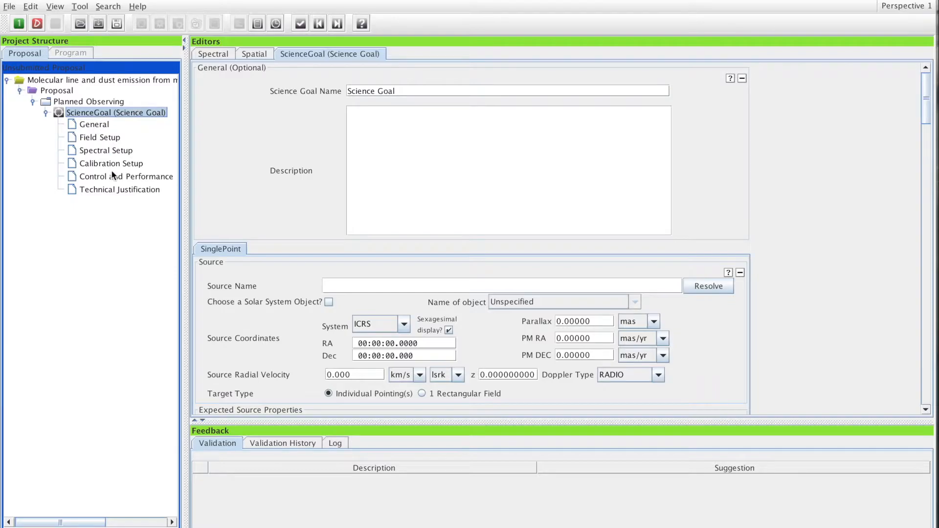
left_click(100, 137)
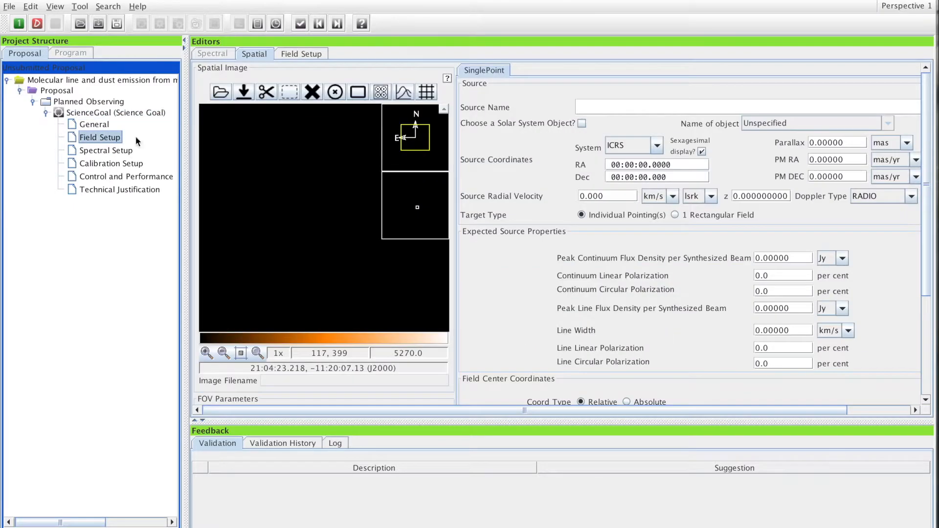
Step: Name the science goal 'First One' in its General section
left_click(94, 125)
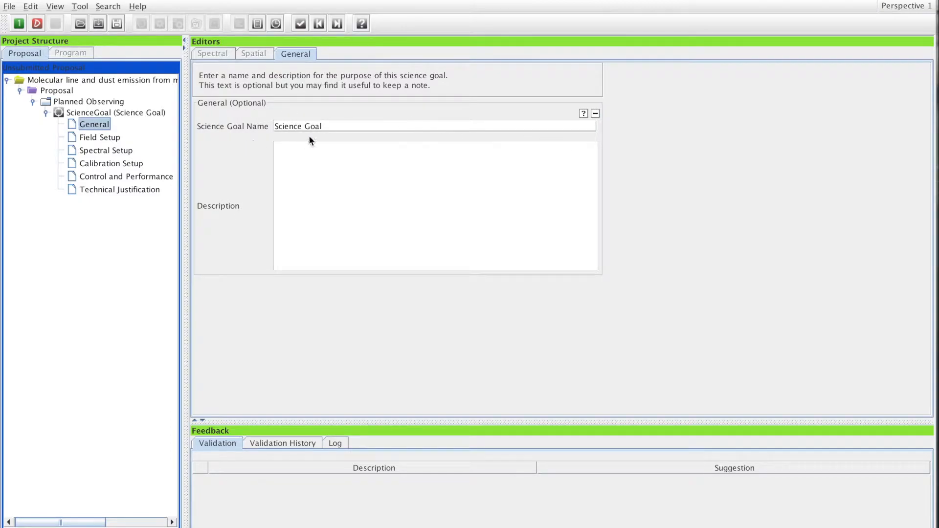
mouse_move(342, 127)
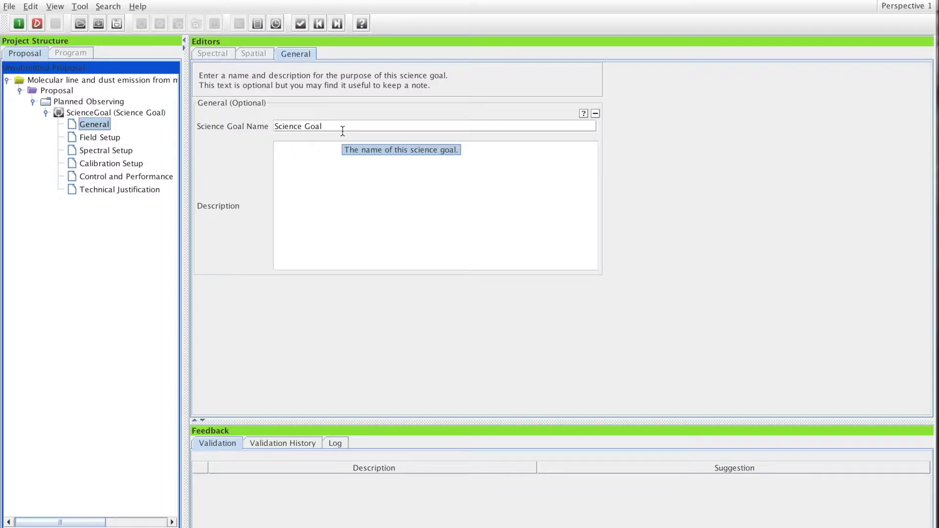
mouse_move(342, 126)
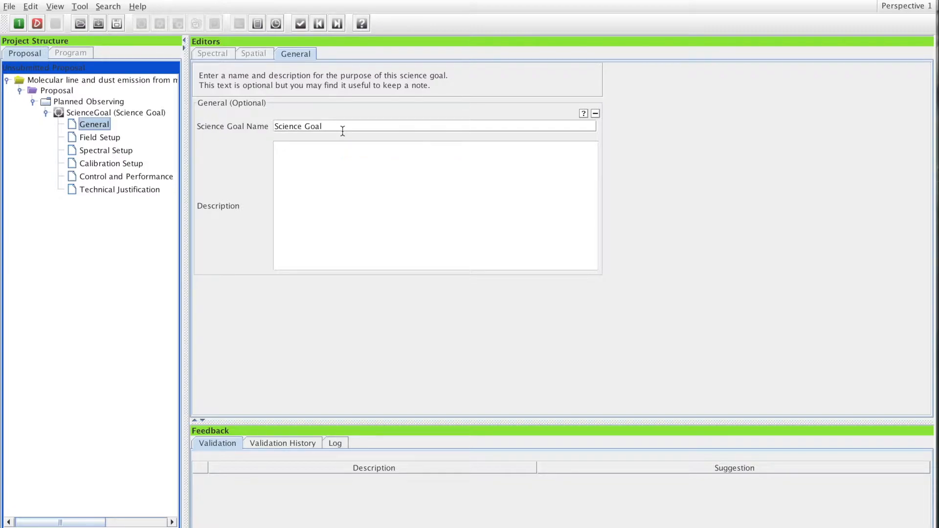
mouse_move(336, 126)
type("S")
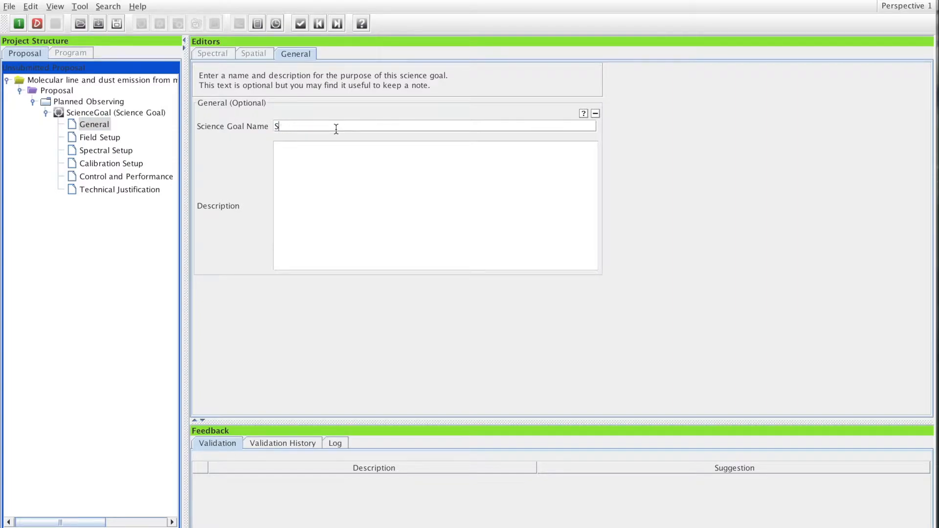
type("fl")
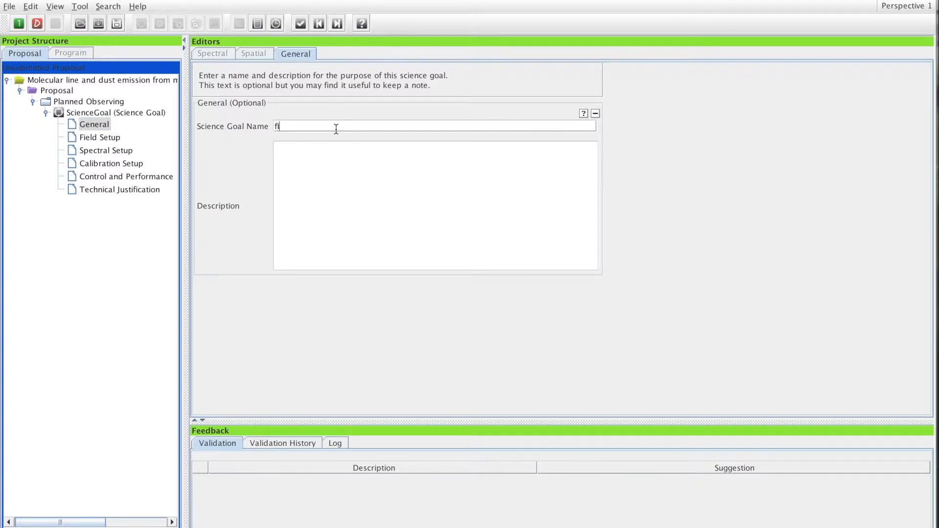
type("First")
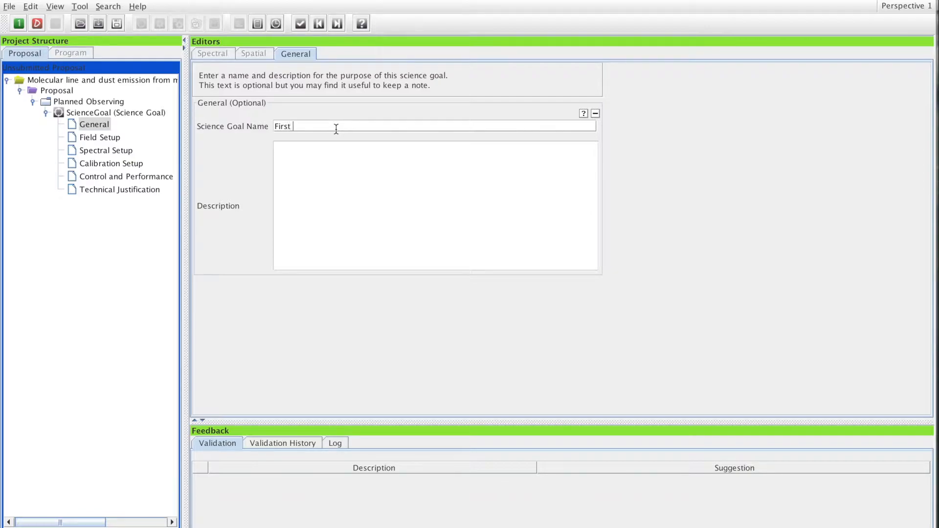
type("One")
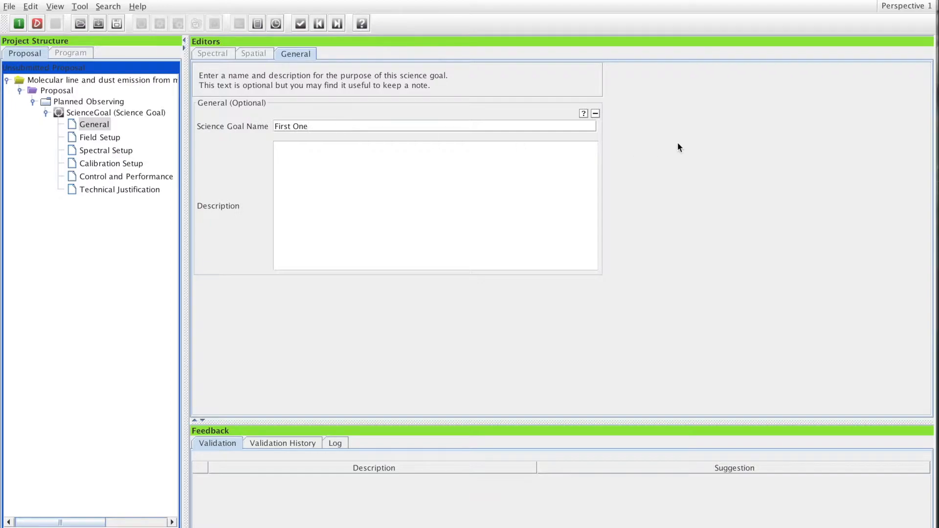
mouse_move(698, 160)
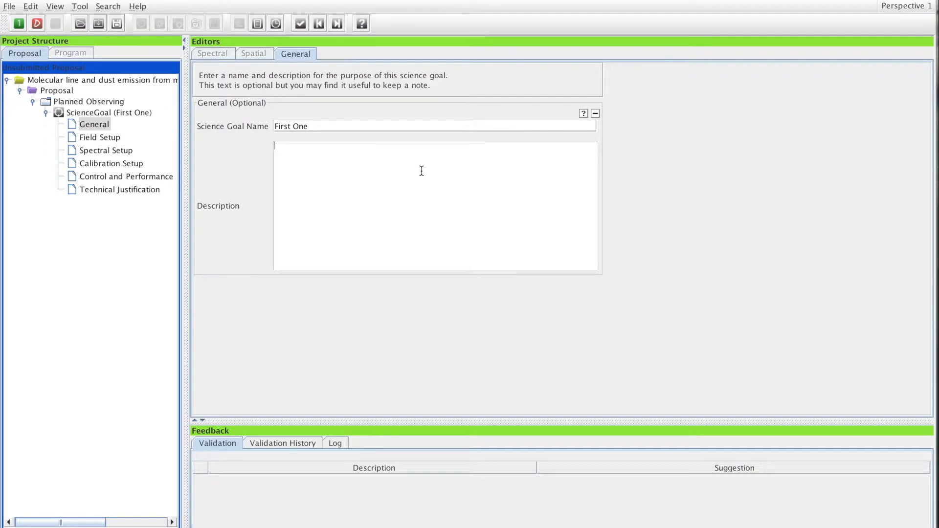
mouse_move(315, 164)
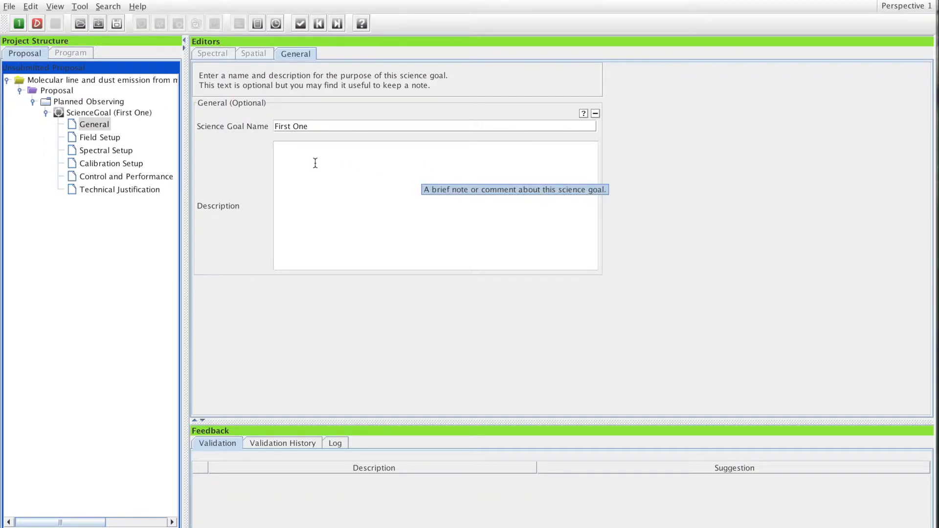
mouse_move(516, 180)
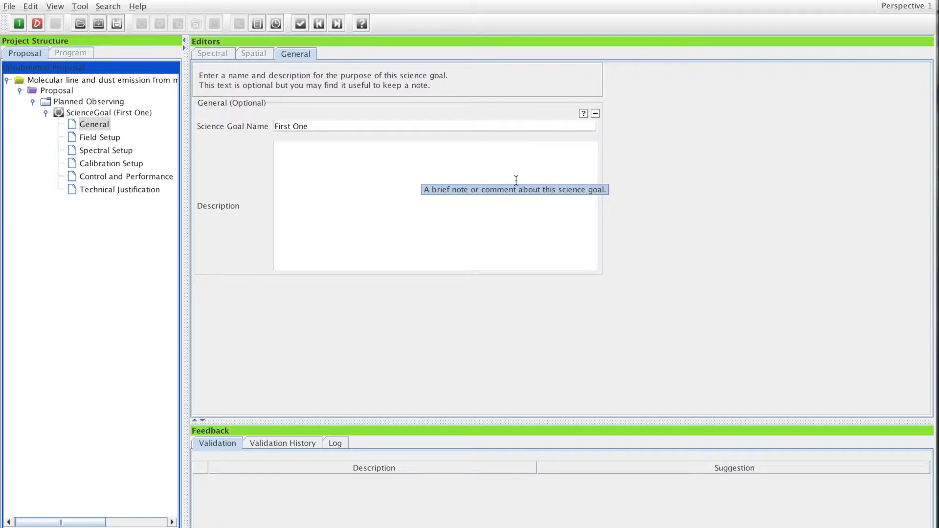
mouse_move(666, 177)
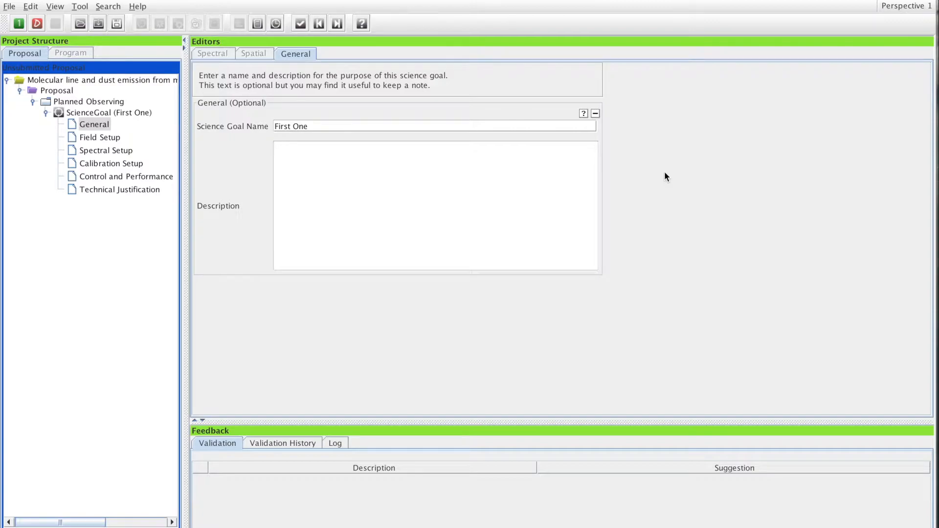
mouse_move(710, 180)
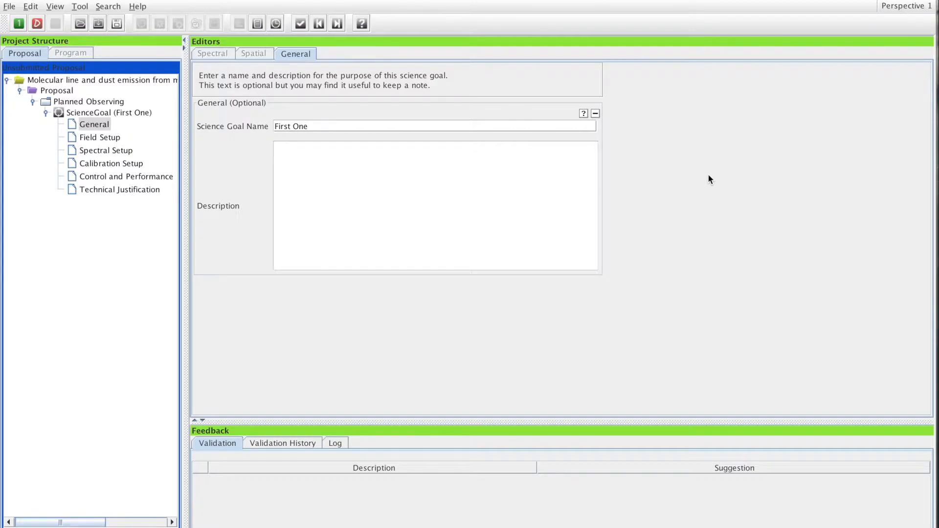
mouse_move(629, 147)
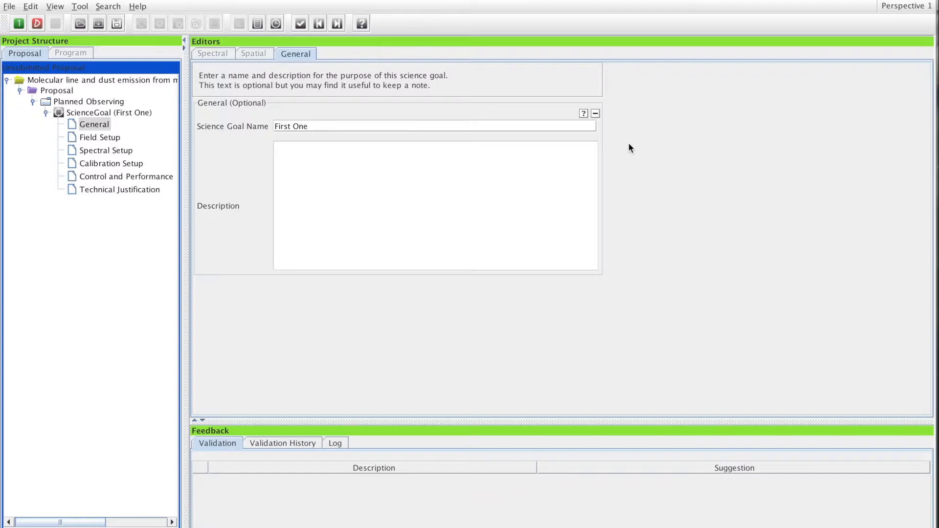
mouse_move(116, 124)
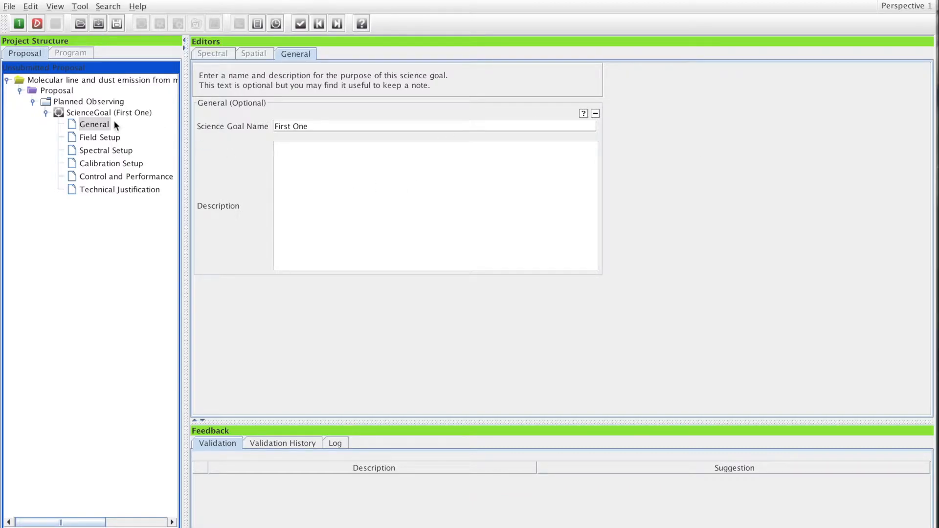
mouse_move(234, 167)
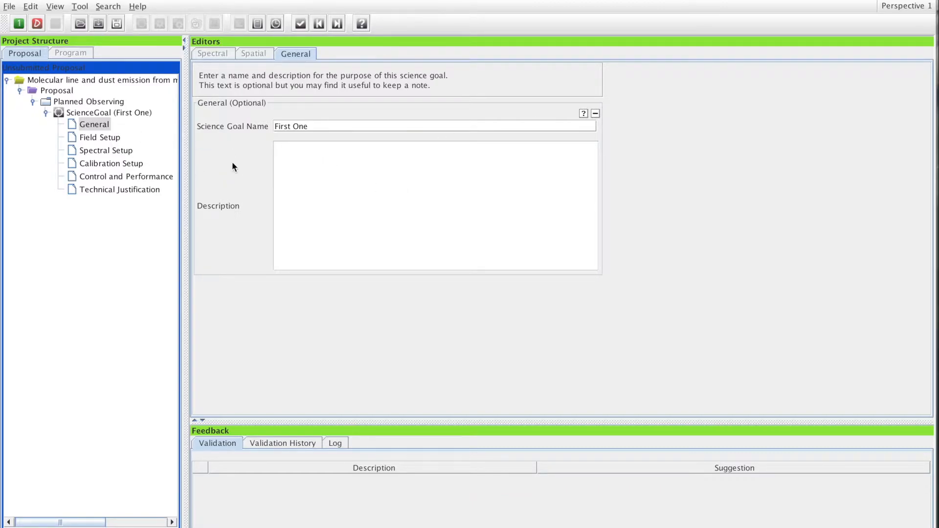
mouse_move(96, 143)
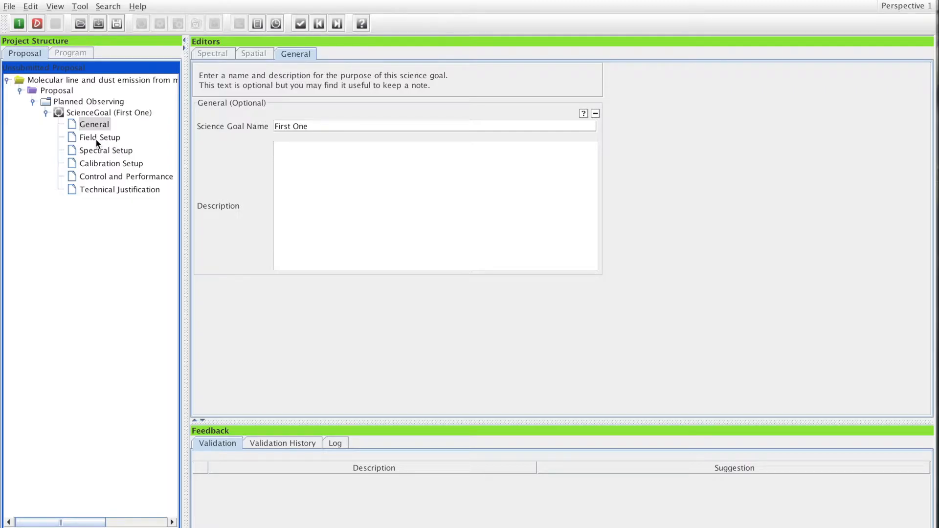
Step: Attempt Load from File in Field Setup, raising the source-file format warning
left_click(100, 137)
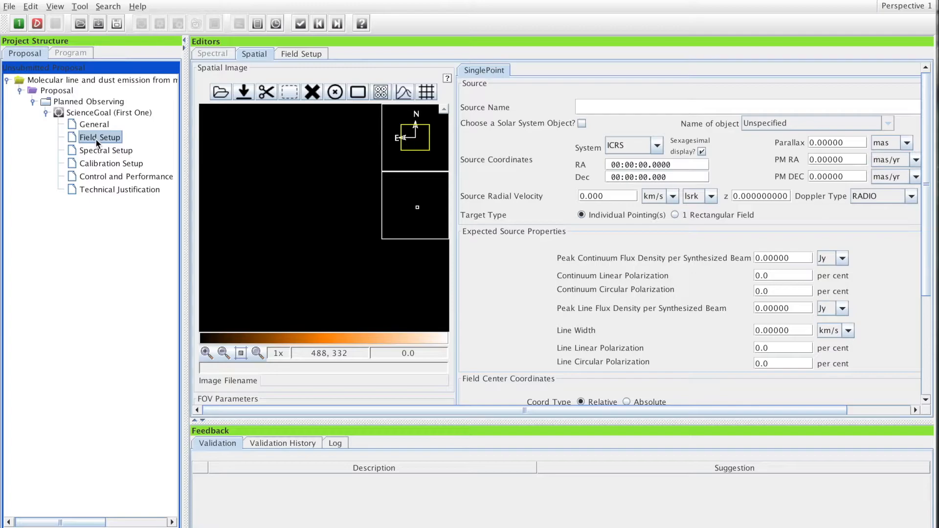
mouse_move(510, 74)
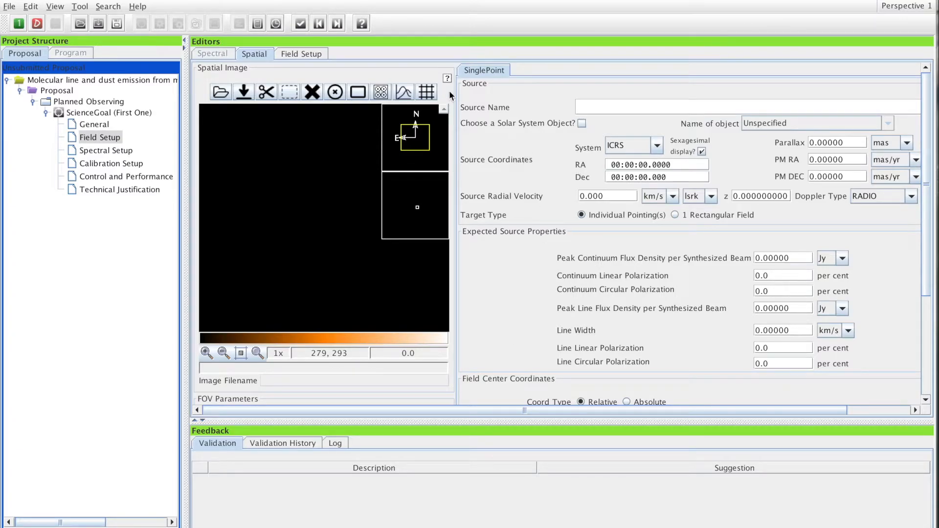
mouse_move(659, 202)
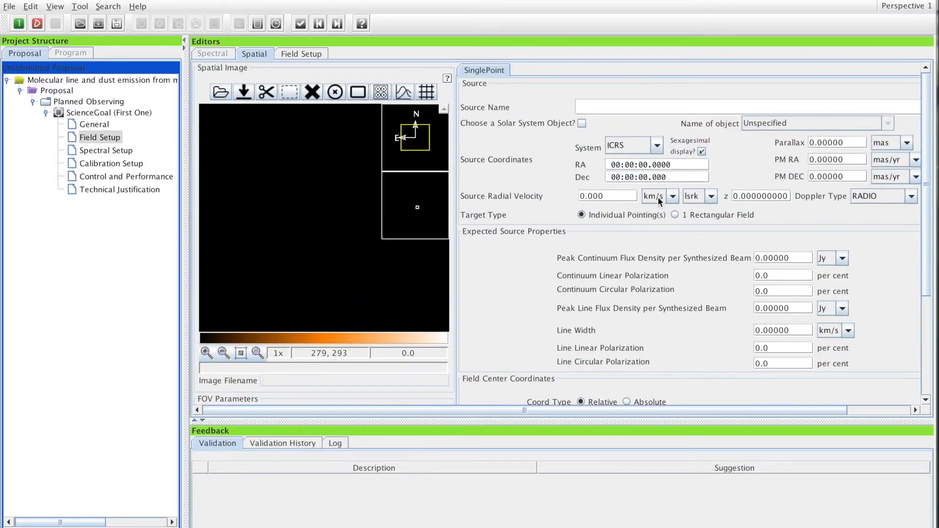
scroll("down", 3)
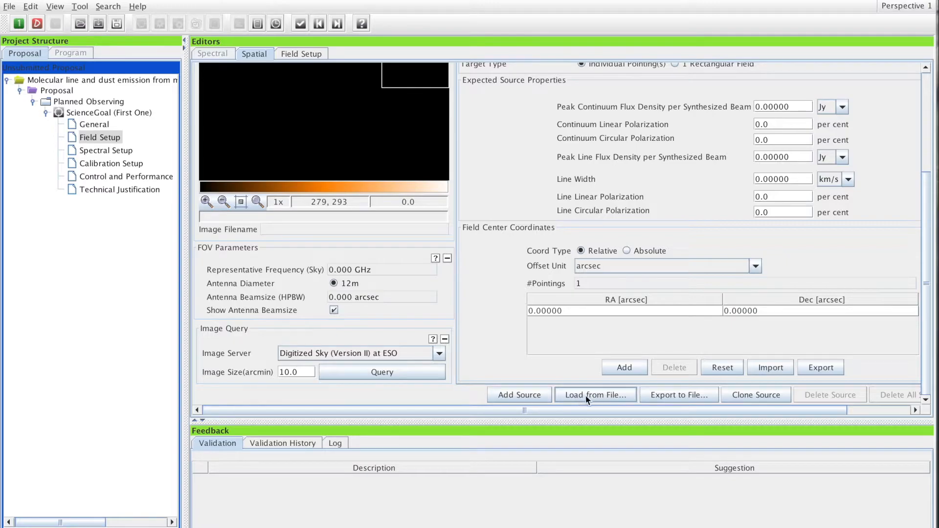
mouse_move(516, 283)
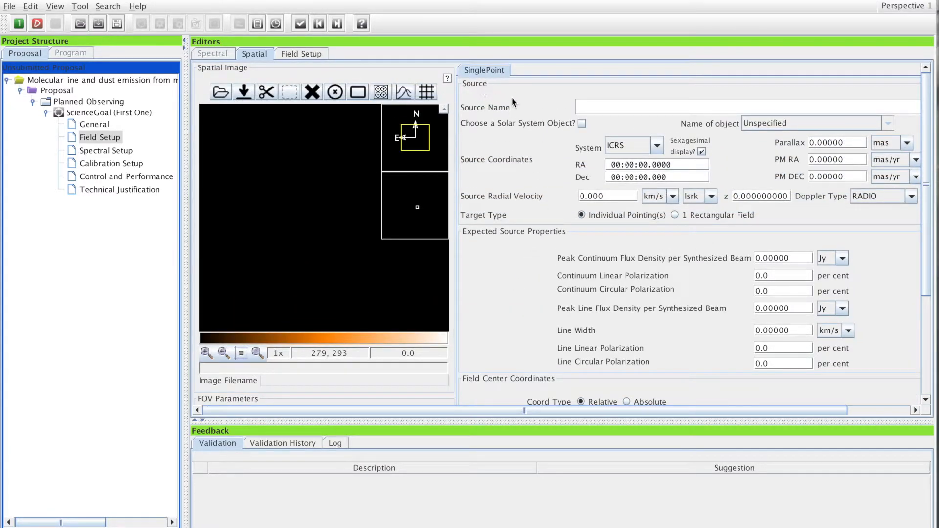
mouse_move(482, 192)
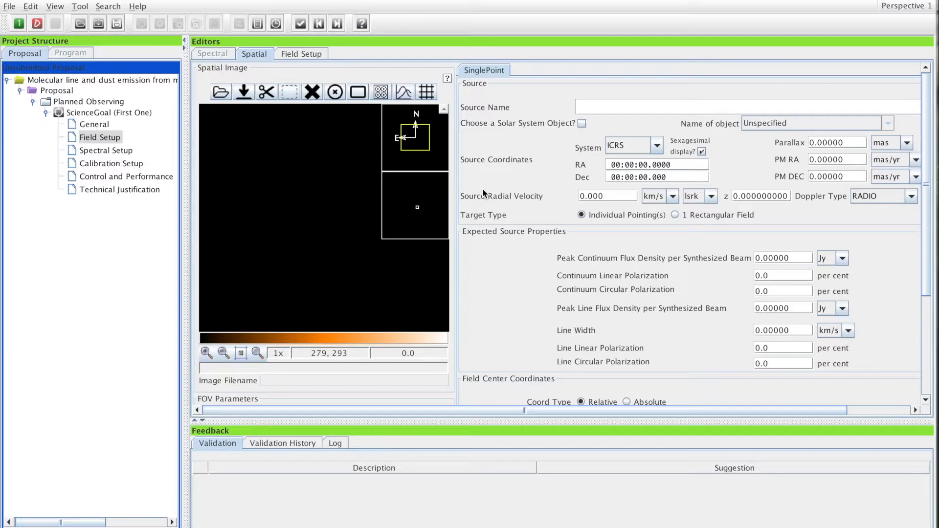
mouse_move(600, 209)
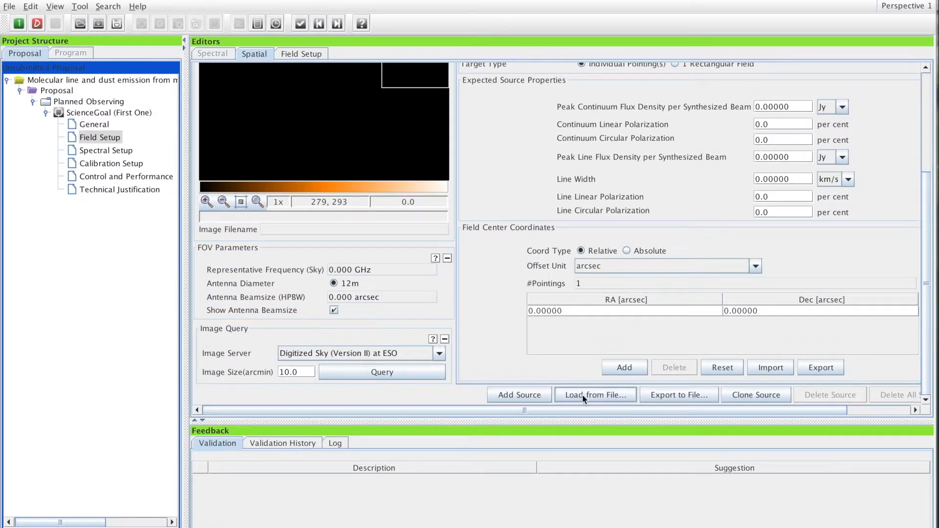
left_click(594, 394)
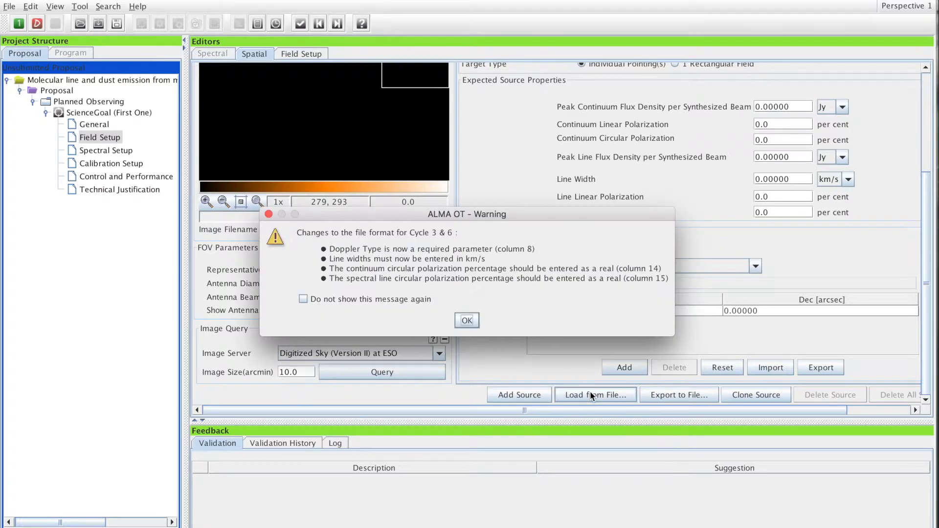
mouse_move(497, 310)
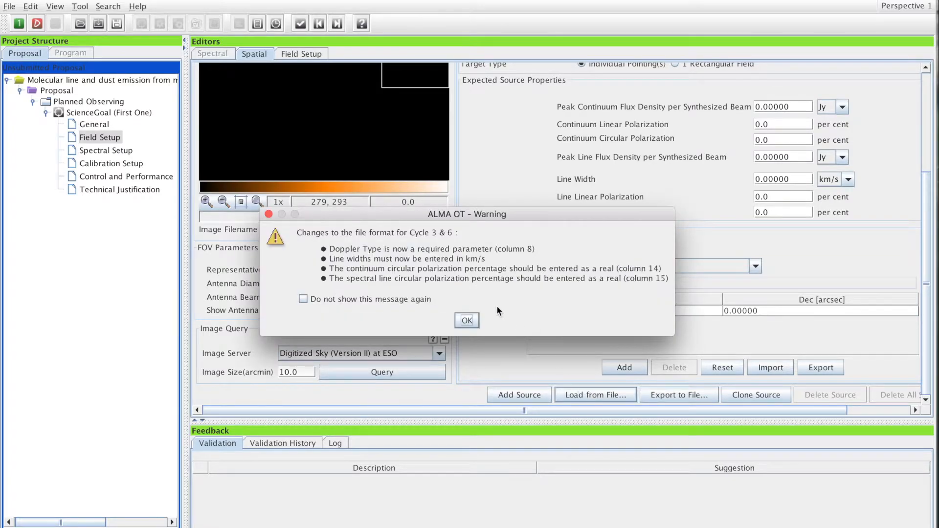
mouse_move(653, 279)
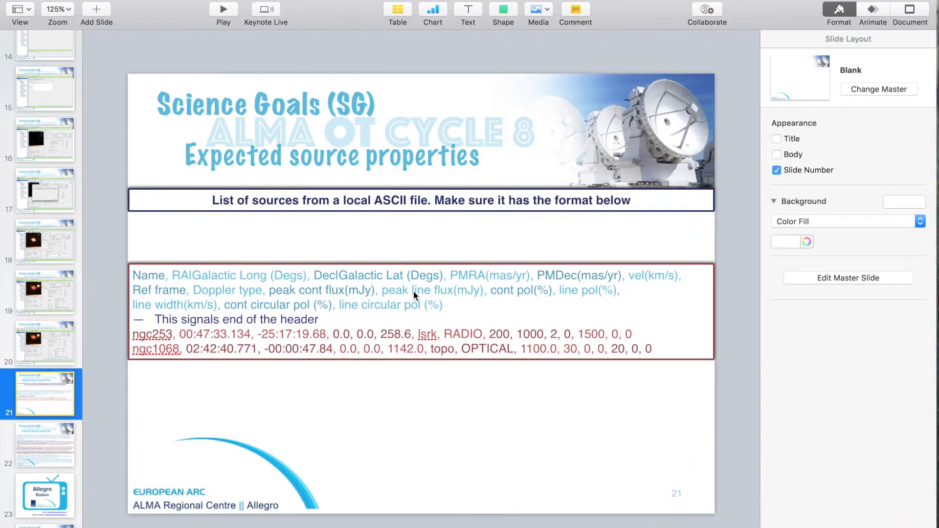
mouse_move(485, 322)
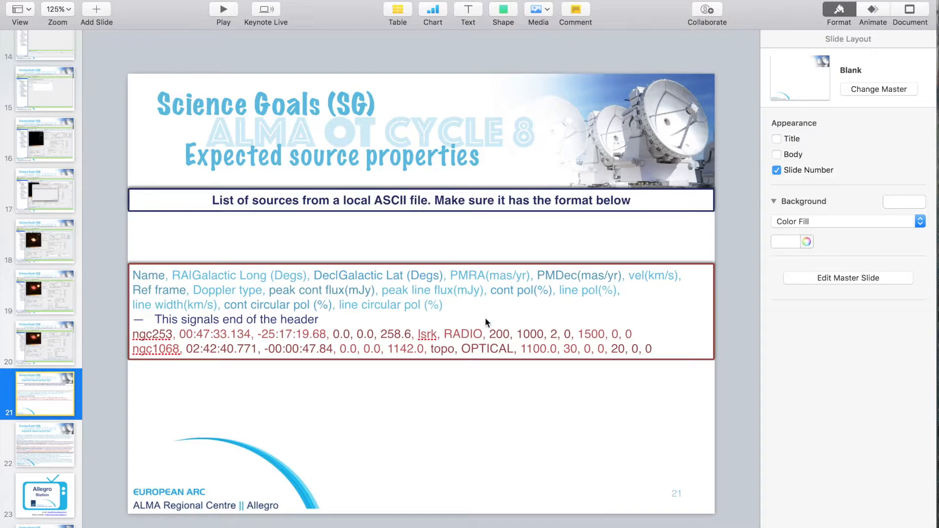
mouse_move(526, 287)
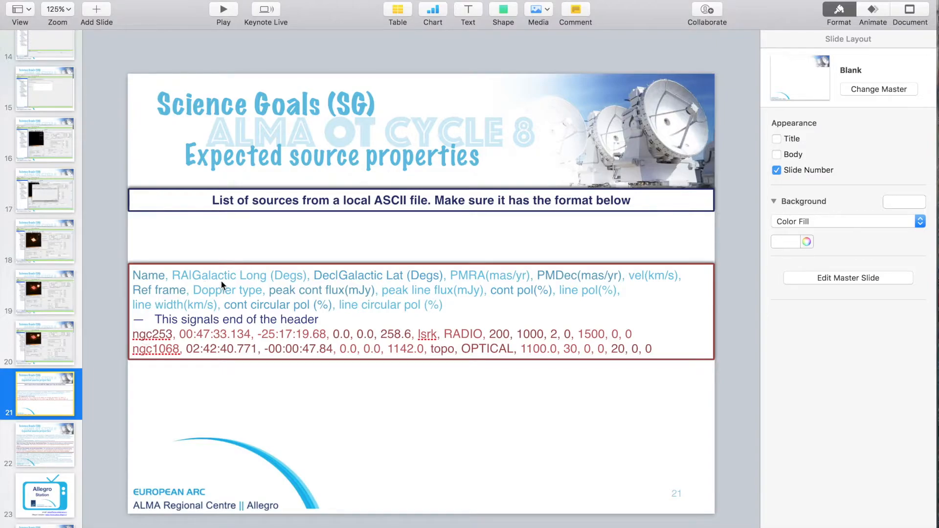
mouse_move(328, 282)
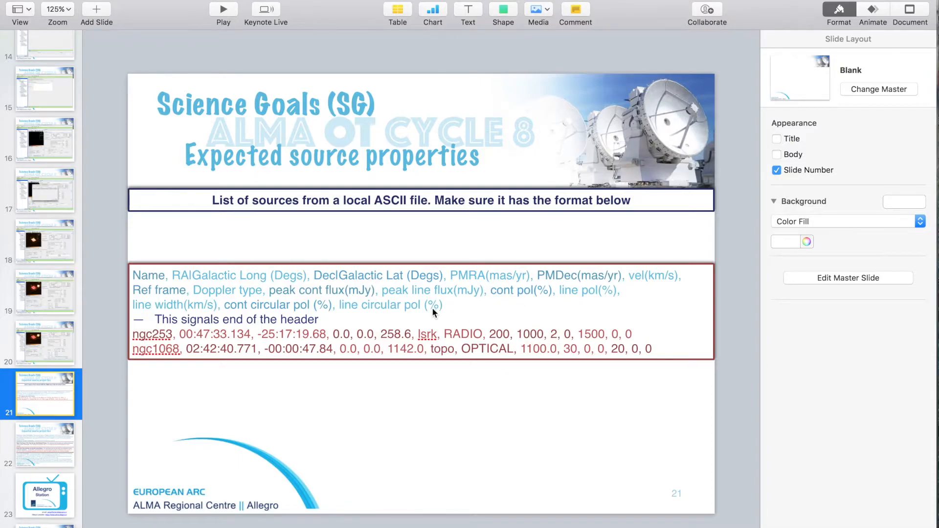
mouse_move(282, 308)
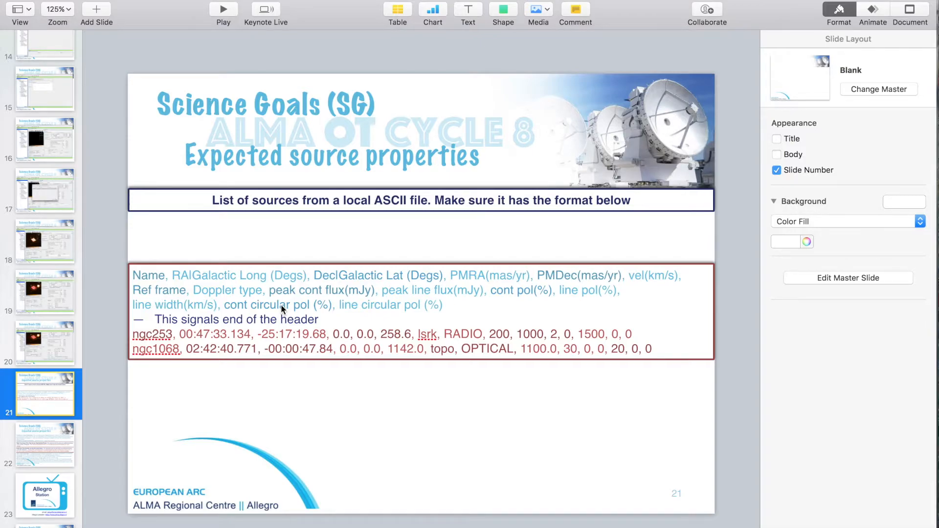
mouse_move(485, 311)
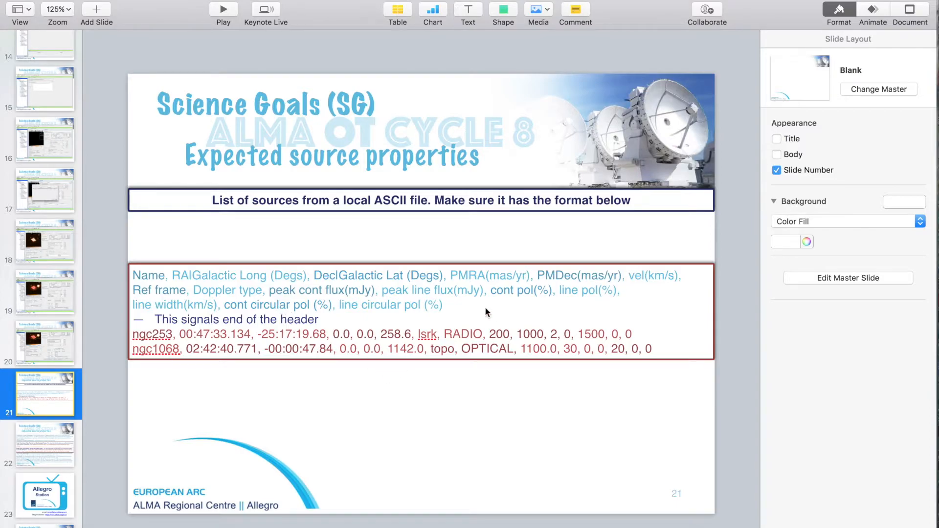
mouse_move(437, 356)
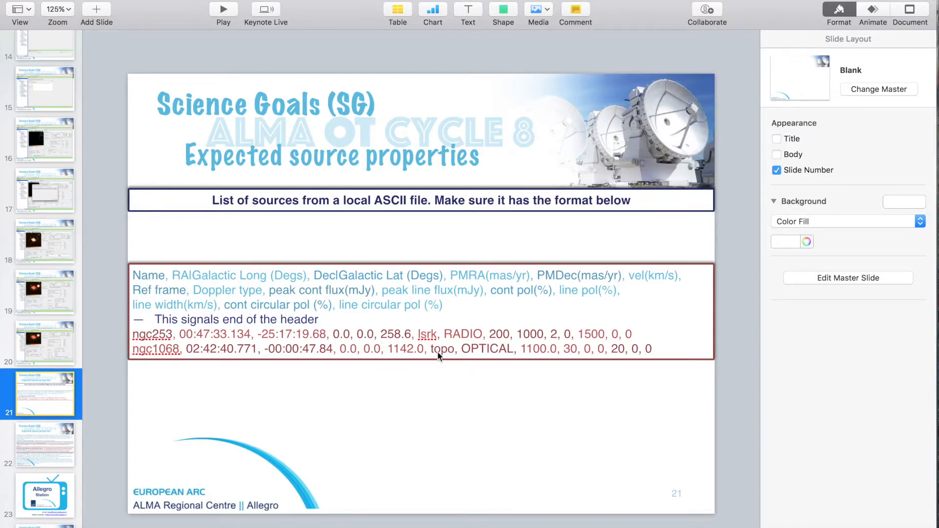
mouse_move(442, 334)
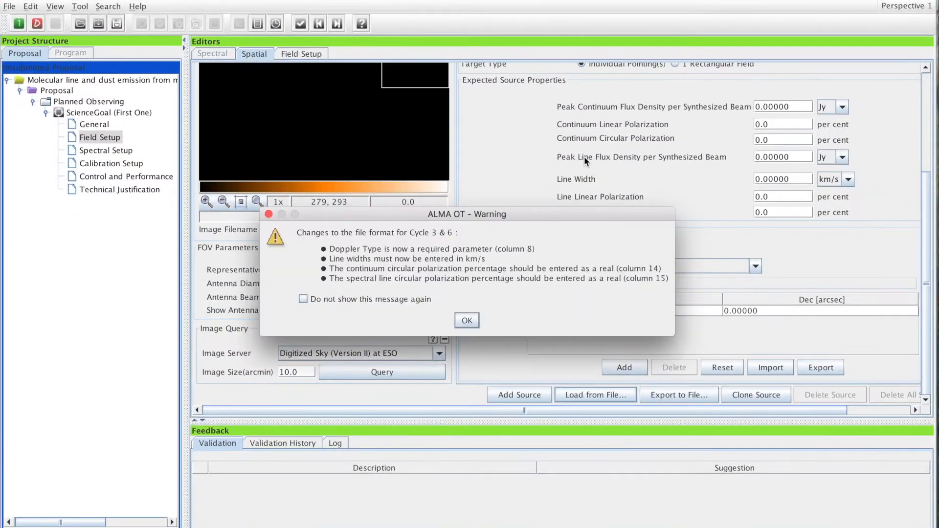
mouse_move(359, 274)
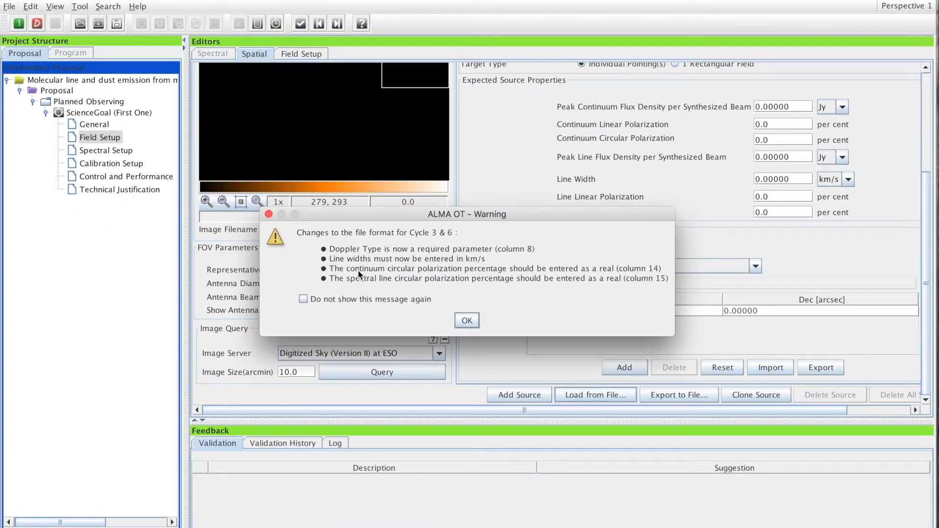
Step: Dismiss the format warning and scroll to the Field Center Coordinates panel
left_click(466, 321)
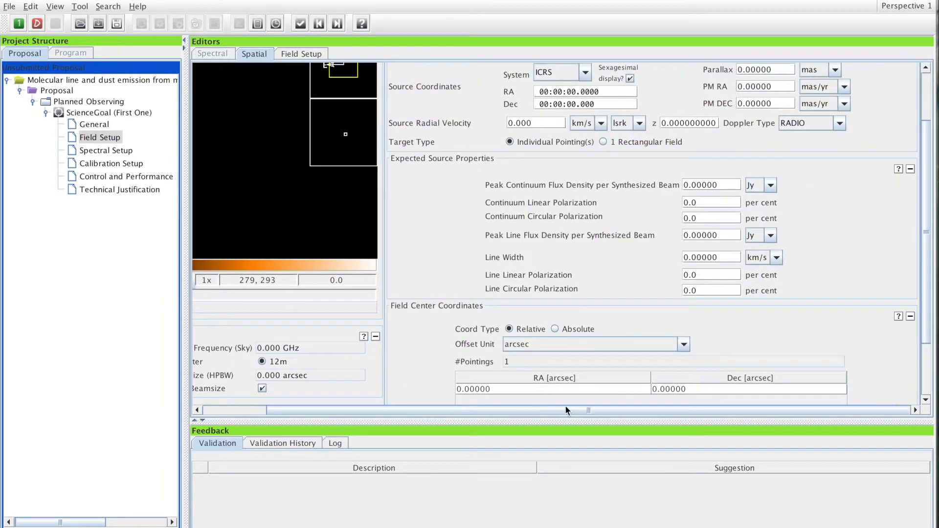
scroll("down", 3)
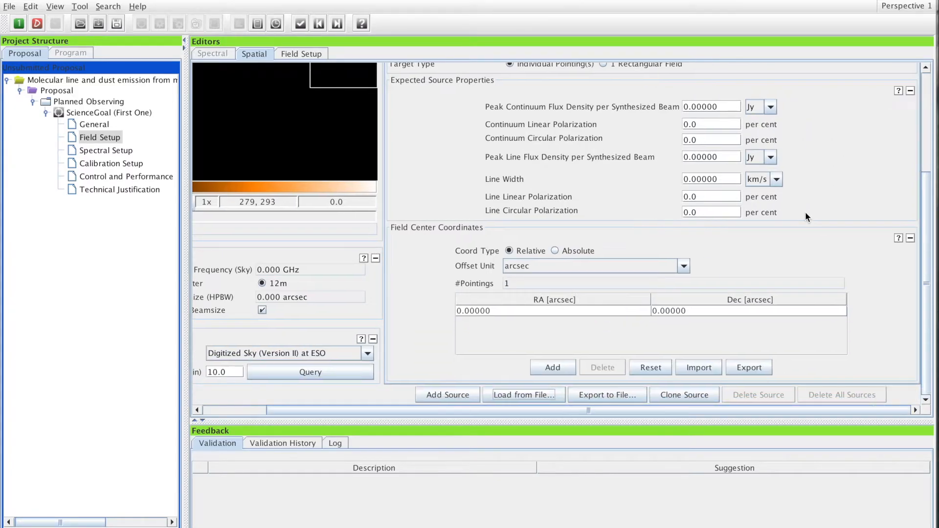
mouse_move(900, 247)
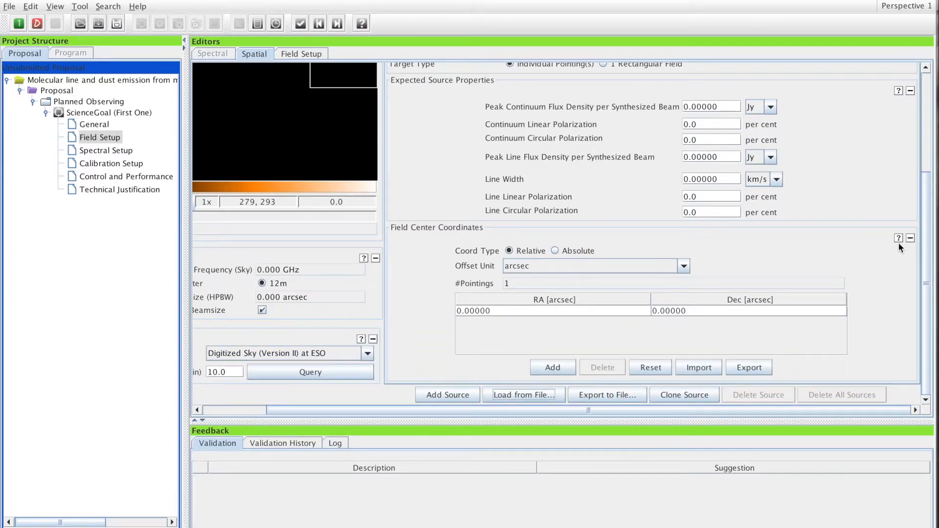
left_click(898, 238)
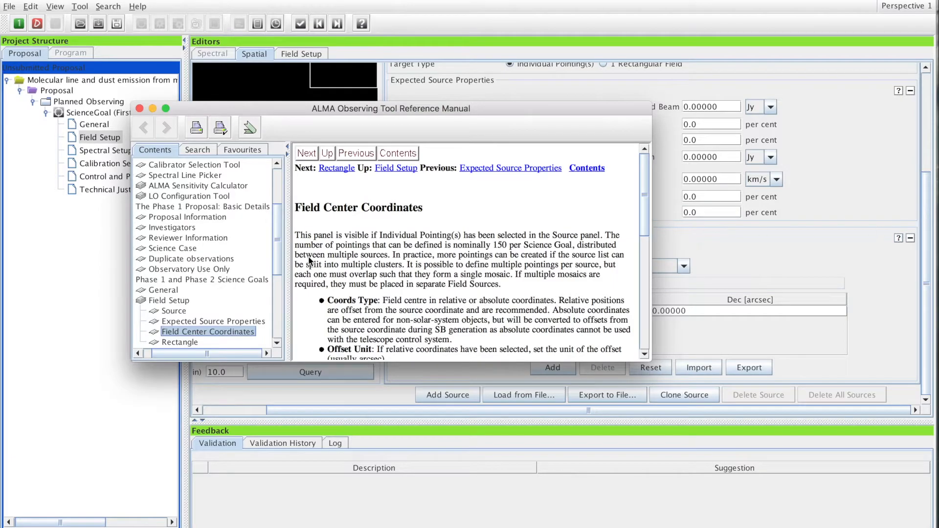
scroll("down", 3)
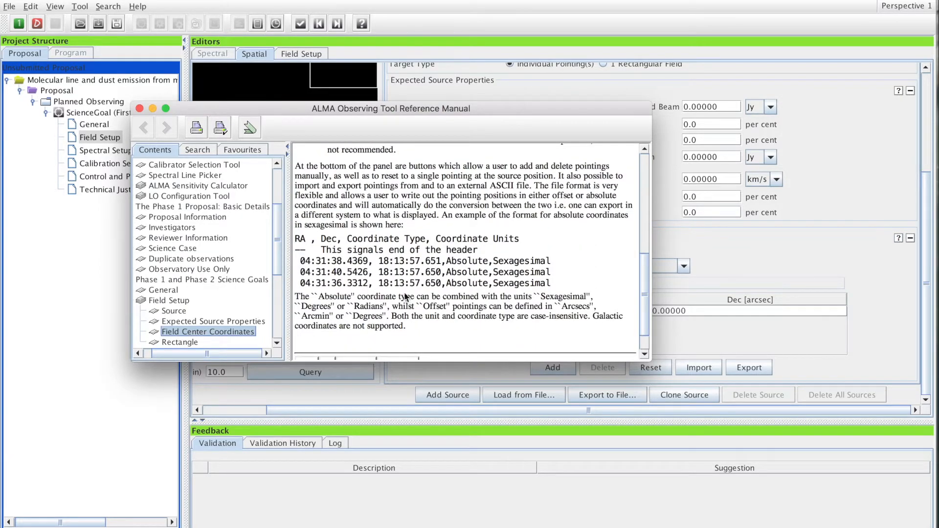
scroll("up", 3)
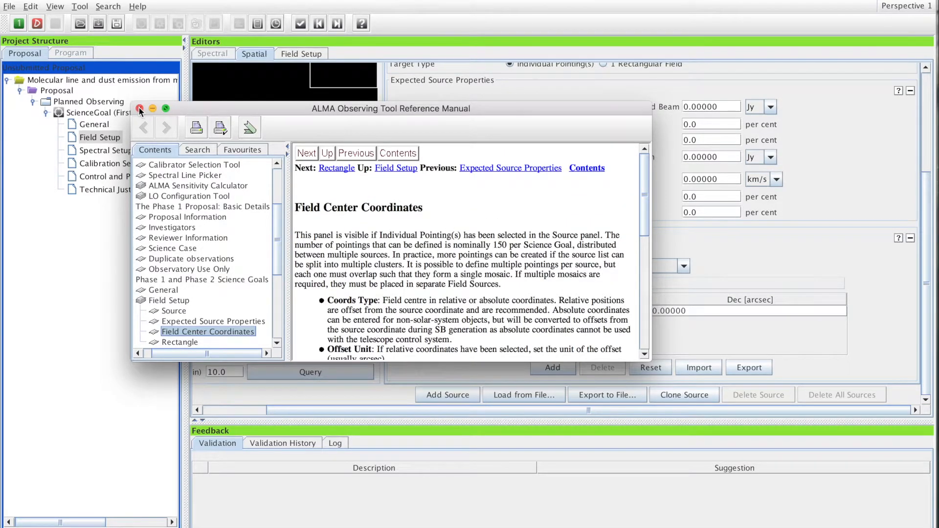
left_click(140, 109)
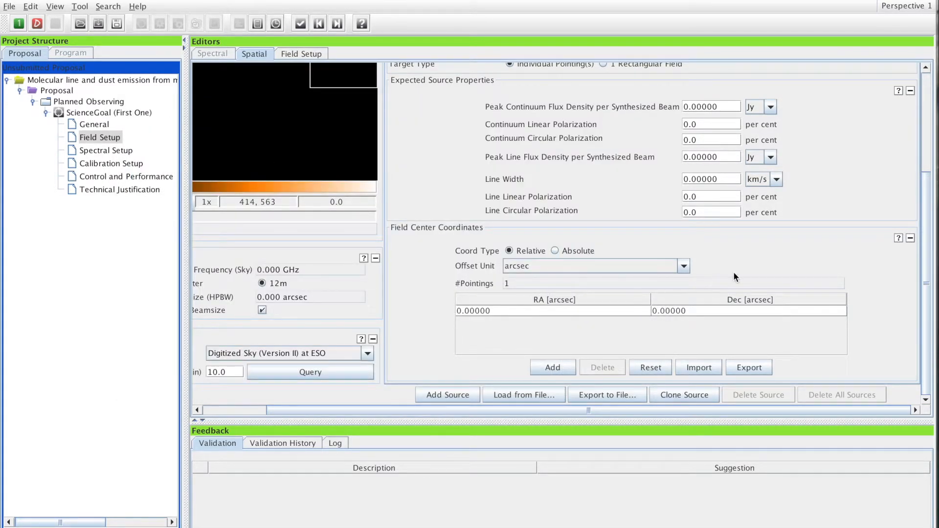
Step: Set the source name to NGC 7009, removing the stray letter
scroll("up", 3)
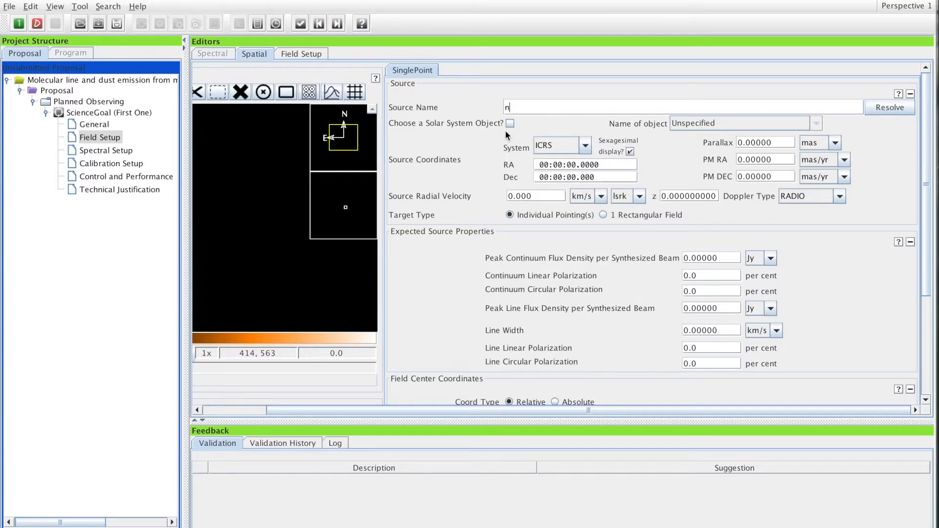
key("Backspace")
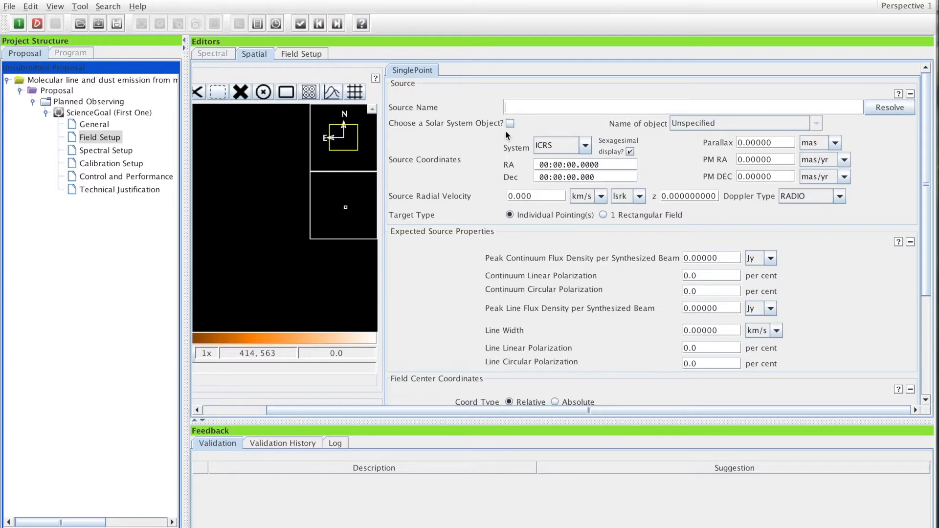
type("NGC")
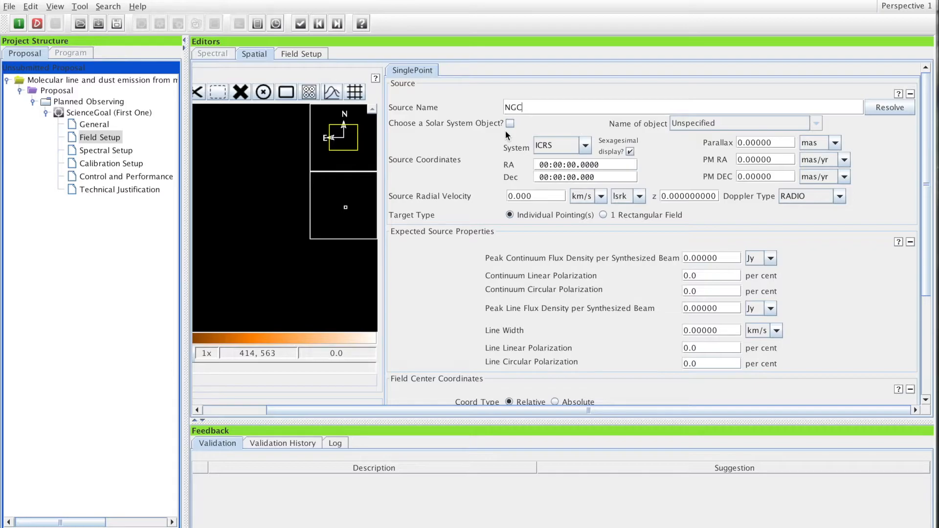
type("7009")
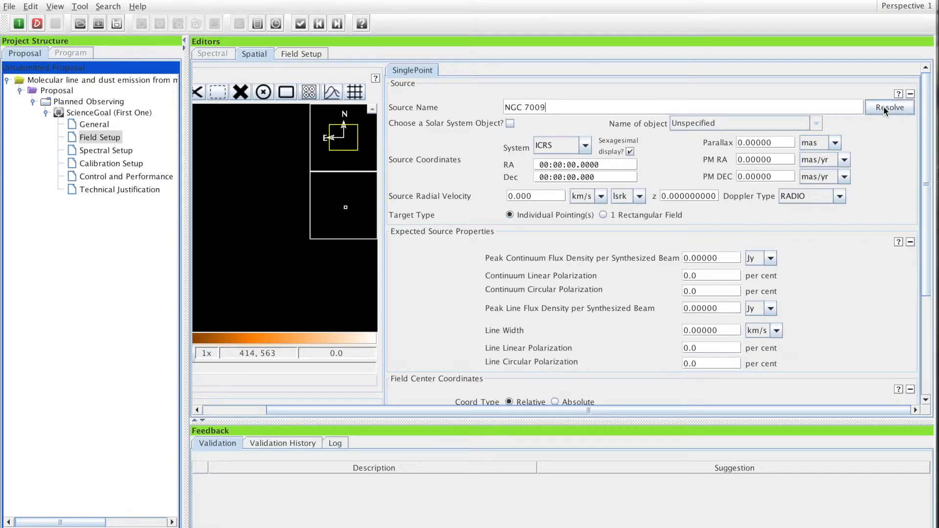
mouse_move(889, 108)
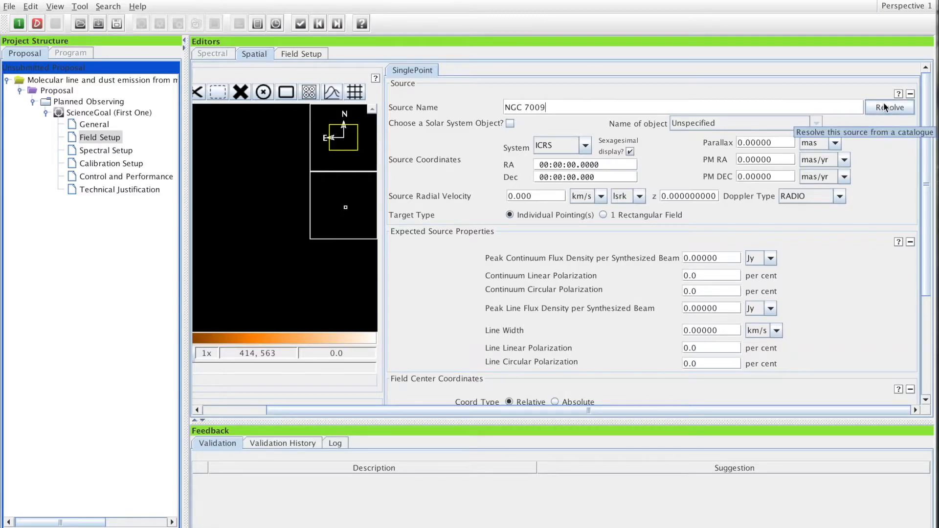
Step: Resolve NGC 7009 via SIMBAD, filling RA 21:04:10.8153, Dec -11:21:48.581 and velocity
left_click(889, 107)
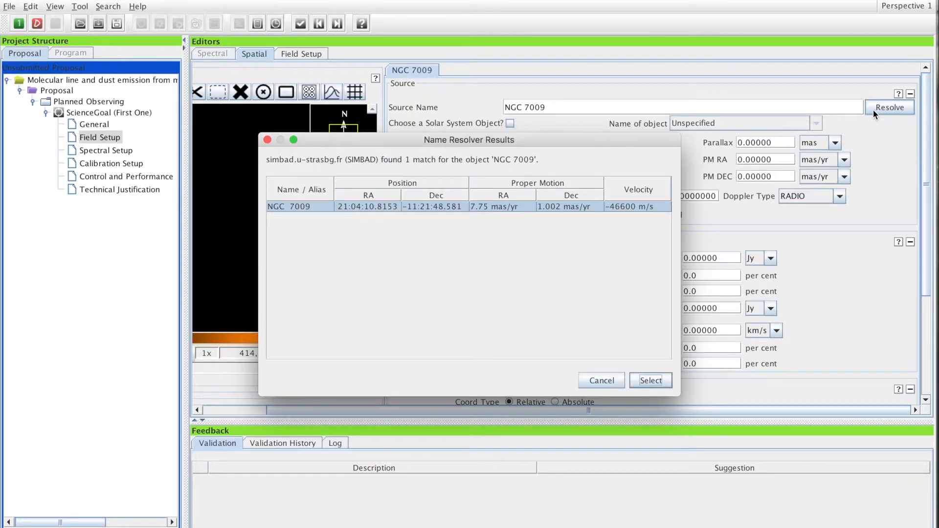
mouse_move(329, 220)
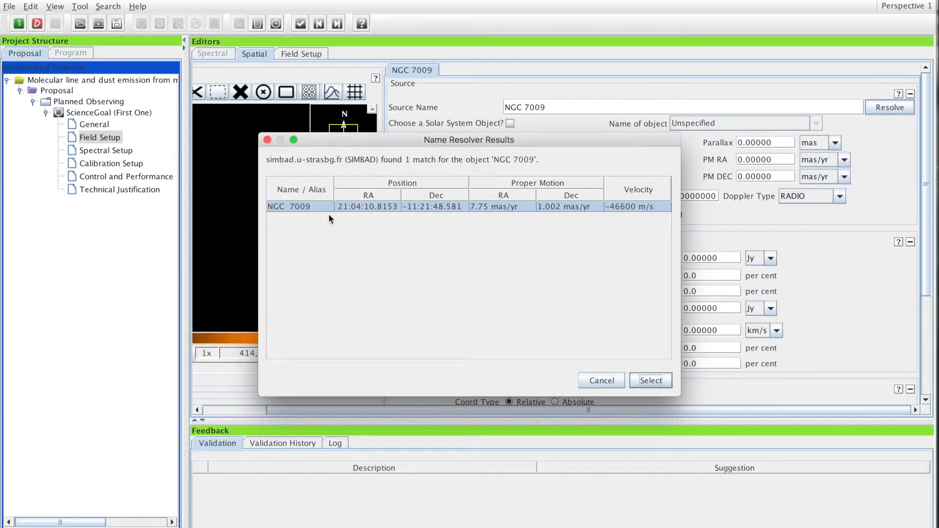
mouse_move(360, 173)
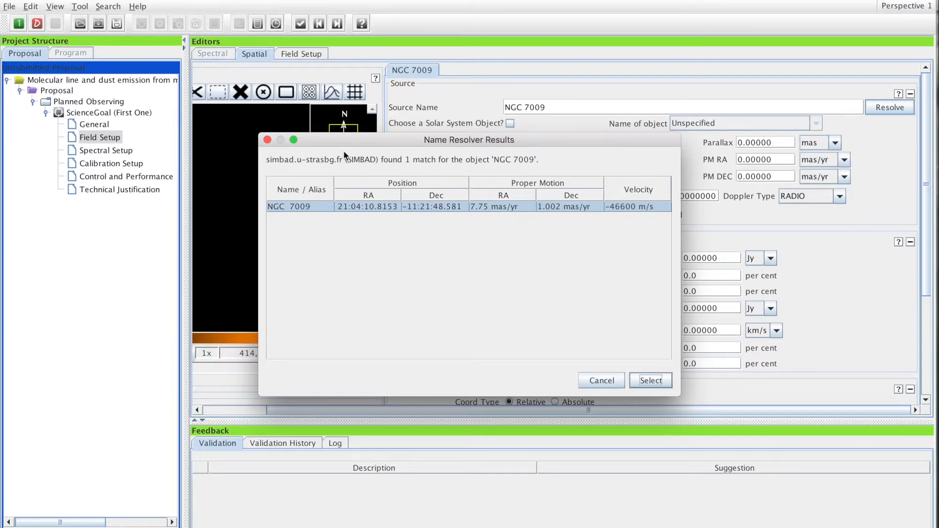
mouse_move(478, 175)
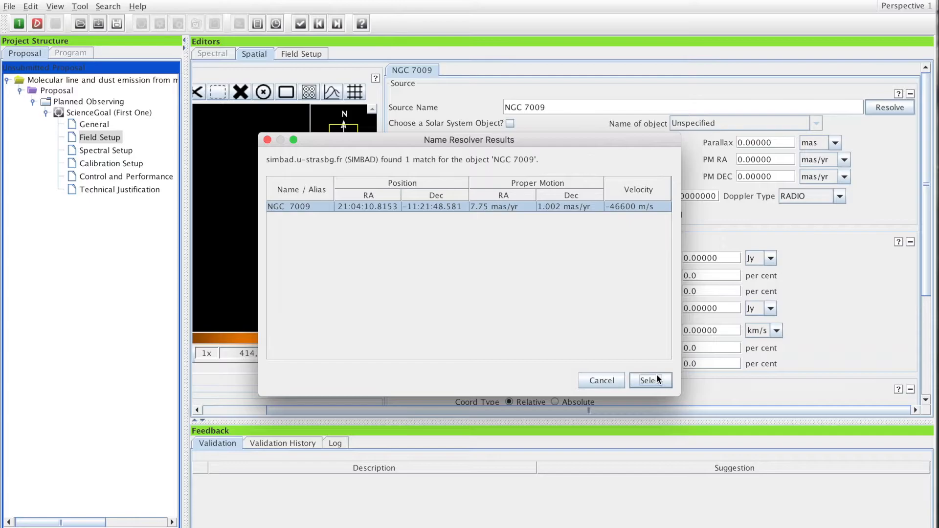
left_click(650, 380)
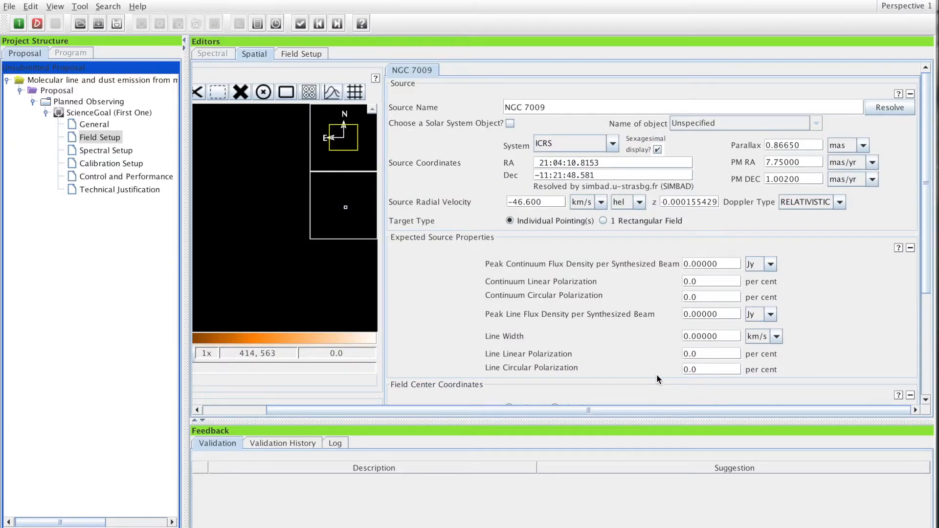
mouse_move(602, 284)
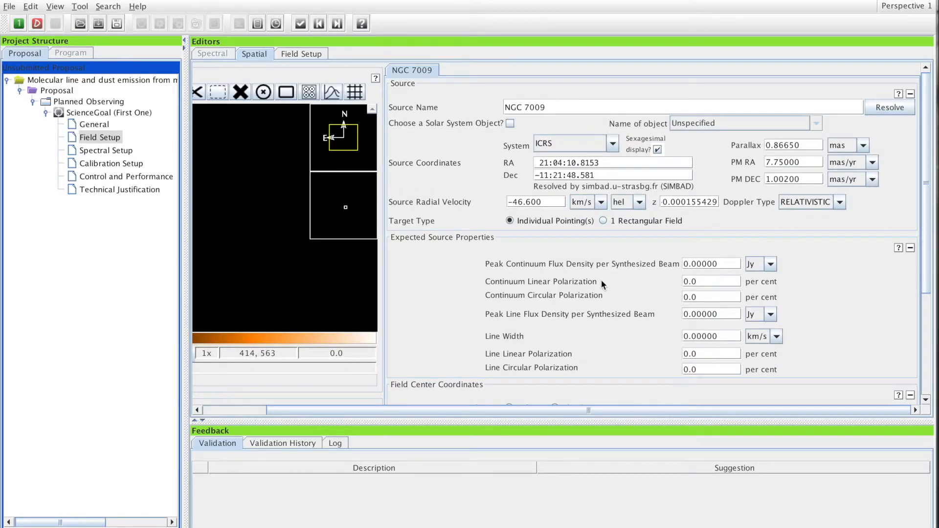
mouse_move(459, 273)
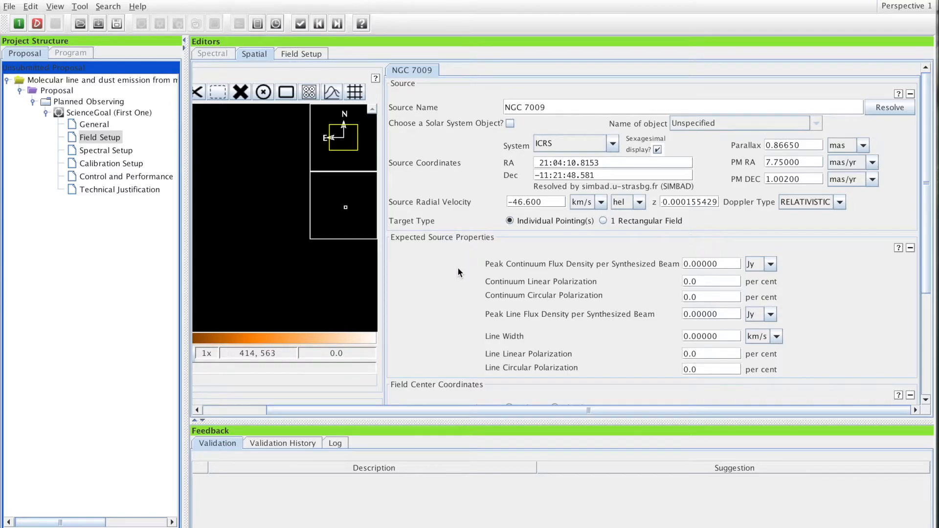
scroll("down", 3)
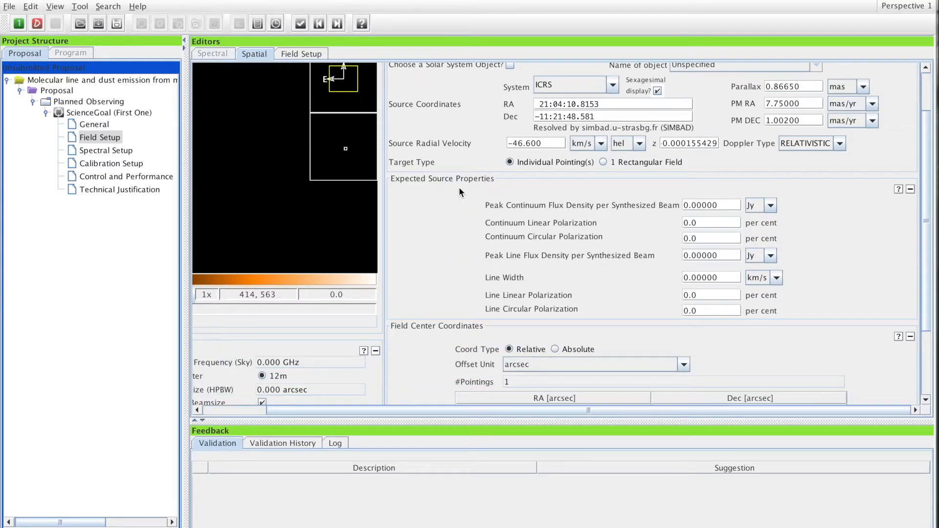
mouse_move(641, 215)
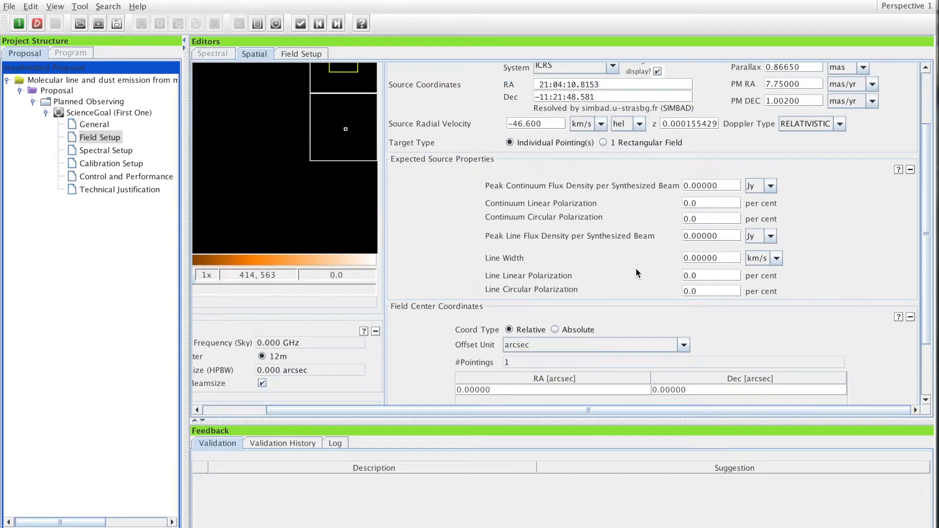
mouse_move(561, 199)
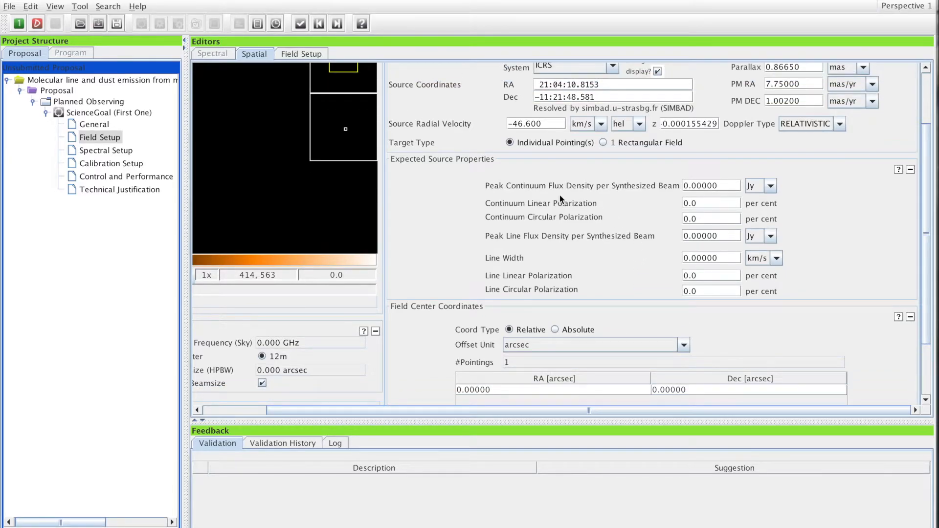
Step: Read the reference manual's Expected Source Properties help page
left_click(897, 169)
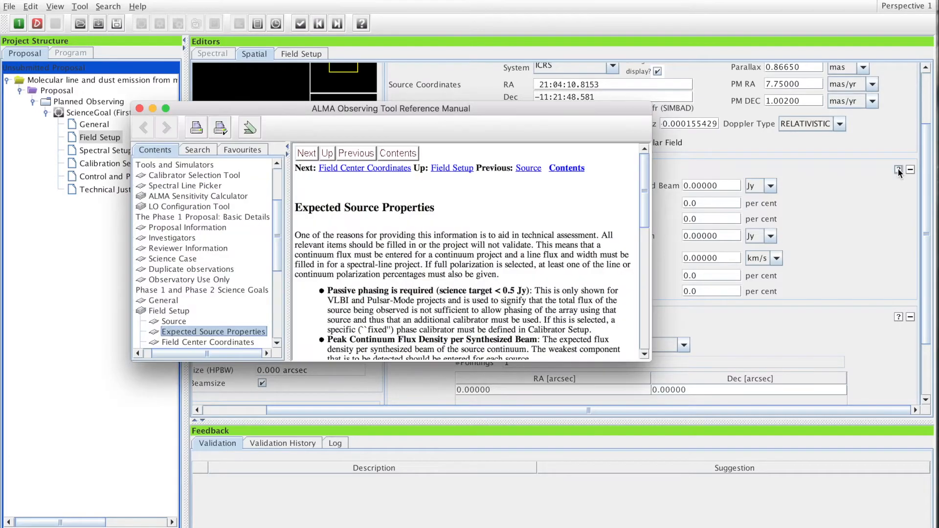
scroll("down", 3)
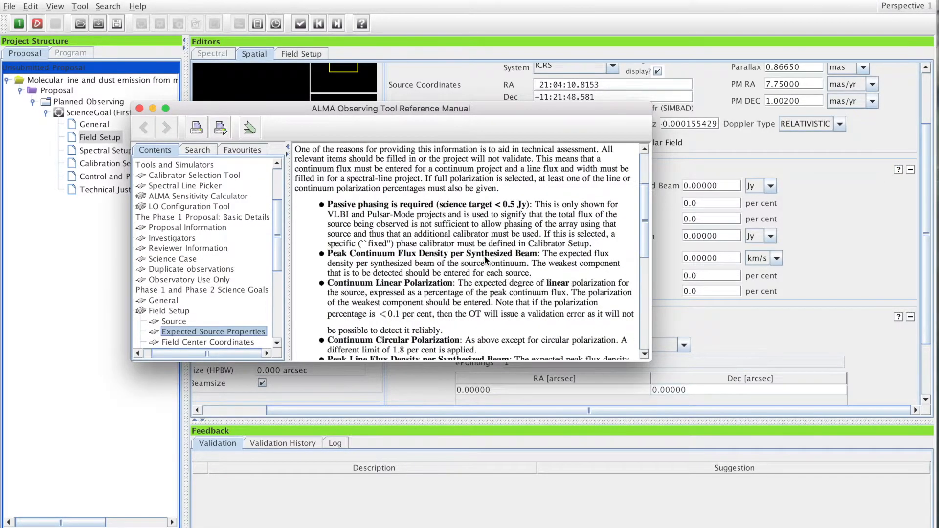
scroll("down", 3)
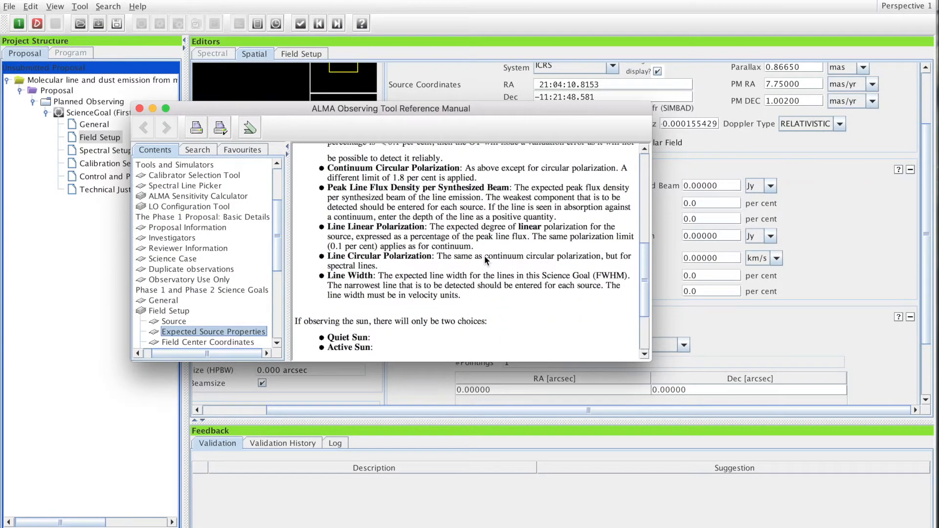
scroll("up", 3)
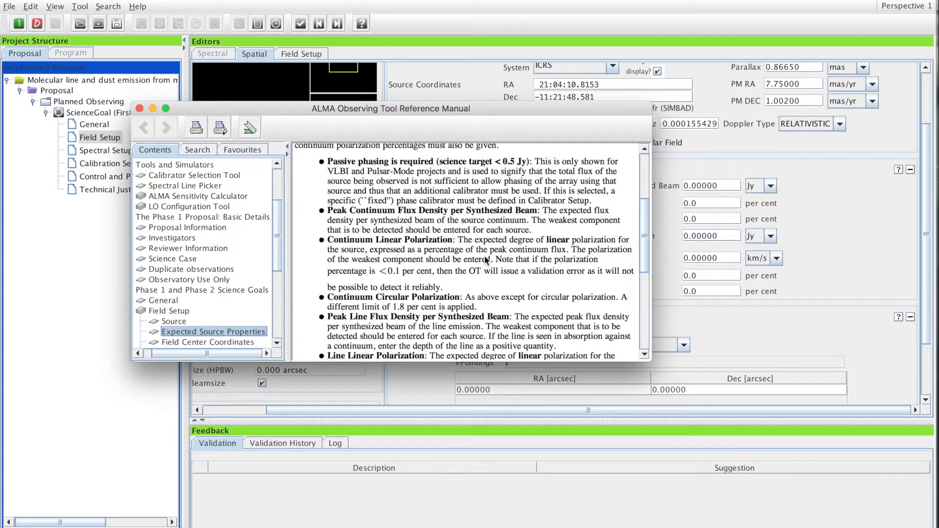
mouse_move(466, 251)
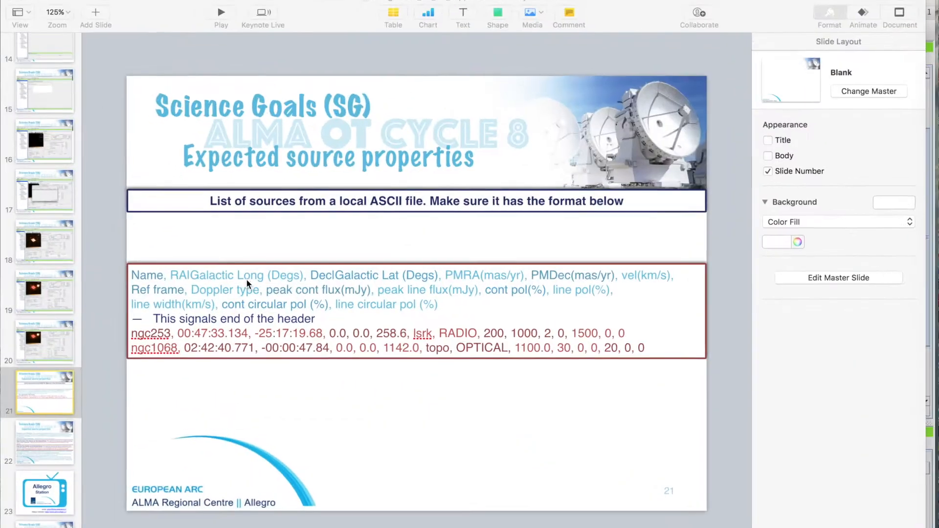
Step: Show Keynote slide 22 on expected source properties and peak flux densities
left_click(44, 443)
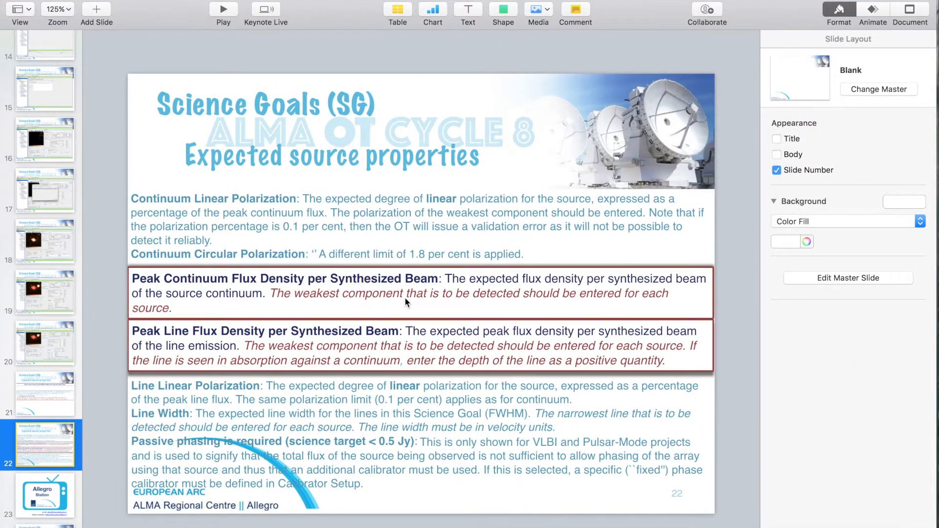
mouse_move(311, 293)
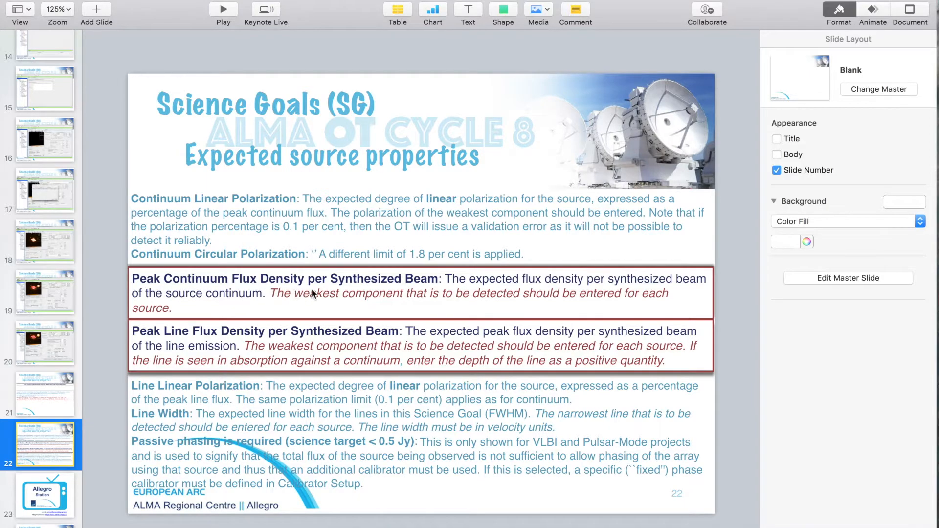
mouse_move(430, 291)
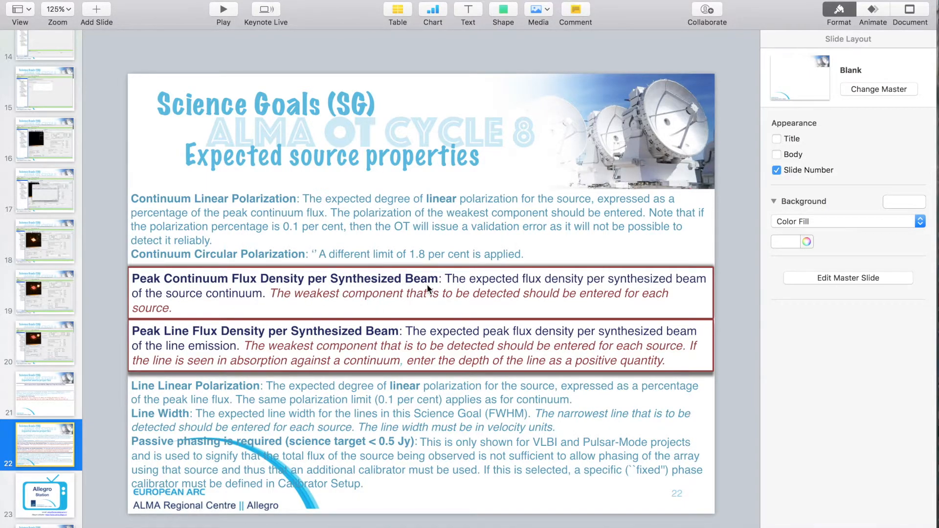
mouse_move(416, 306)
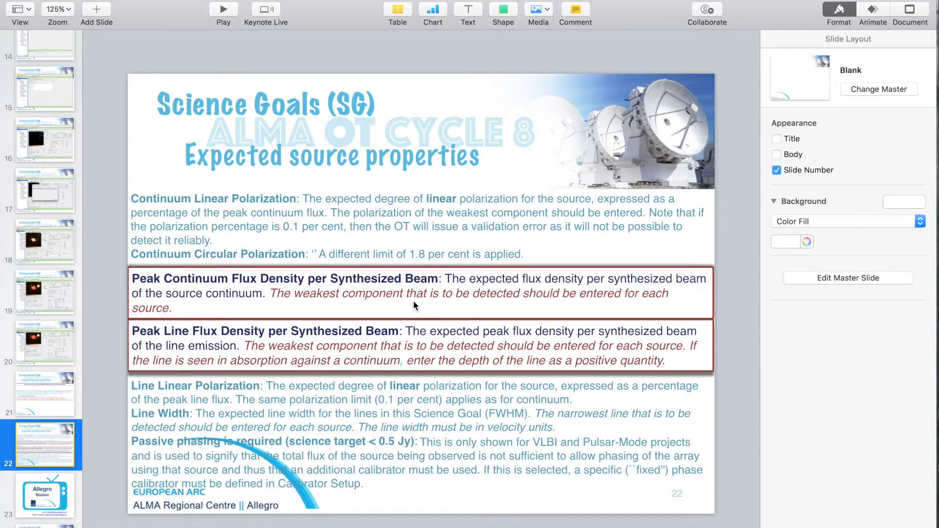
mouse_move(372, 306)
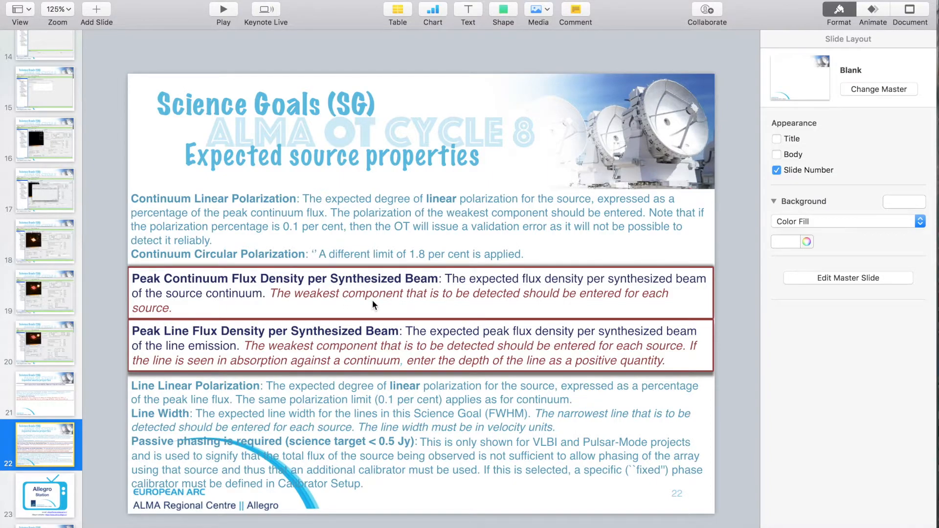
mouse_move(511, 298)
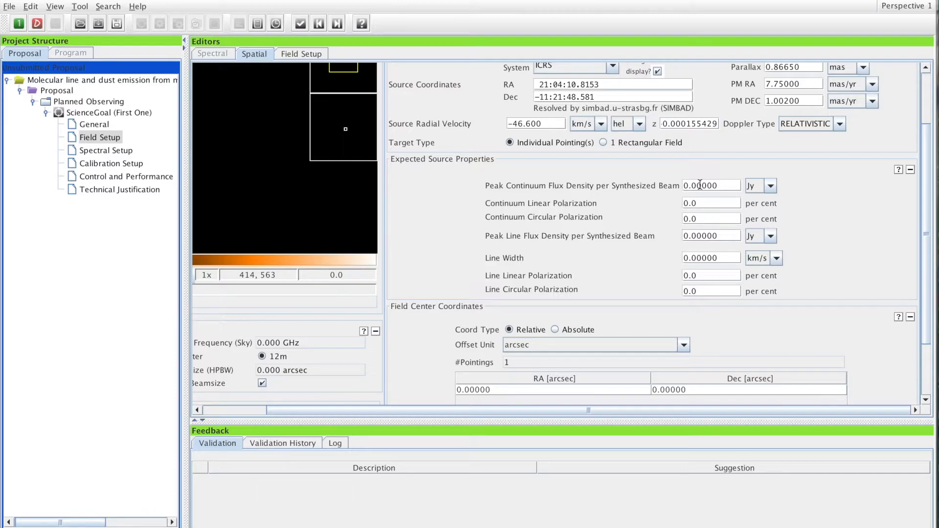
Step: Set NGC 7009's peak continuum flux density to 15.0 mJy rather than Jy
scroll("up", 3)
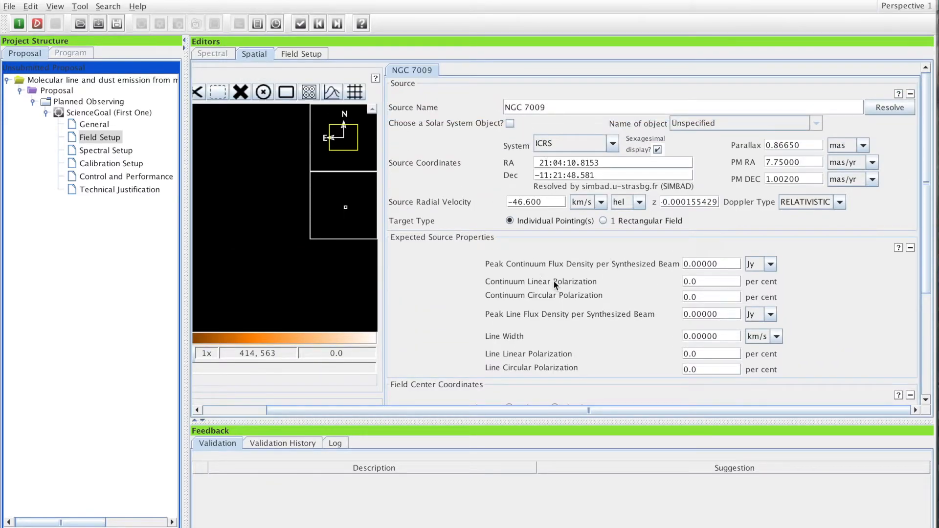
scroll("down", 3)
type("15.00000")
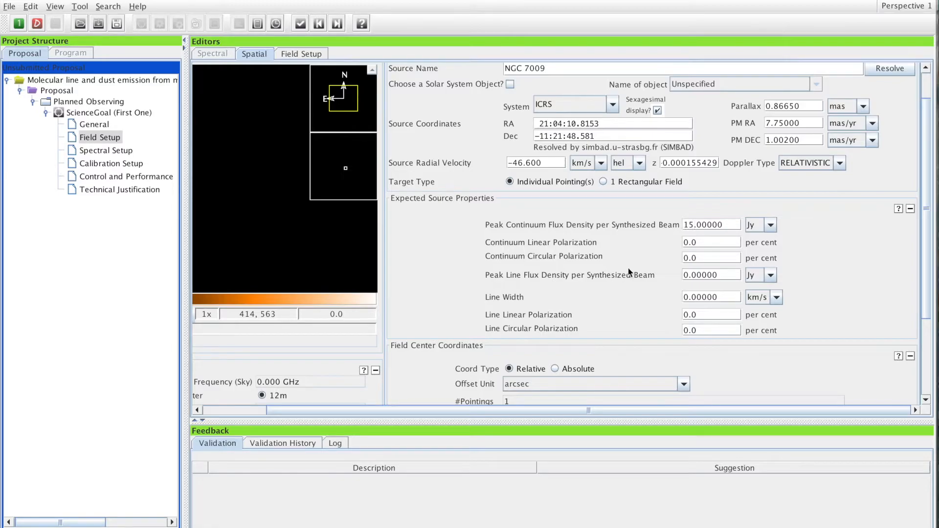
left_click(770, 225)
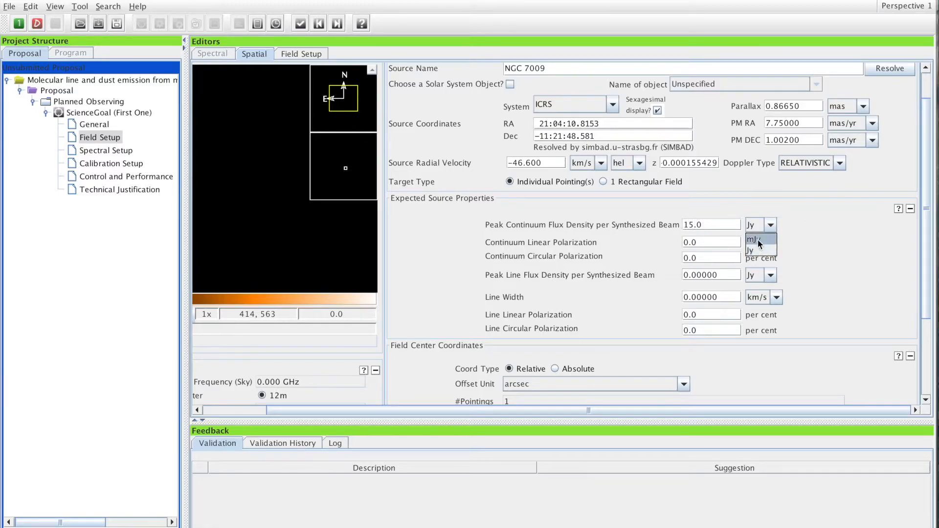
left_click(756, 241)
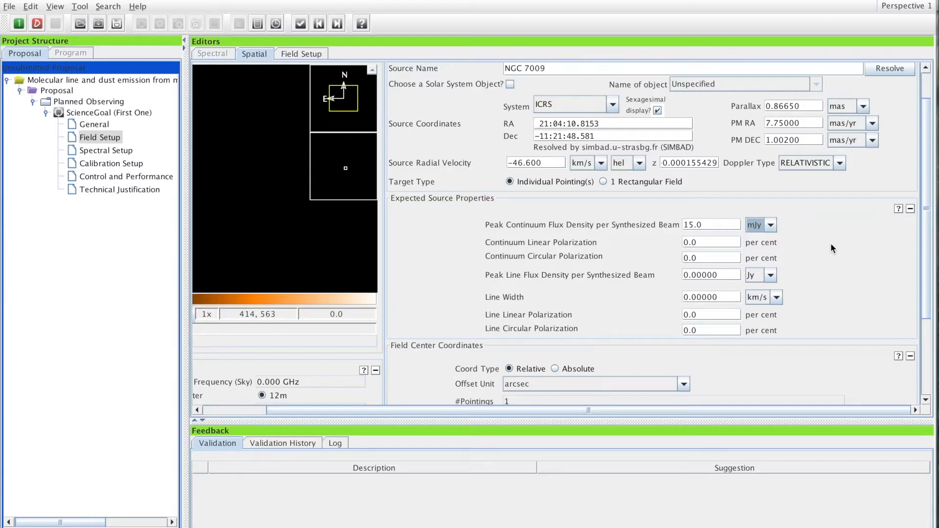
mouse_move(629, 299)
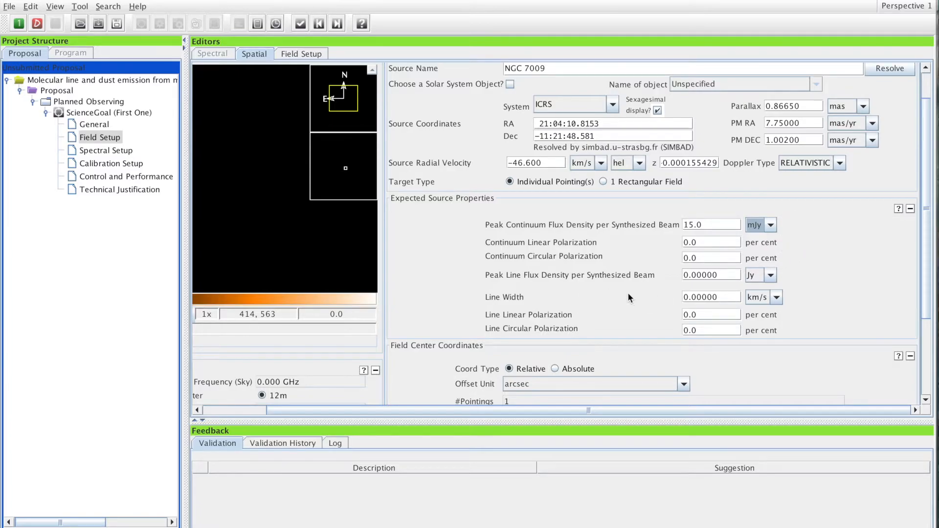
mouse_move(533, 247)
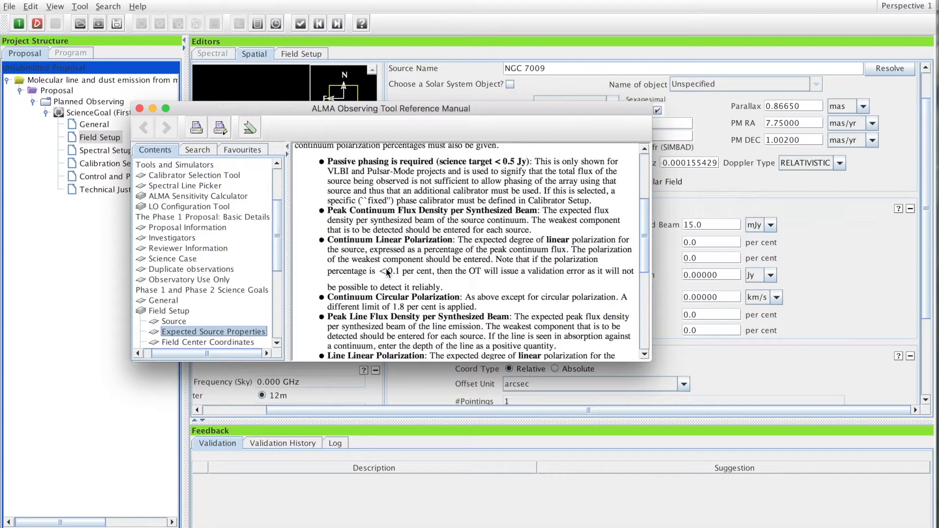
mouse_move(401, 265)
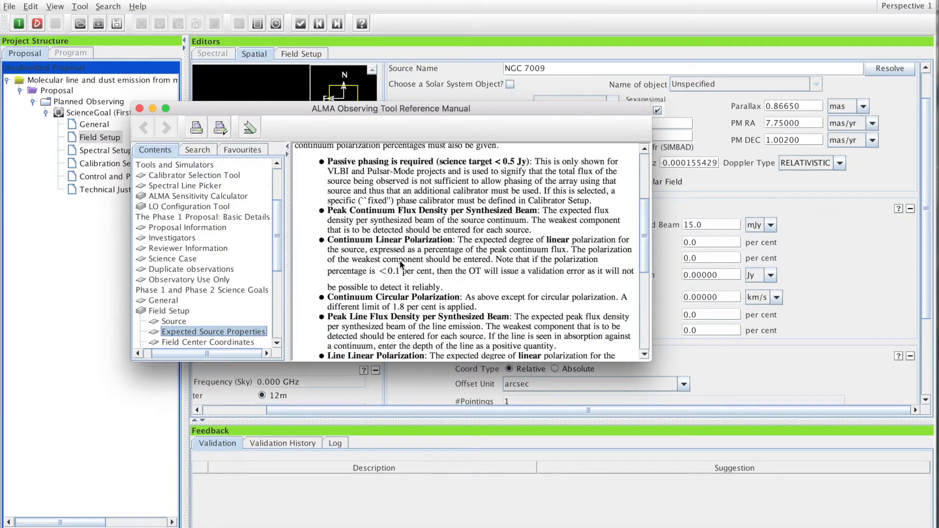
mouse_move(536, 265)
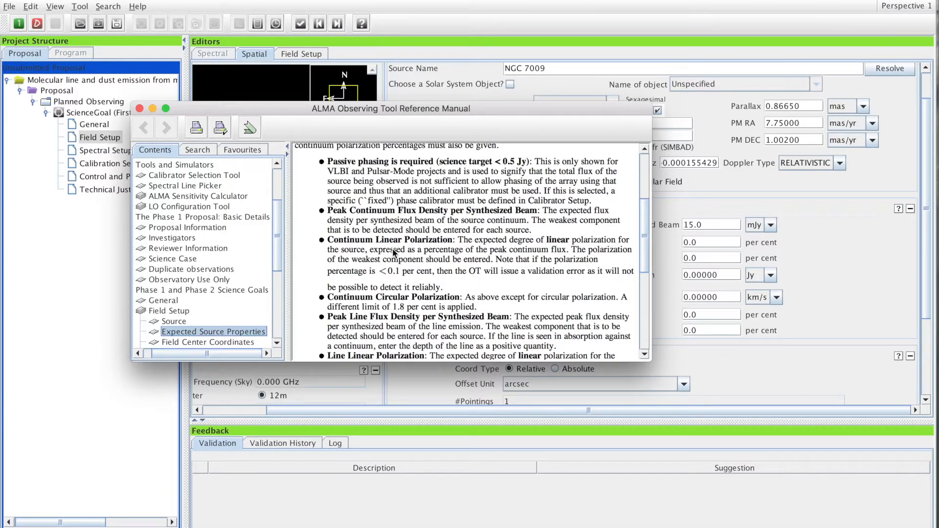
mouse_move(450, 290)
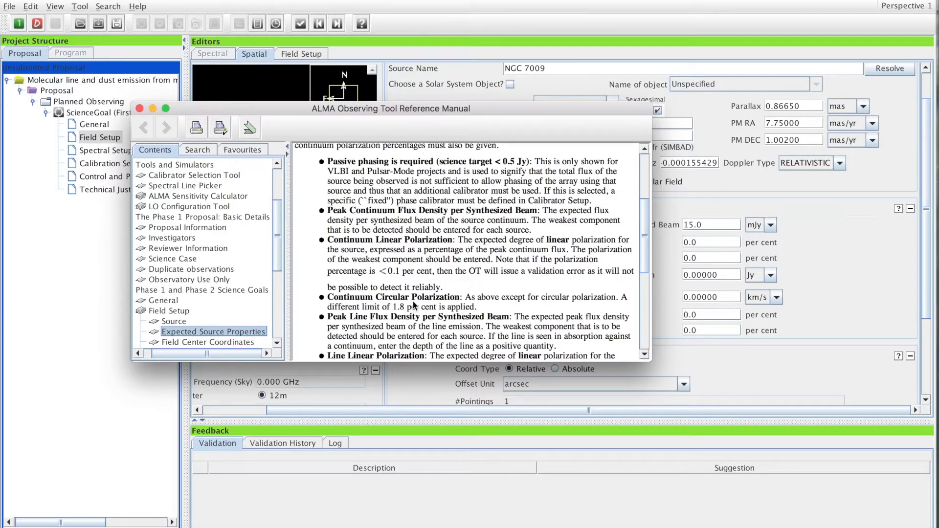
Step: Read the reference manual's Expected Source Properties entries on polarization and line width
scroll("down", 3)
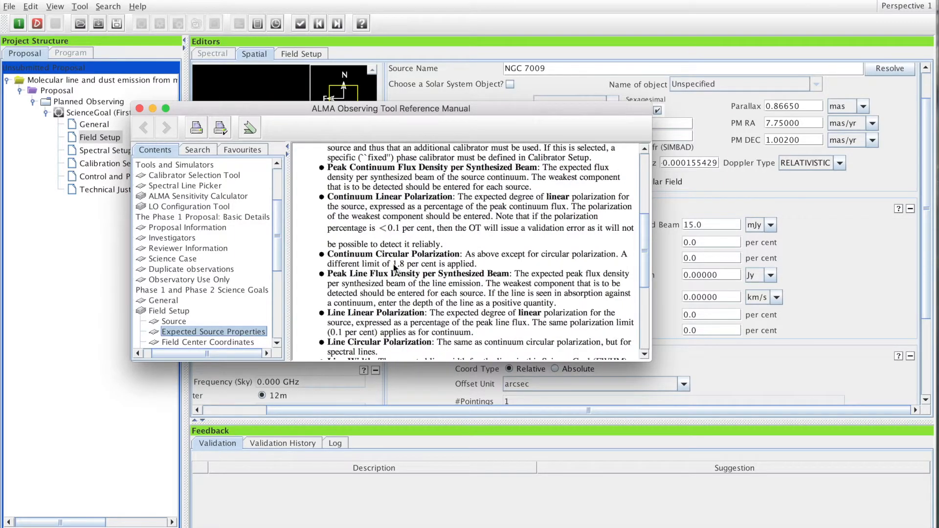
mouse_move(401, 275)
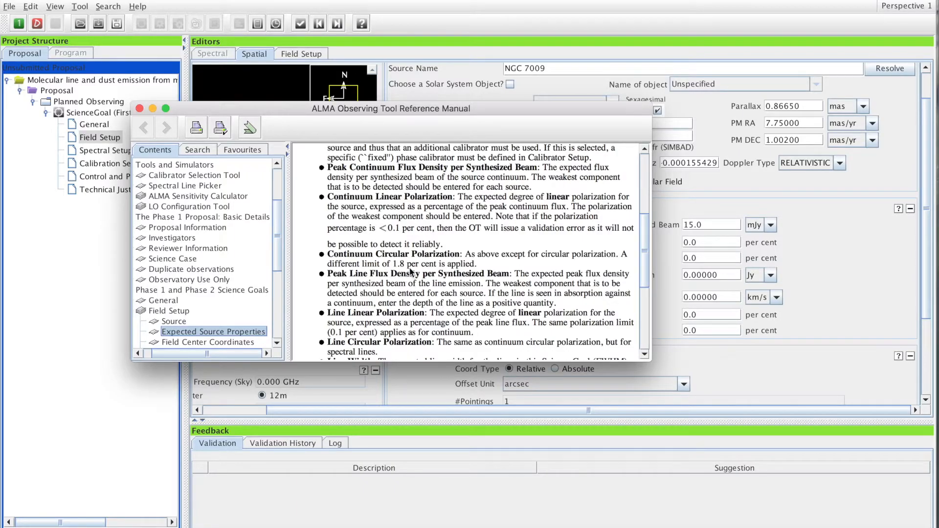
mouse_move(401, 257)
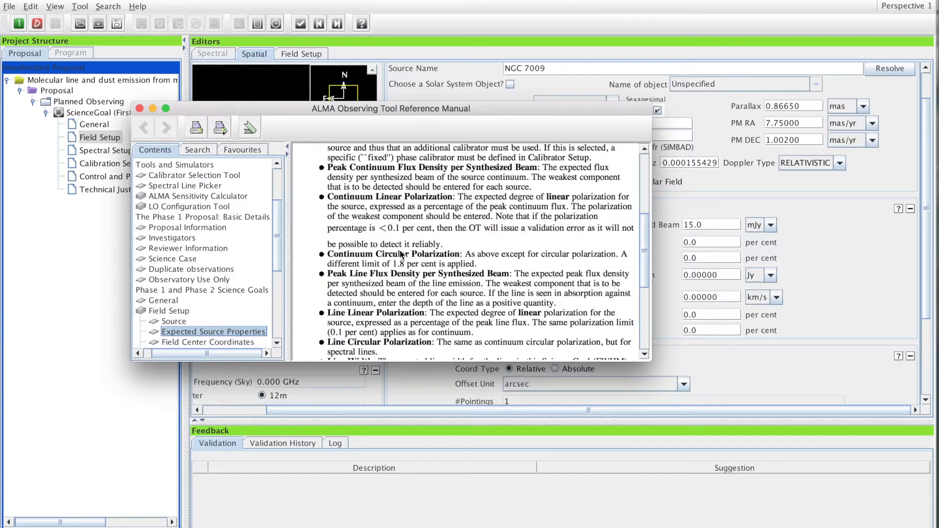
scroll("down", 3)
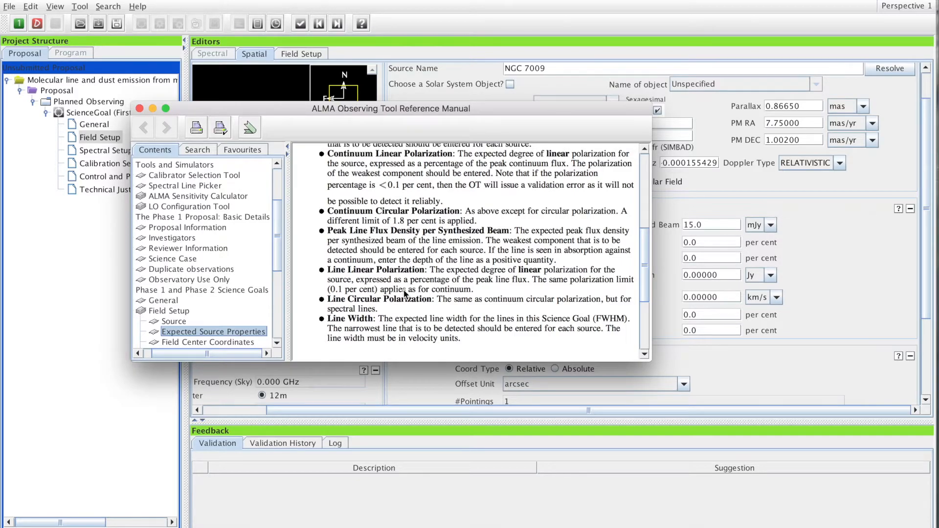
mouse_move(427, 298)
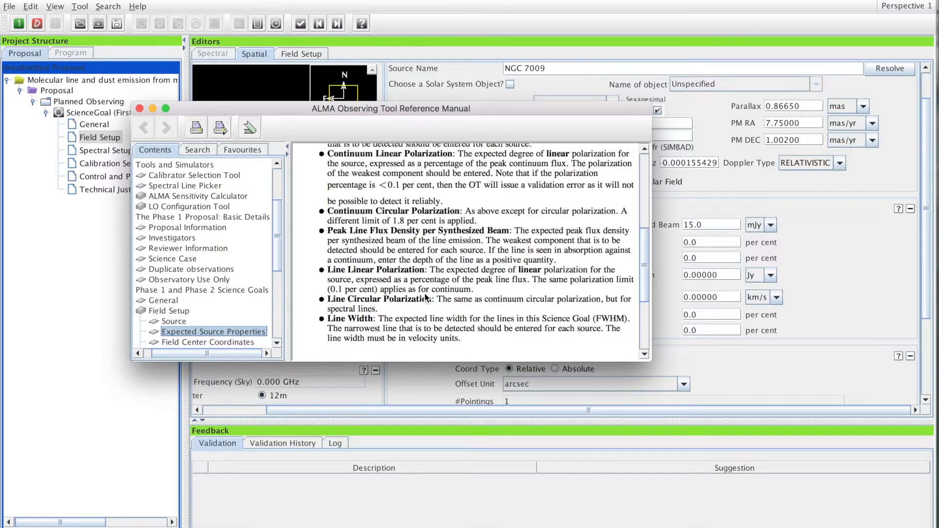
scroll("up", 3)
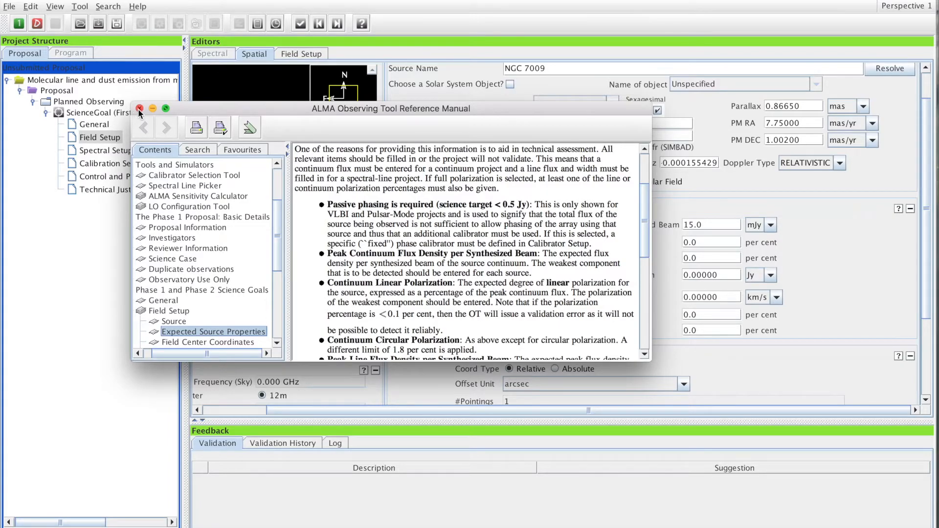
Step: Close the manual and set the peak line flux density to 60.0 mJy
left_click(139, 109)
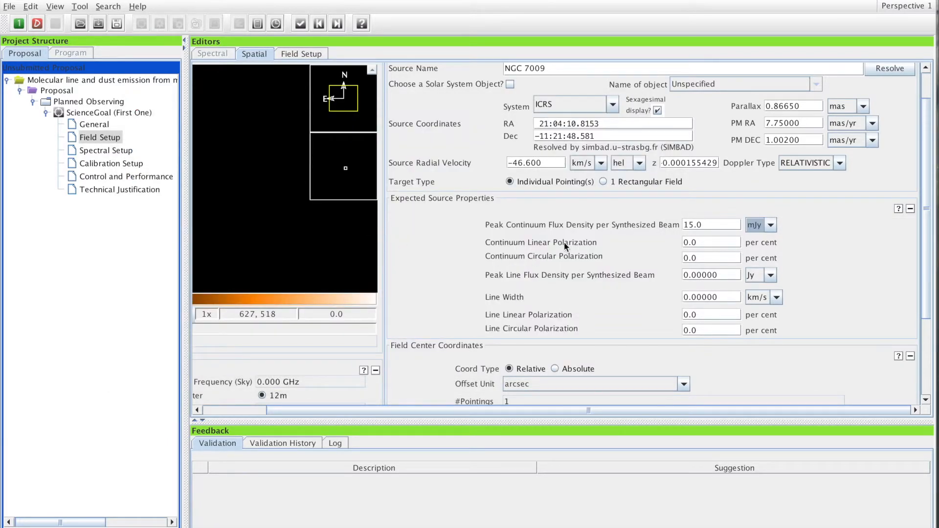
mouse_move(714, 246)
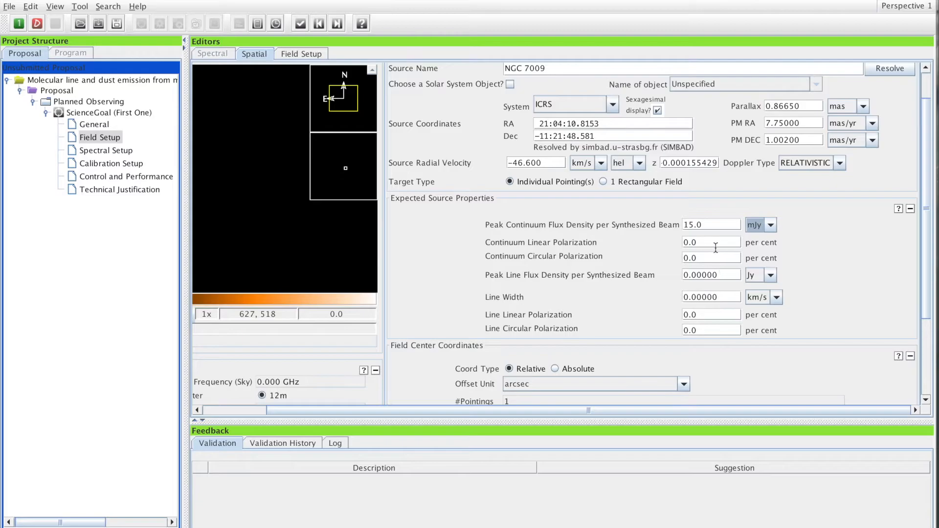
mouse_move(663, 263)
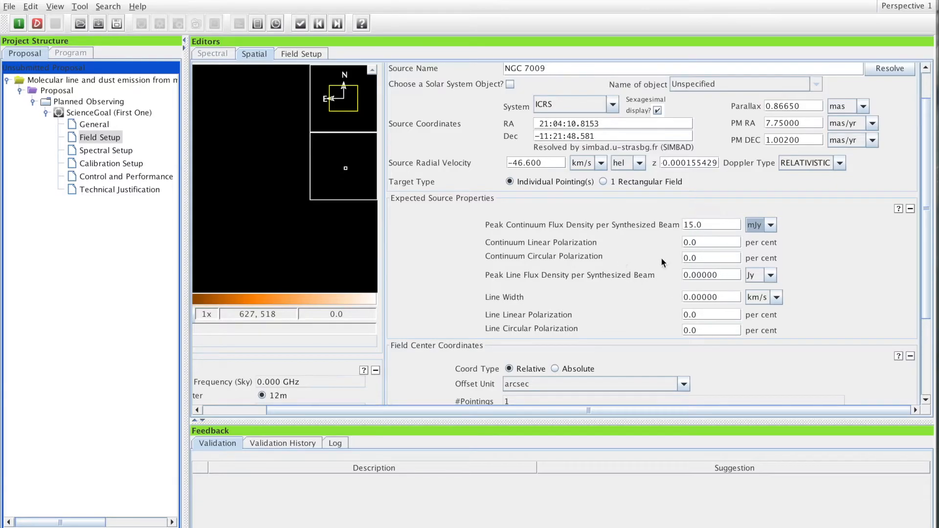
mouse_move(557, 282)
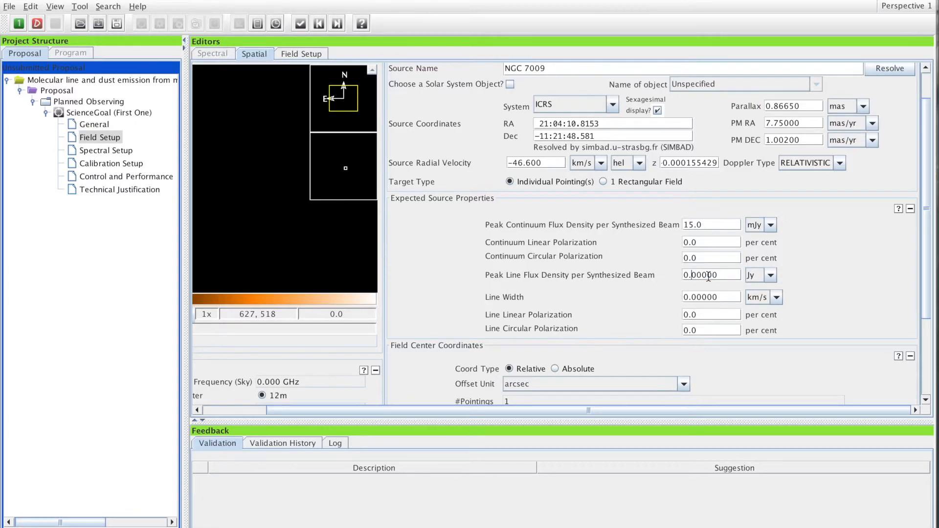
type("60.00000")
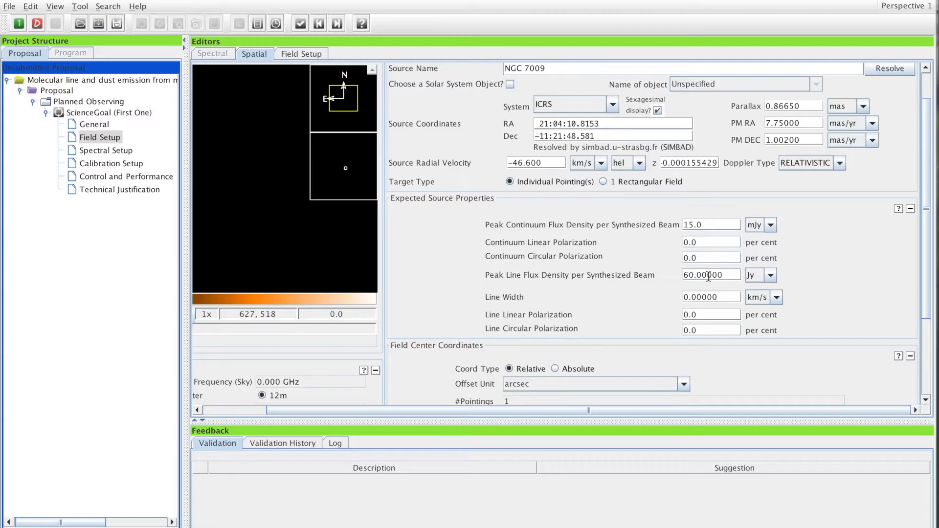
left_click(769, 275)
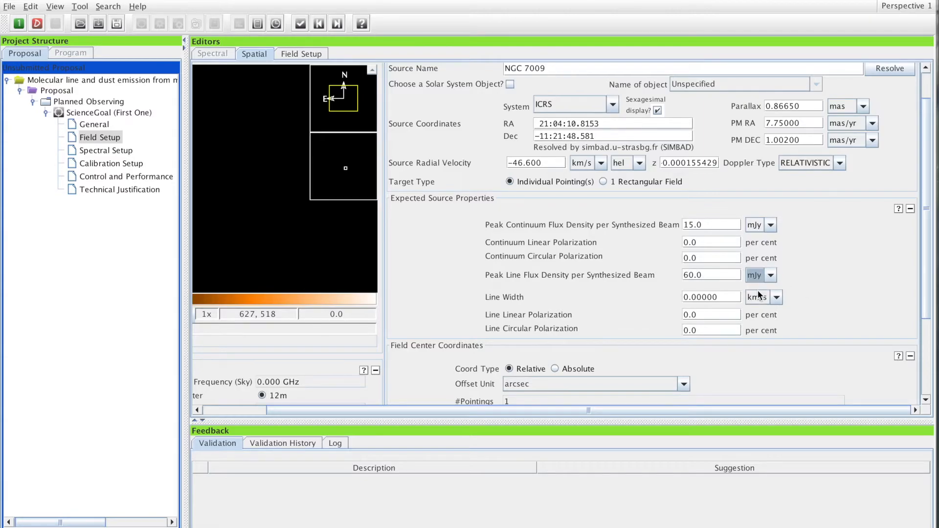
mouse_move(815, 270)
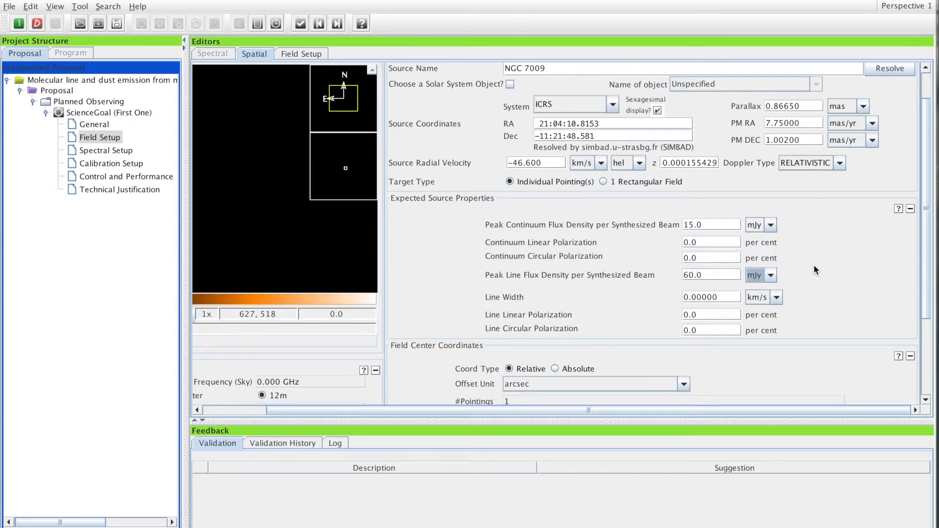
mouse_move(585, 277)
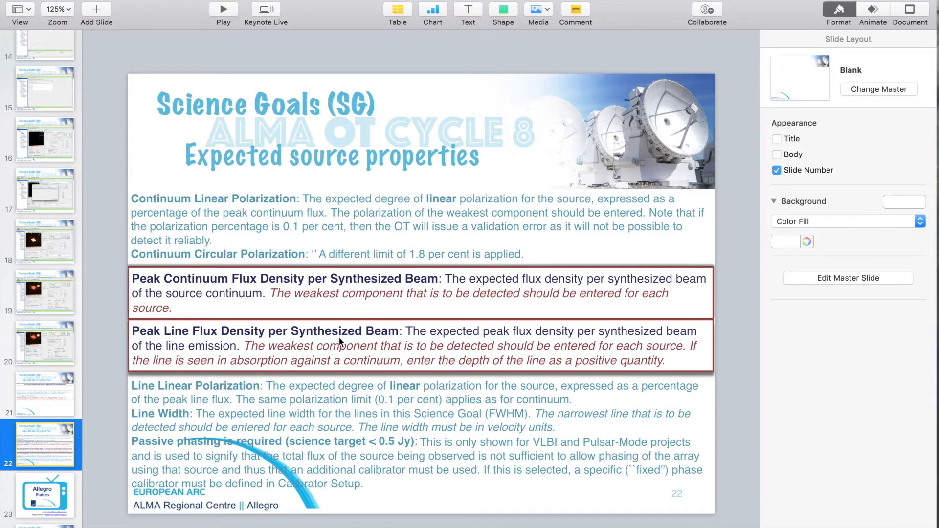
mouse_move(474, 359)
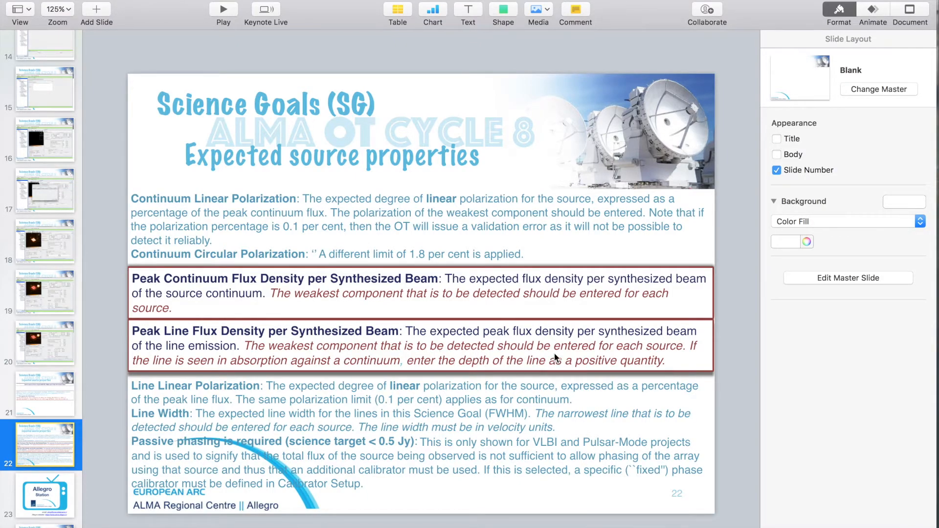
mouse_move(586, 358)
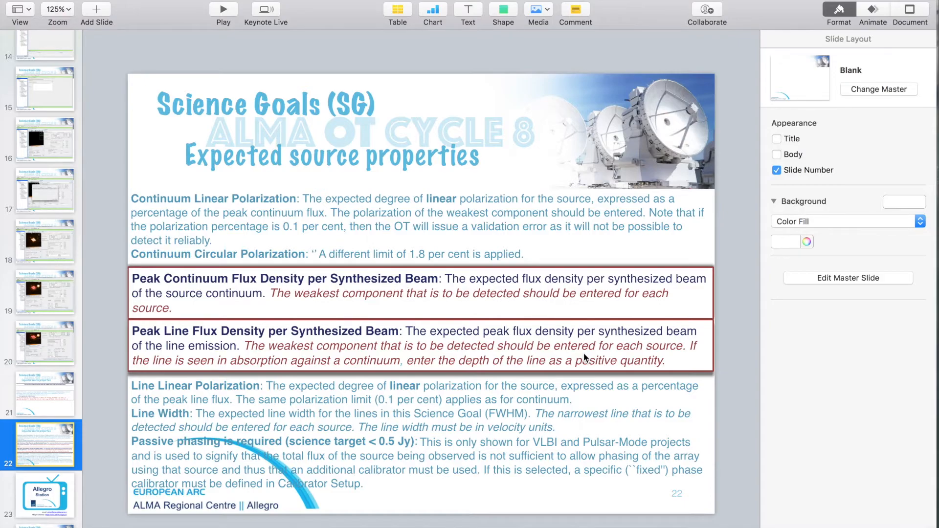
mouse_move(527, 382)
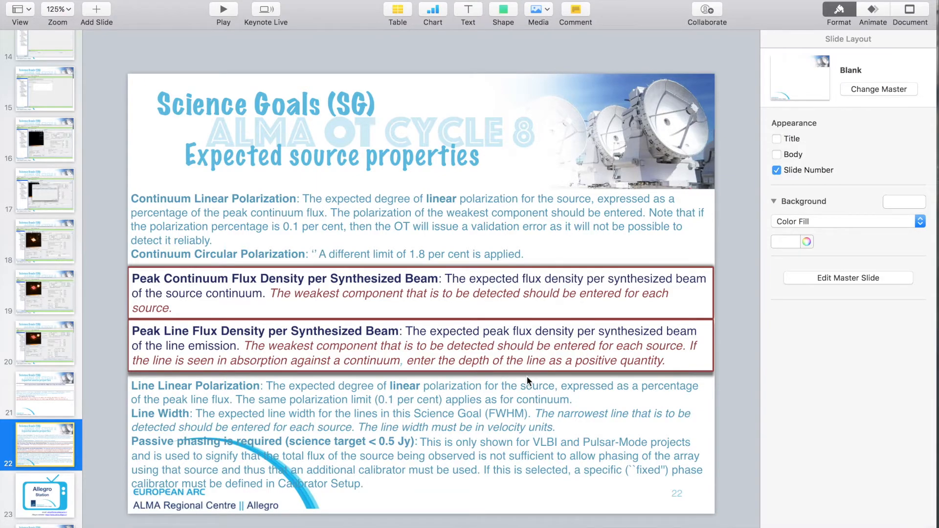
mouse_move(467, 373)
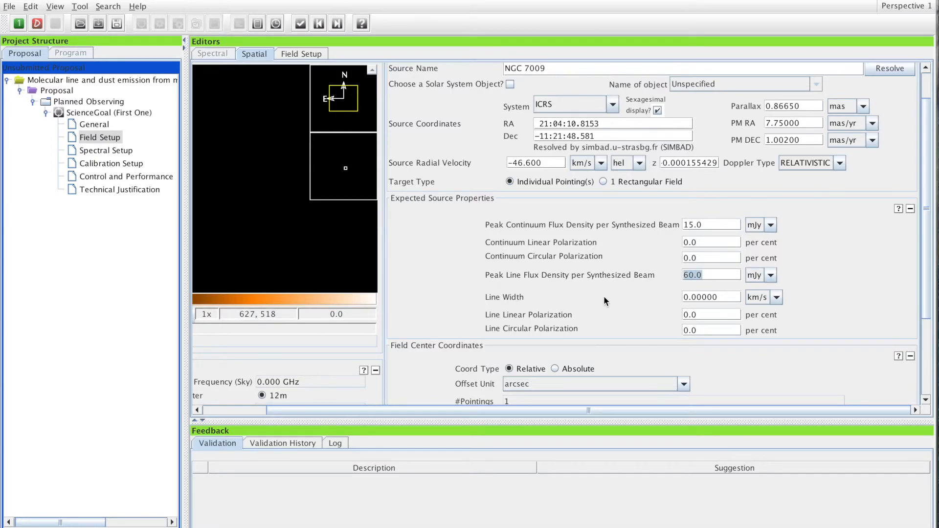
mouse_move(562, 297)
type("5.00000")
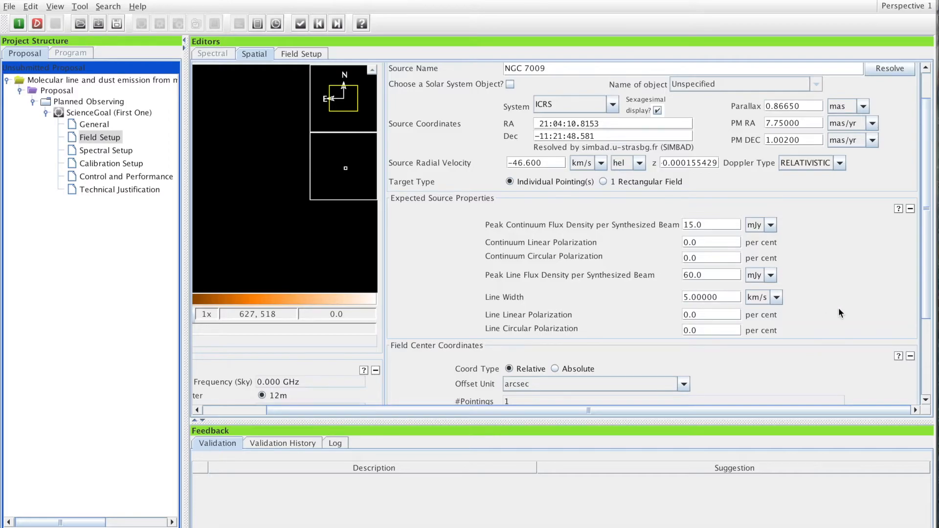
Step: Scroll through the Field Setup panel with the line width at 5.00000 km/s
scroll("down", 3)
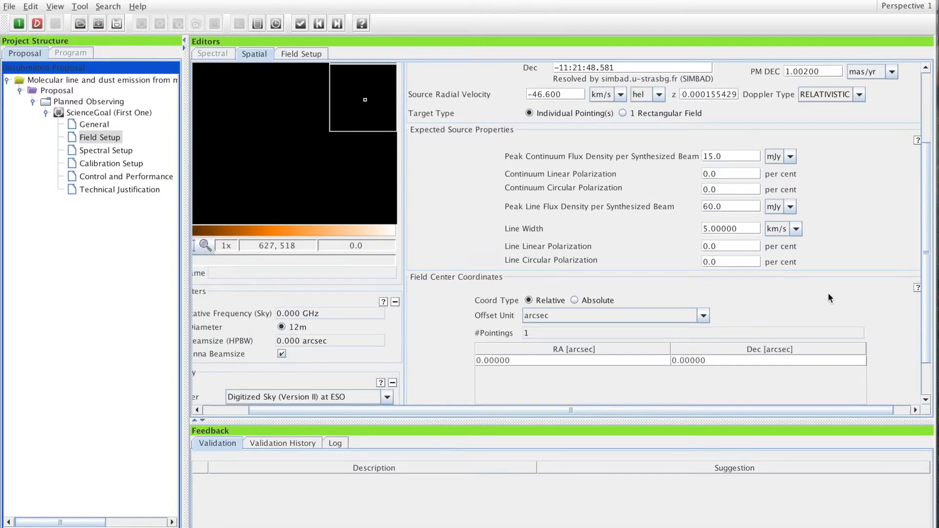
scroll("down", 3)
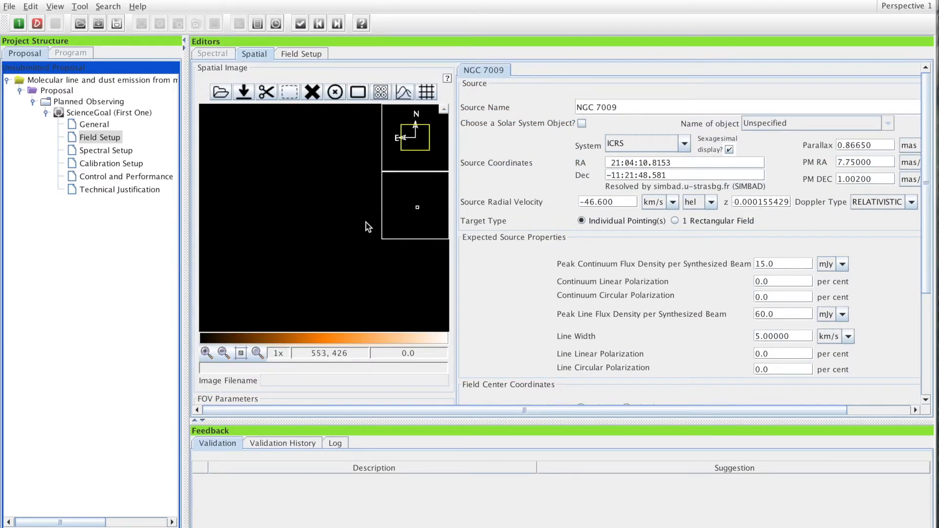
scroll("down", 3)
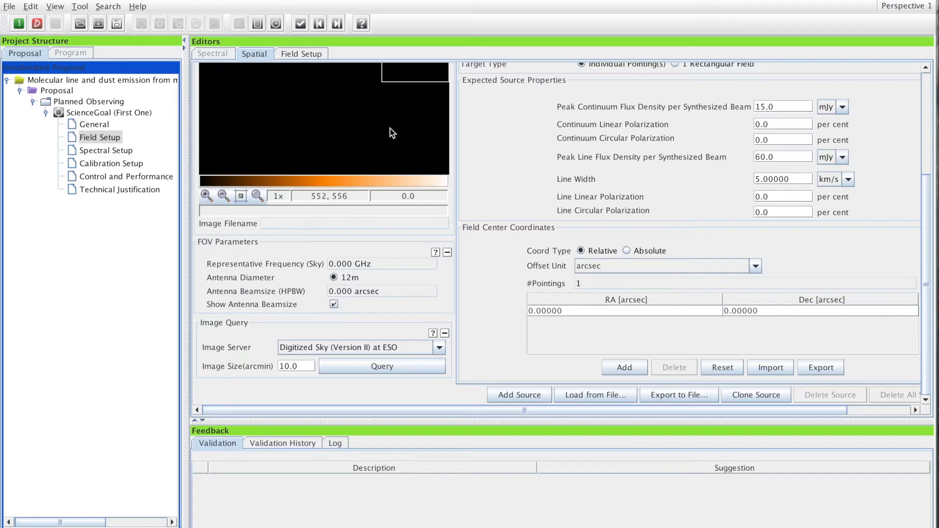
mouse_move(356, 294)
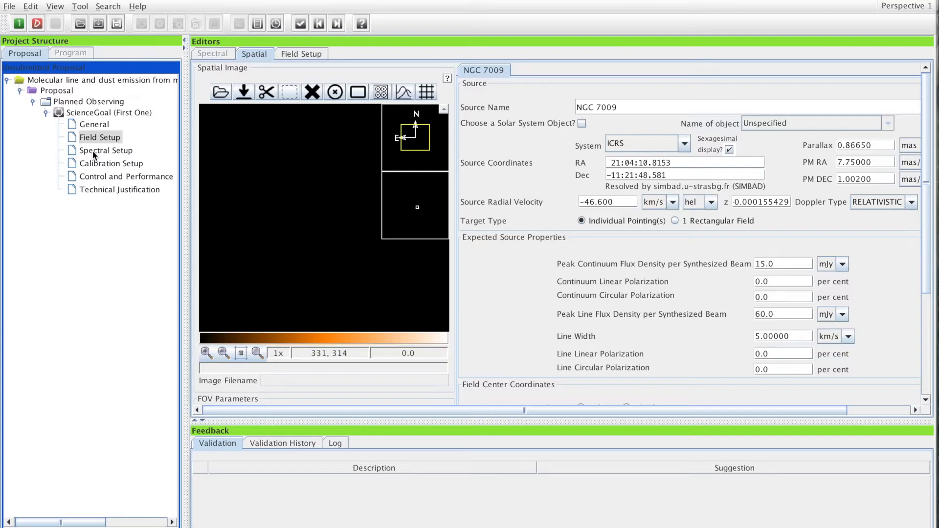
Step: In Spectral Setup, preview Single Continuum and Spectral Scan types, then keep Spectral Line
left_click(107, 151)
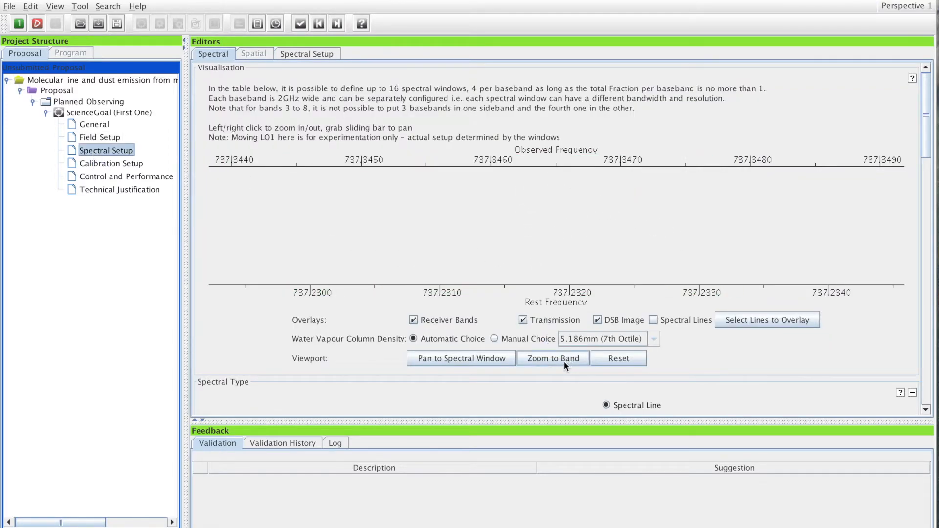
left_click(552, 358)
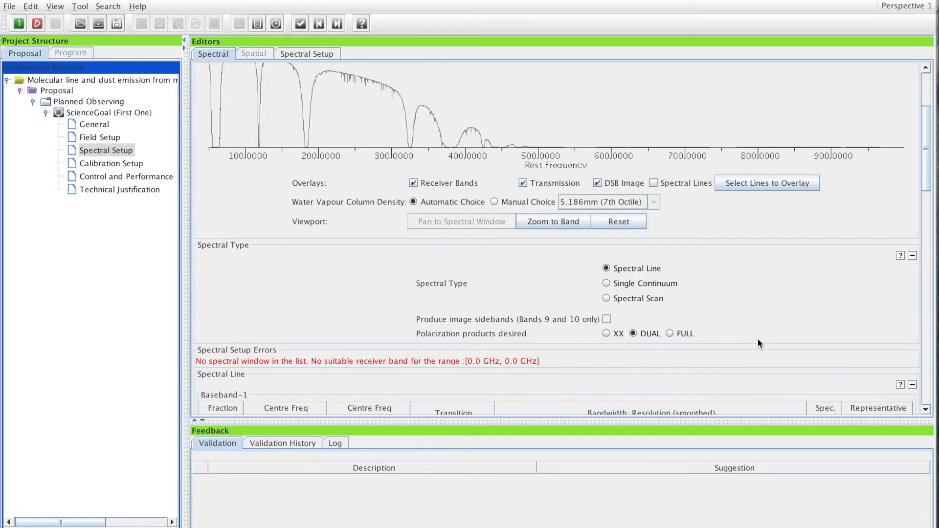
mouse_move(655, 270)
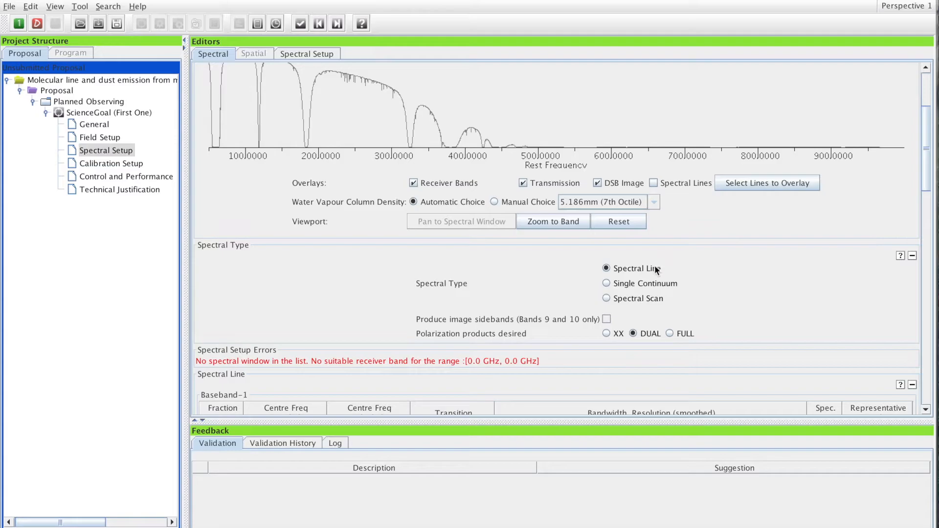
mouse_move(606, 279)
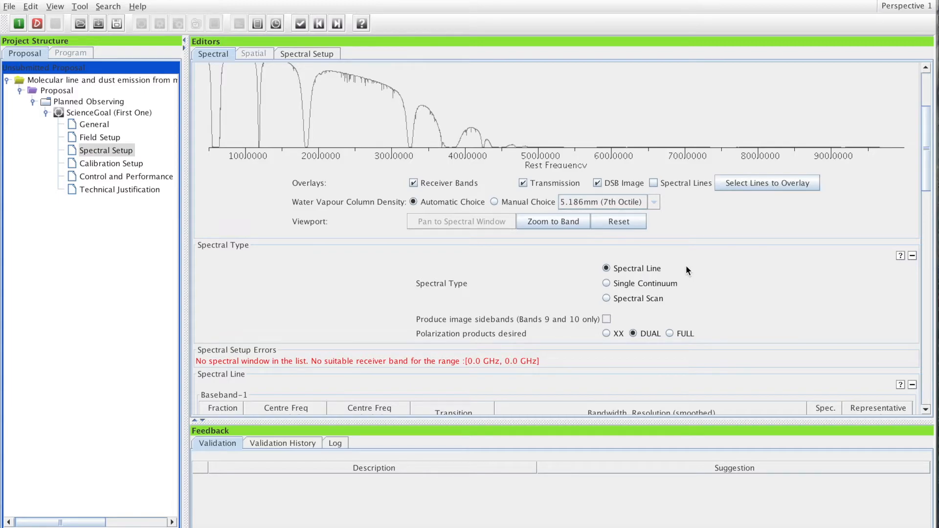
mouse_move(669, 272)
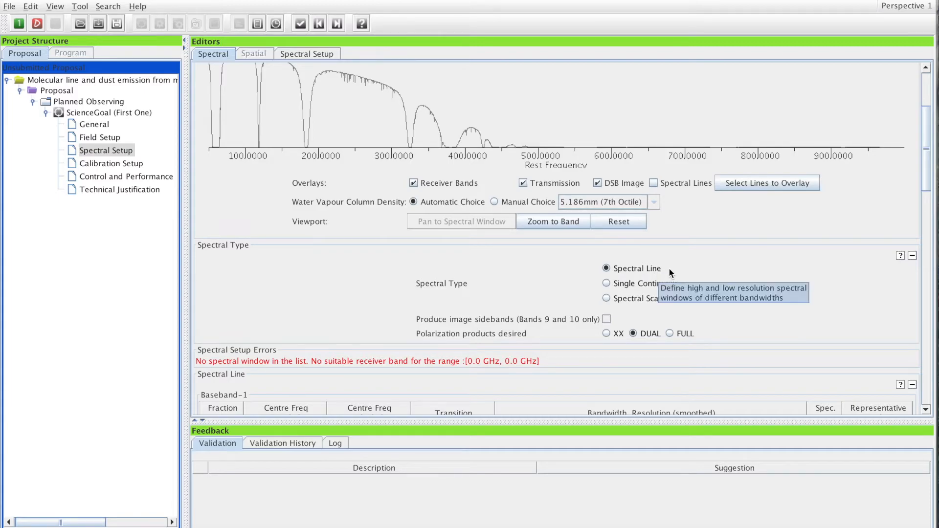
mouse_move(628, 288)
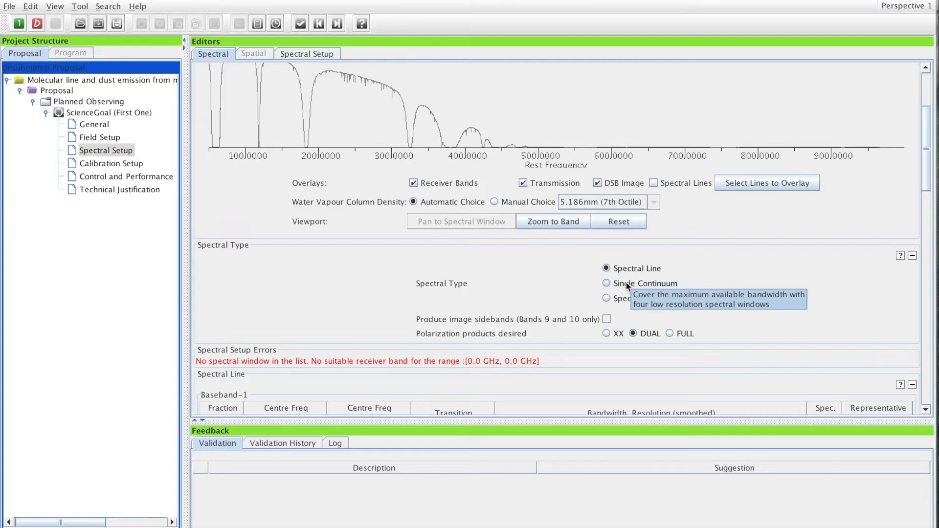
left_click(607, 284)
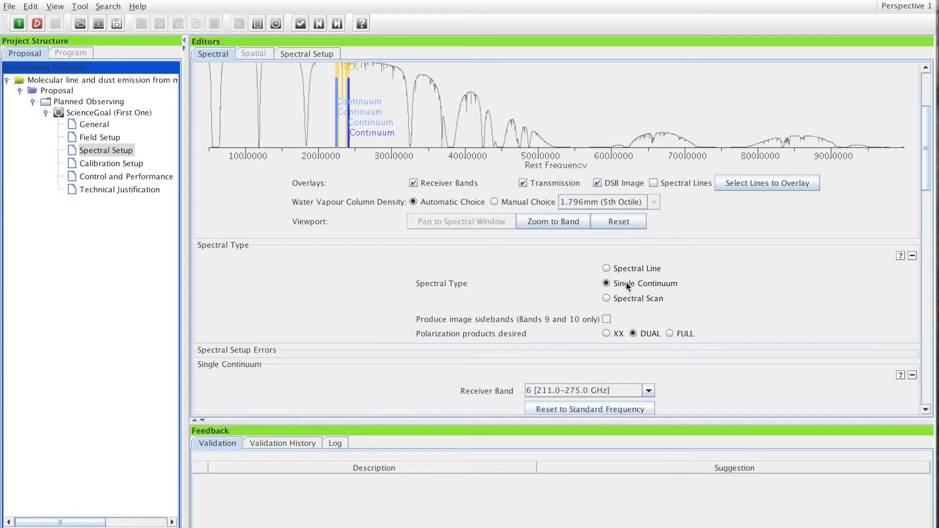
left_click(606, 298)
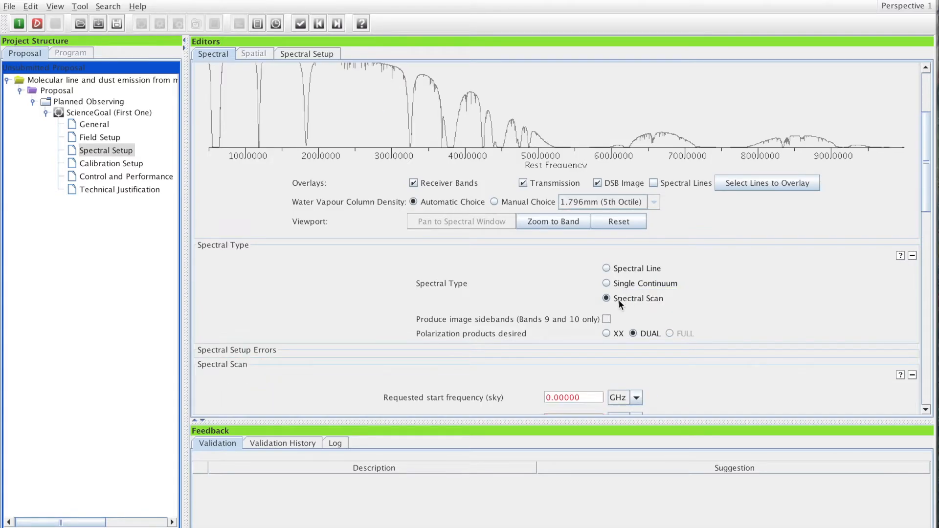
mouse_move(634, 308)
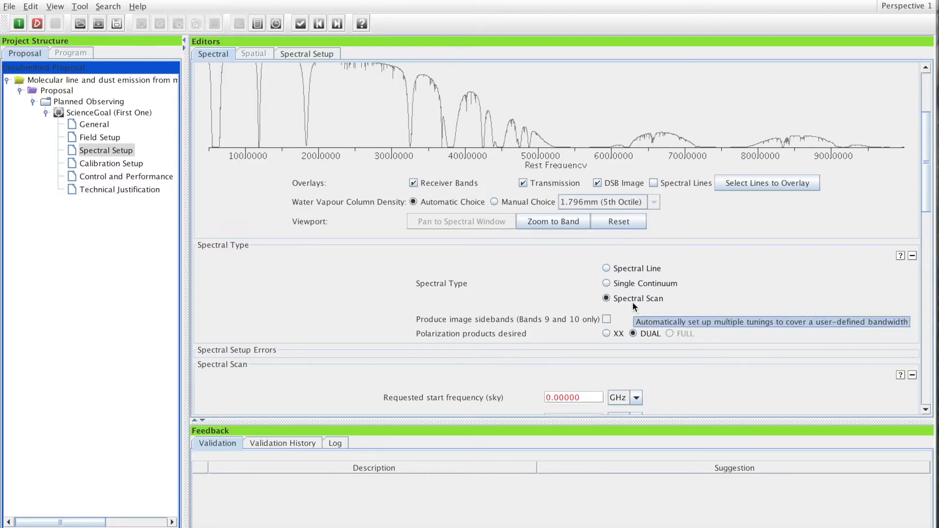
mouse_move(627, 271)
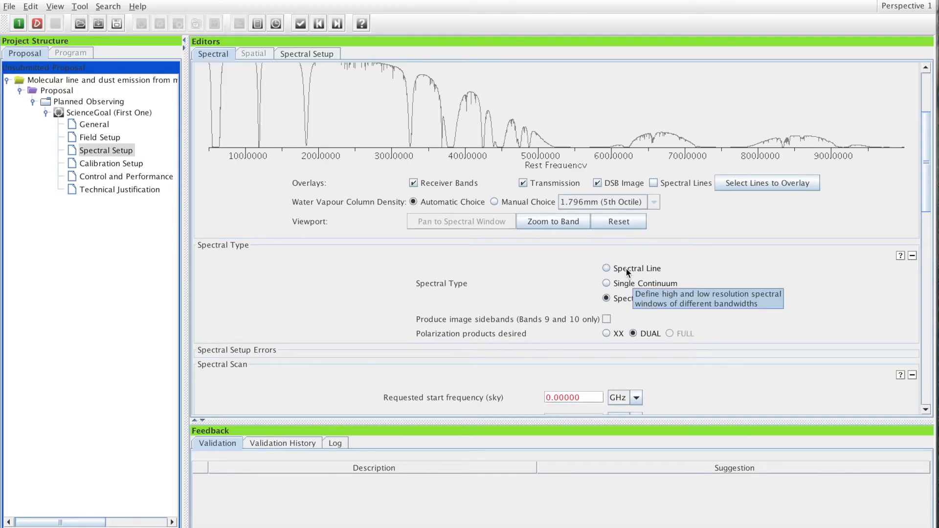
left_click(606, 268)
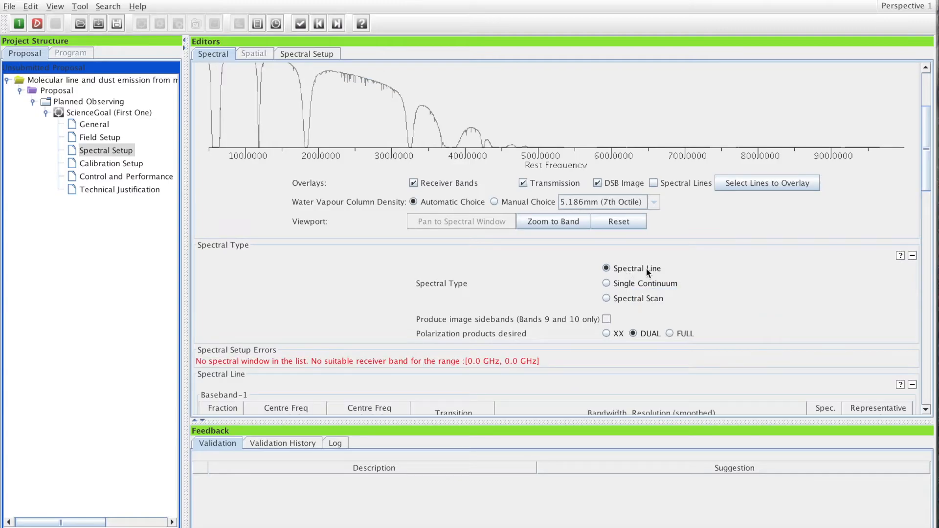
mouse_move(694, 295)
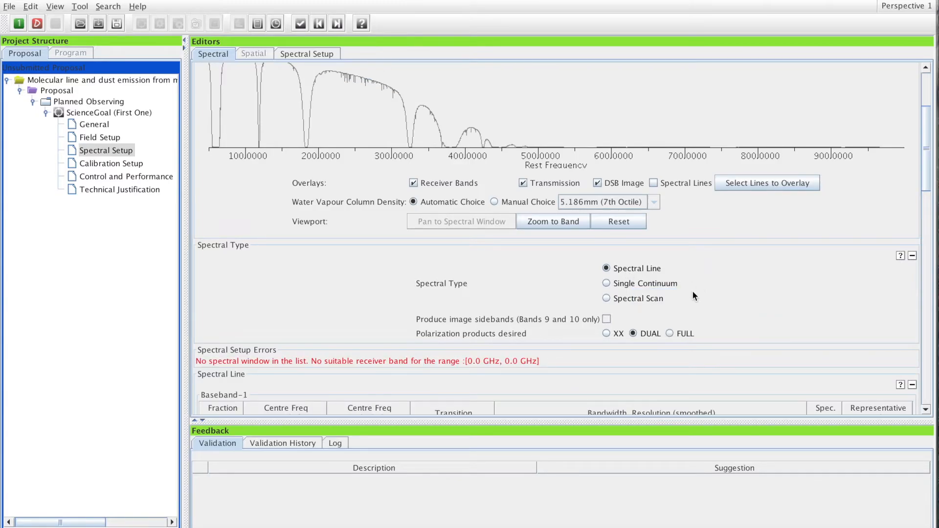
Step: Add a spectral window manually to Baseband-1 at 230 GHz and zoom the plot around Band 6
scroll("down", 3)
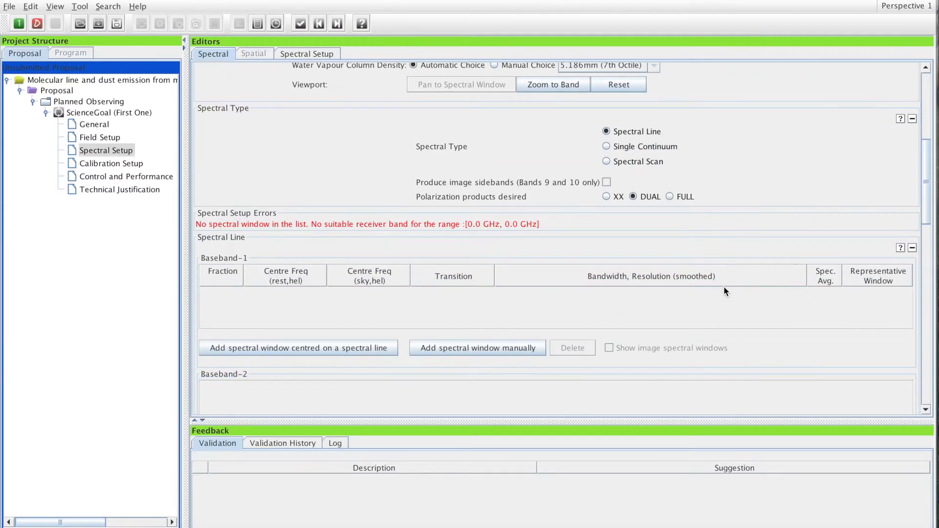
scroll("up", 3)
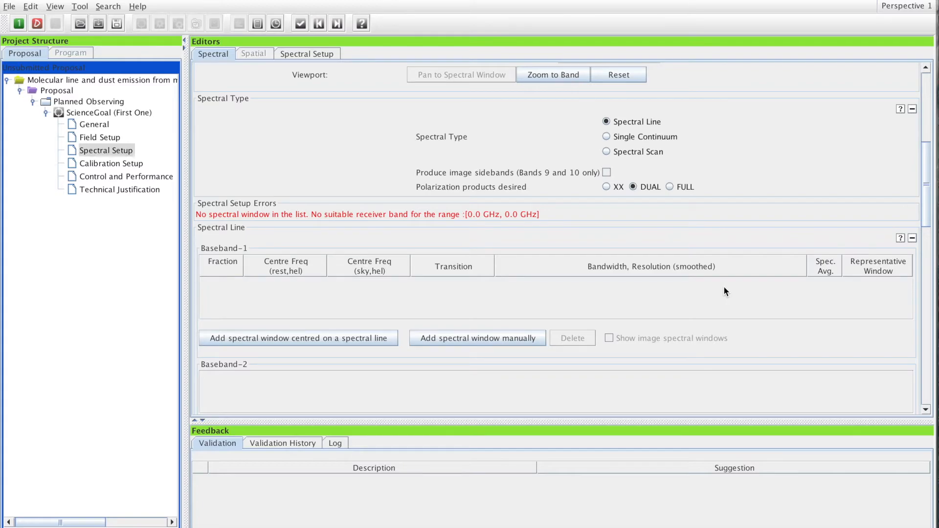
mouse_move(636, 132)
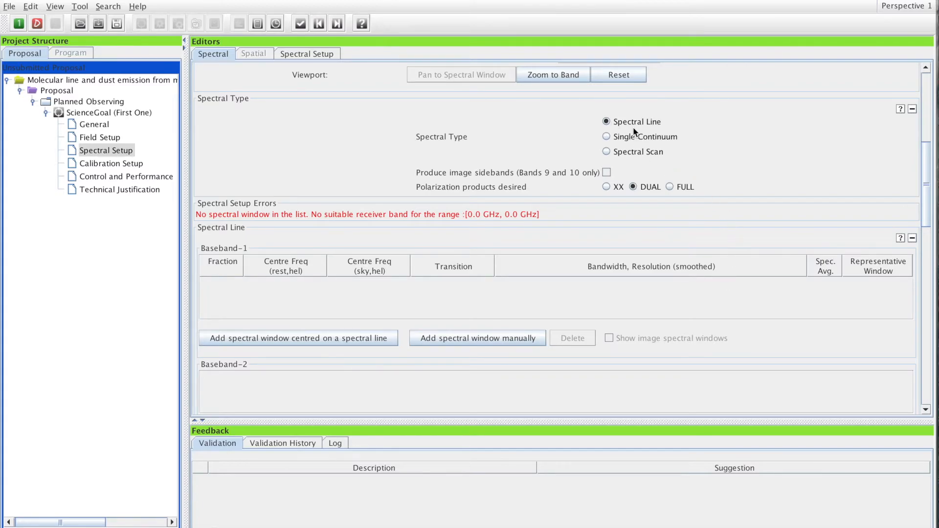
scroll("up", 3)
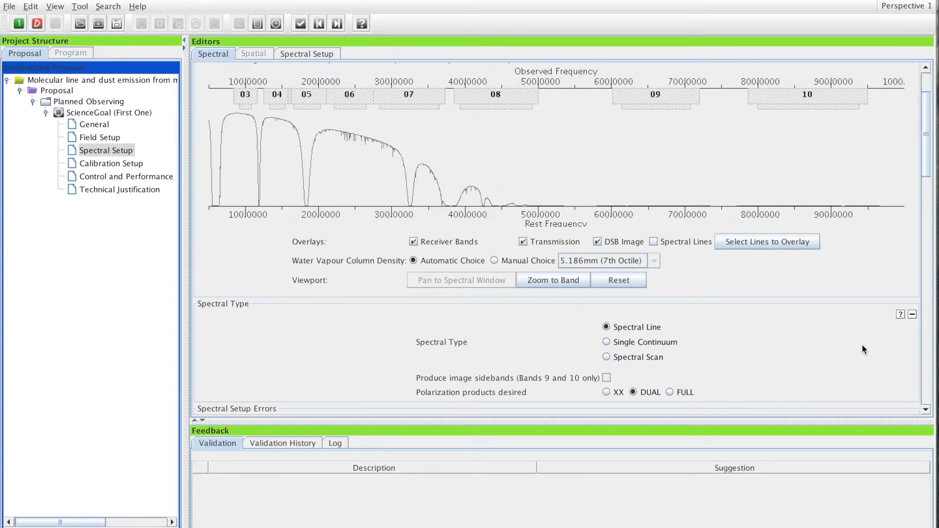
scroll("down", 3)
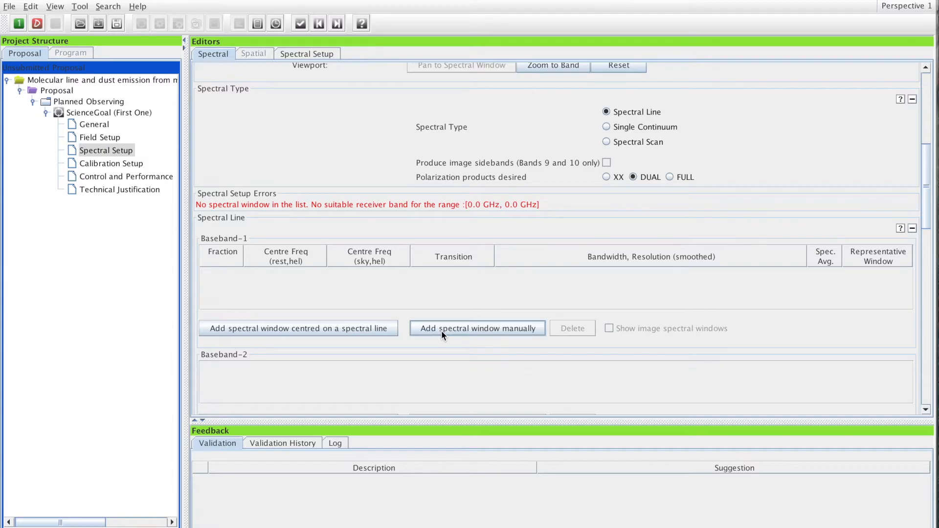
left_click(476, 329)
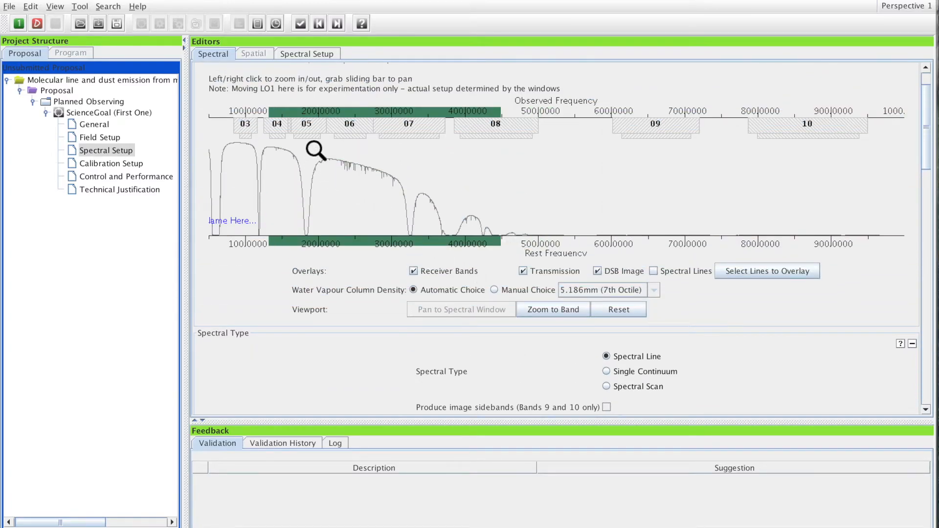
left_click(316, 151)
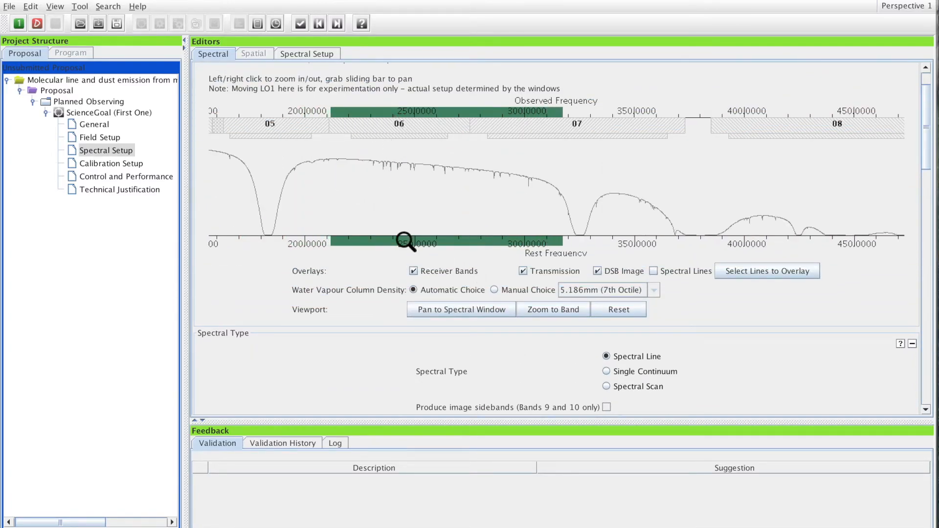
scroll("down", 3)
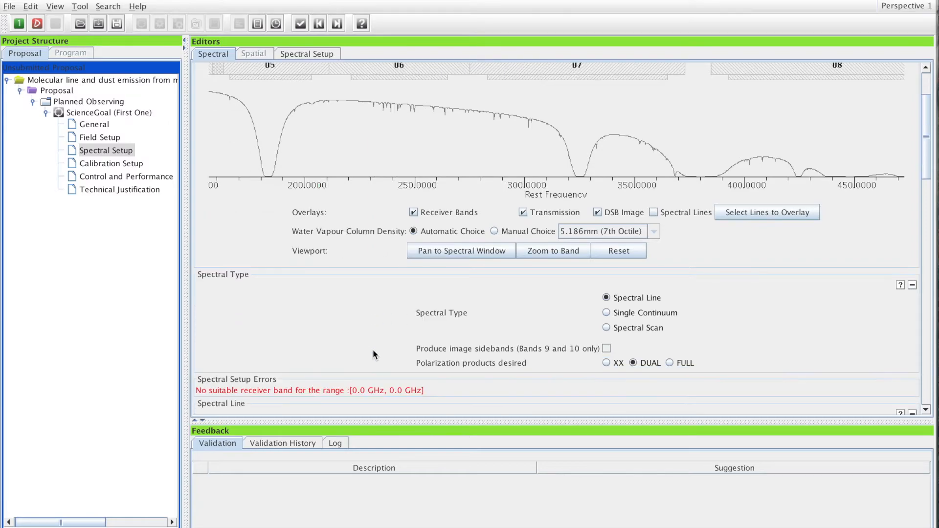
scroll("down", 3)
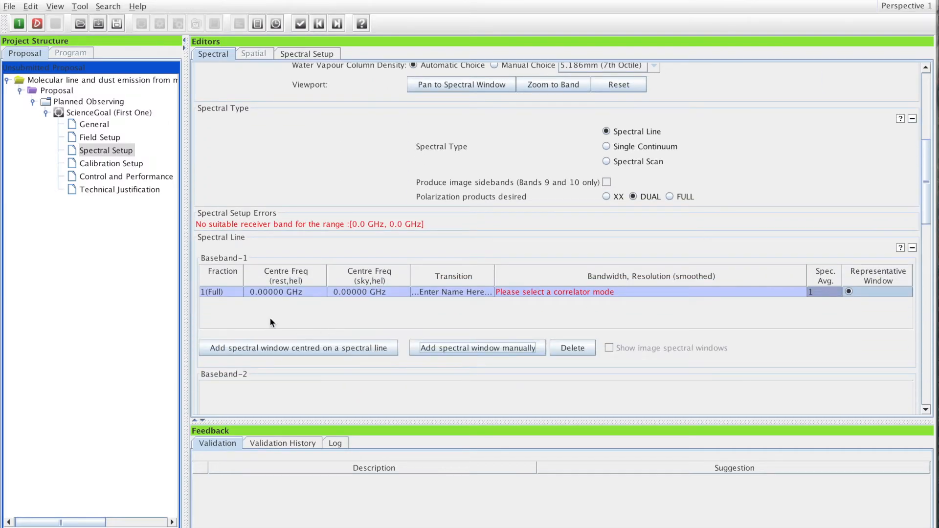
scroll("down", 3)
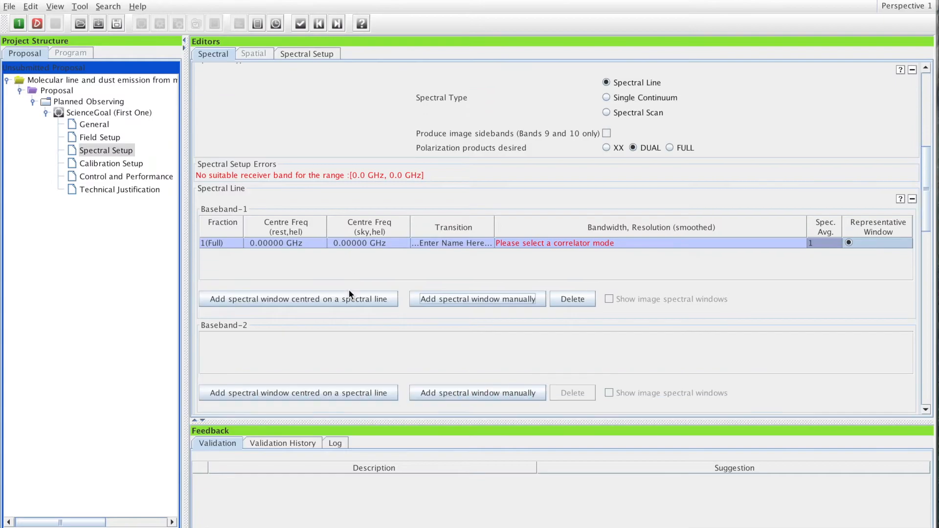
scroll("down", 3)
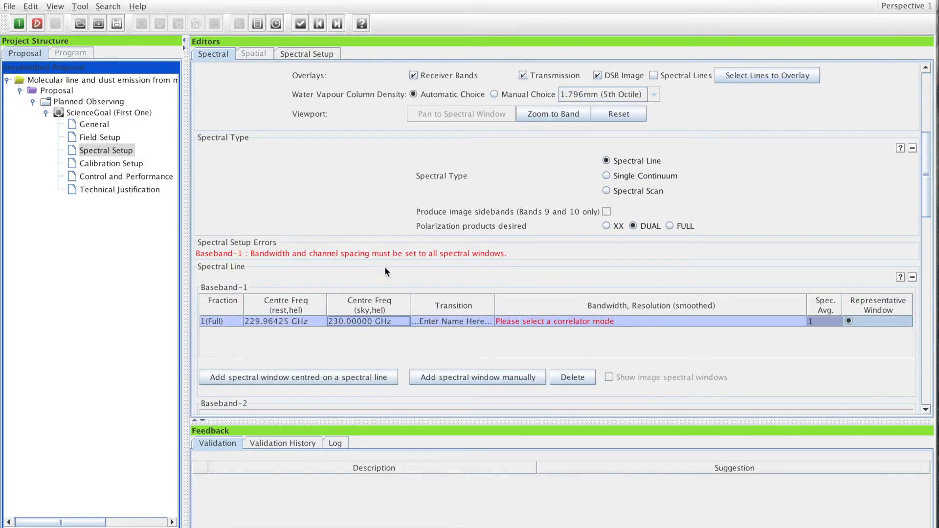
mouse_move(529, 326)
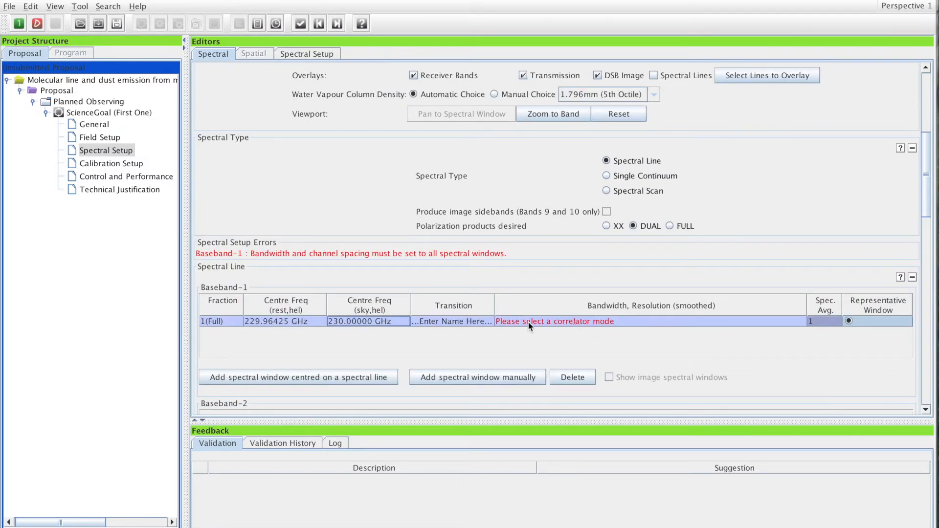
Step: In Field Setup for NGC 7009, fetch a sky survey image around the nebula
left_click(101, 137)
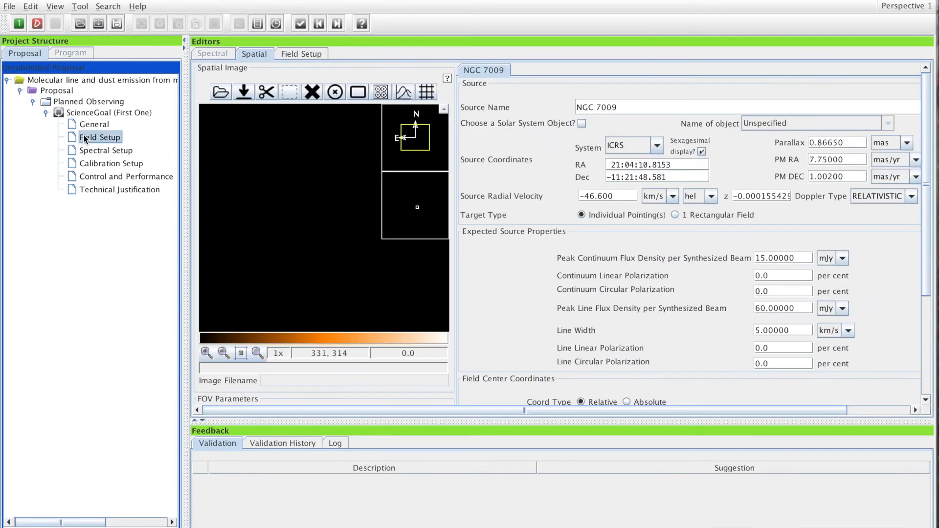
scroll("down", 3)
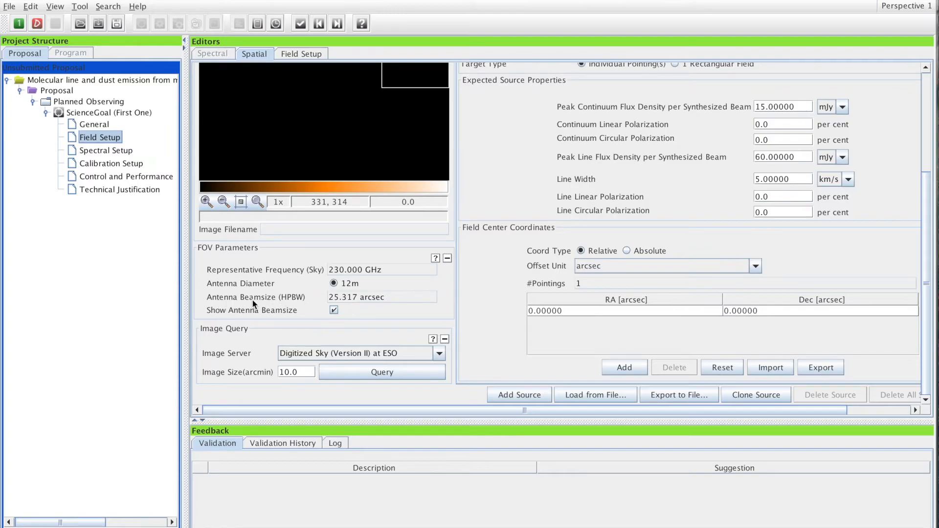
mouse_move(321, 303)
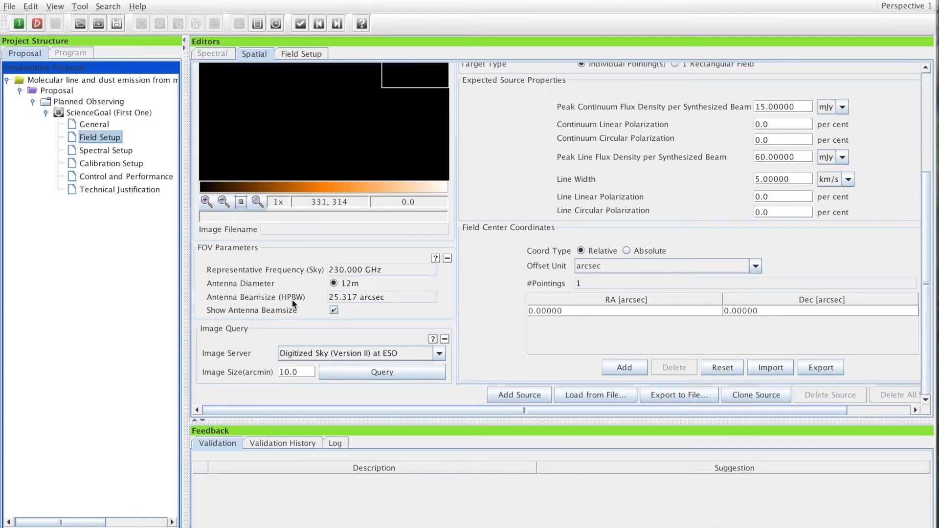
mouse_move(337, 328)
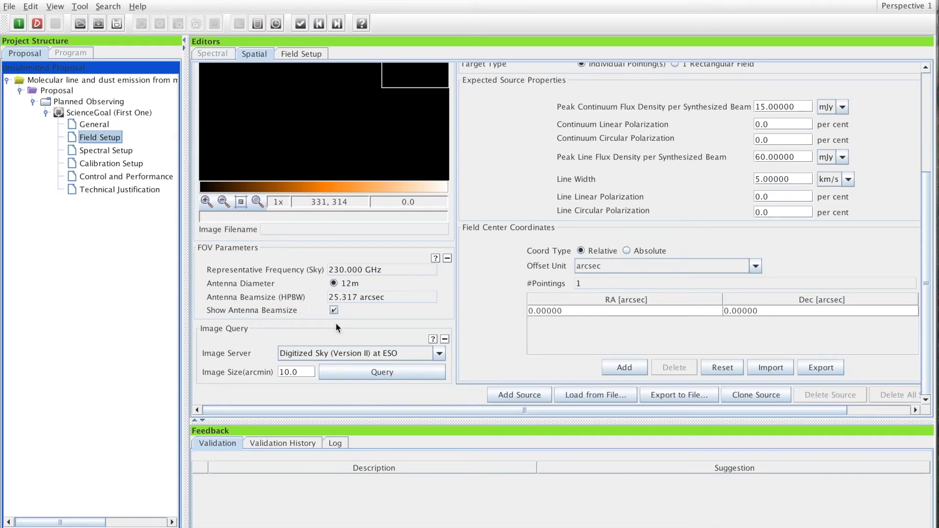
left_click(381, 372)
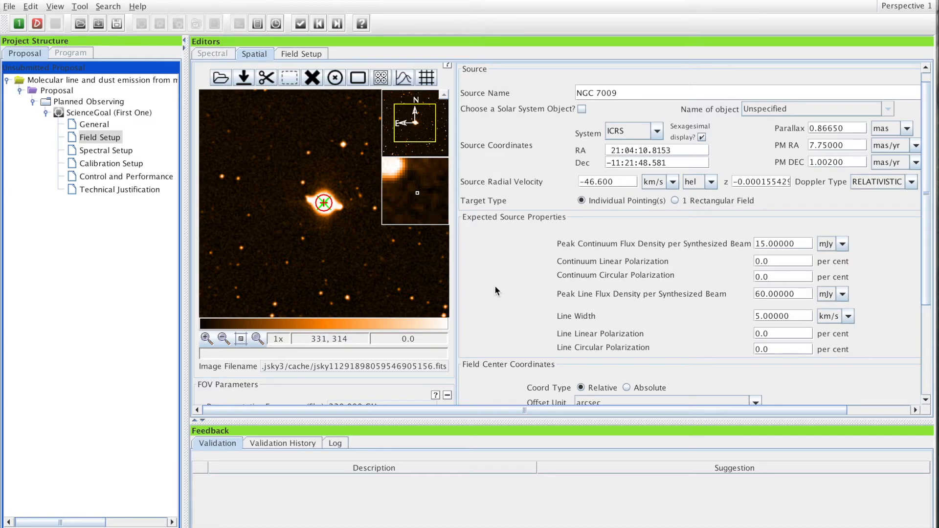
mouse_move(316, 193)
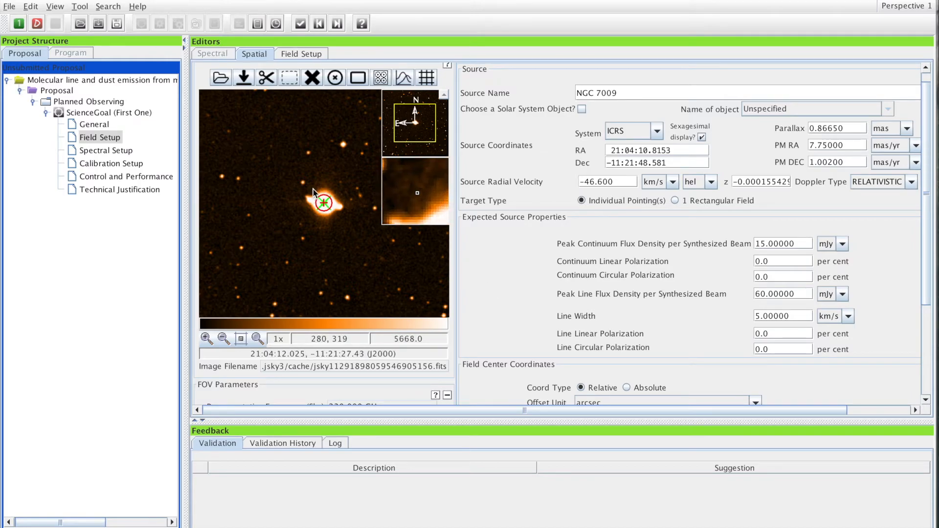
mouse_move(288, 184)
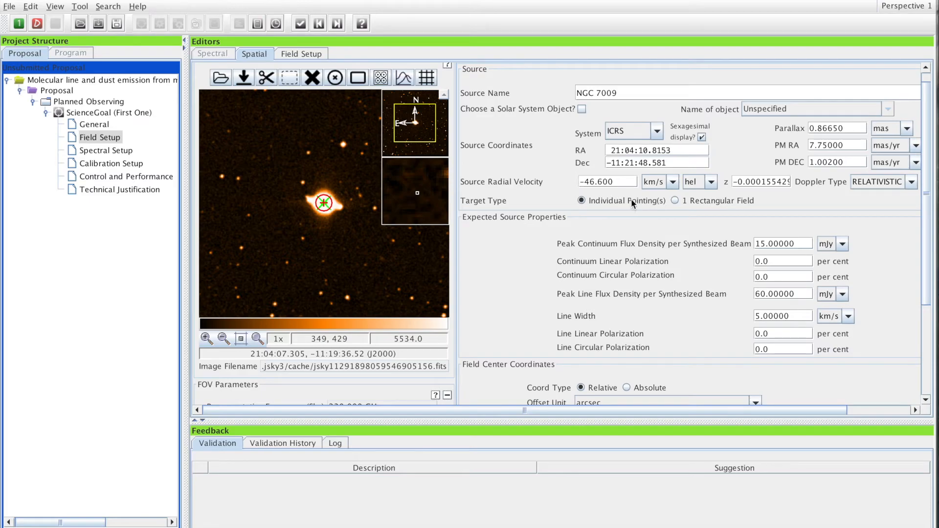
mouse_move(311, 191)
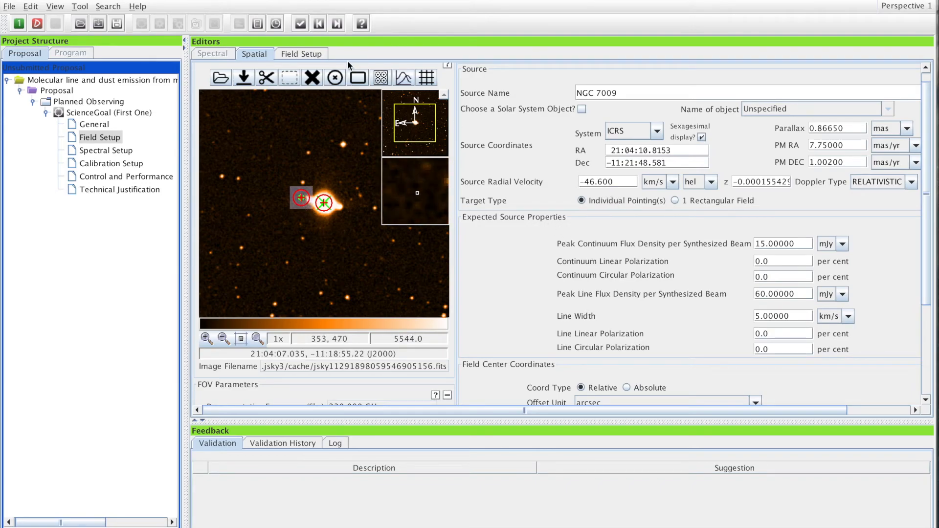
mouse_move(344, 213)
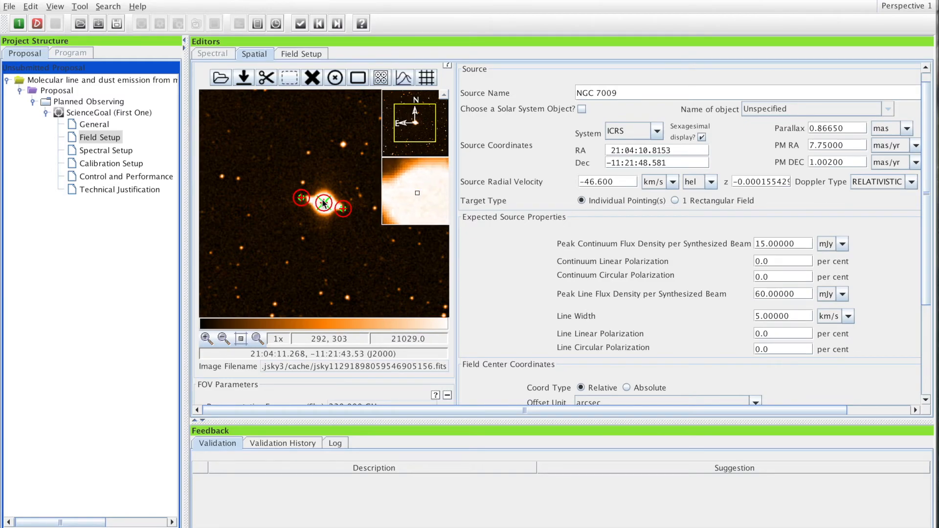
mouse_move(314, 202)
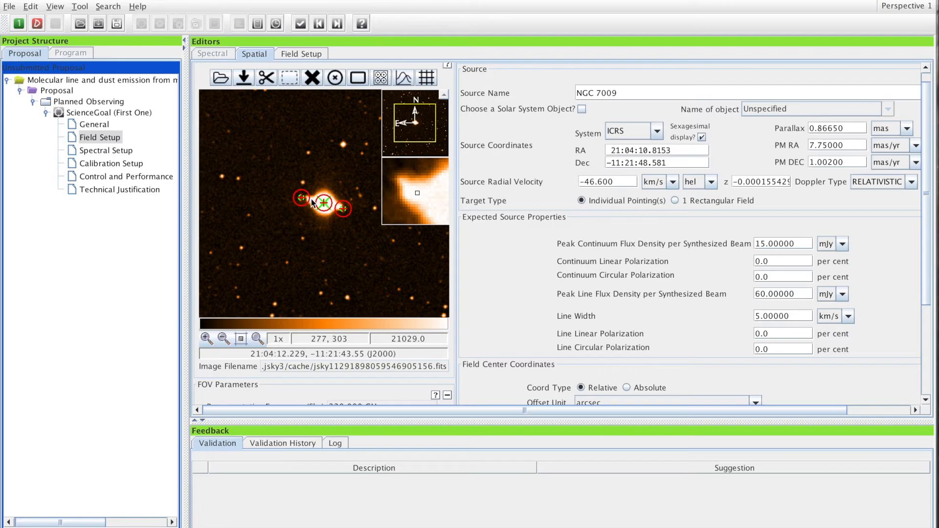
mouse_move(328, 180)
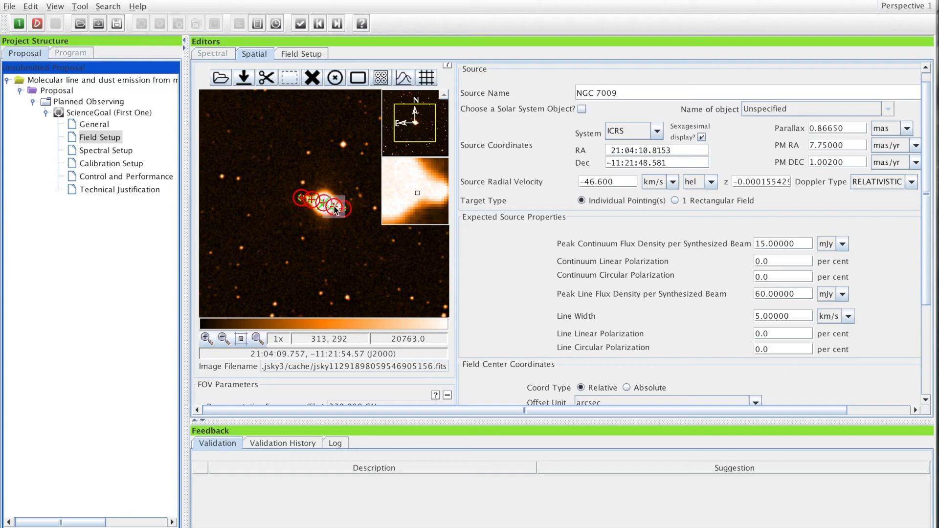
mouse_move(367, 261)
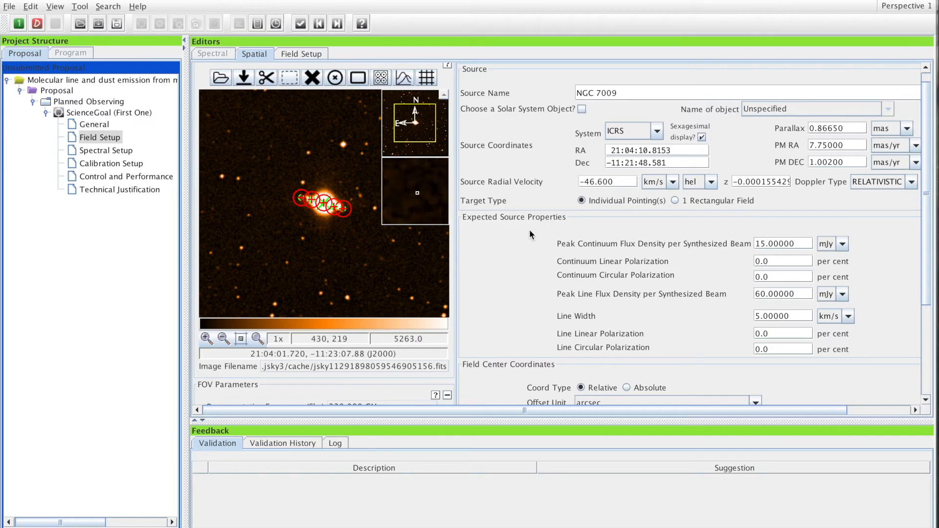
mouse_move(681, 211)
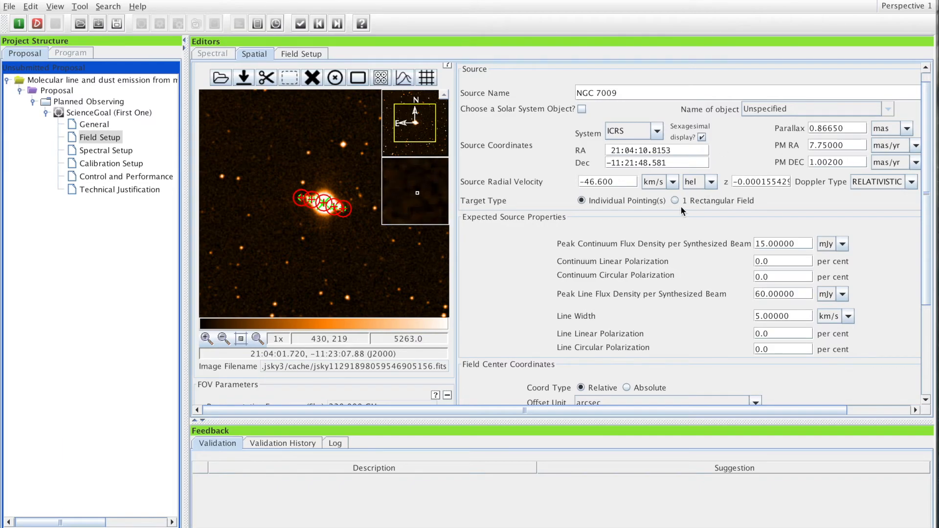
Step: Define NGC 7009 as one rectangular field, 90 by 80 arcsec at position angle −15°
left_click(675, 200)
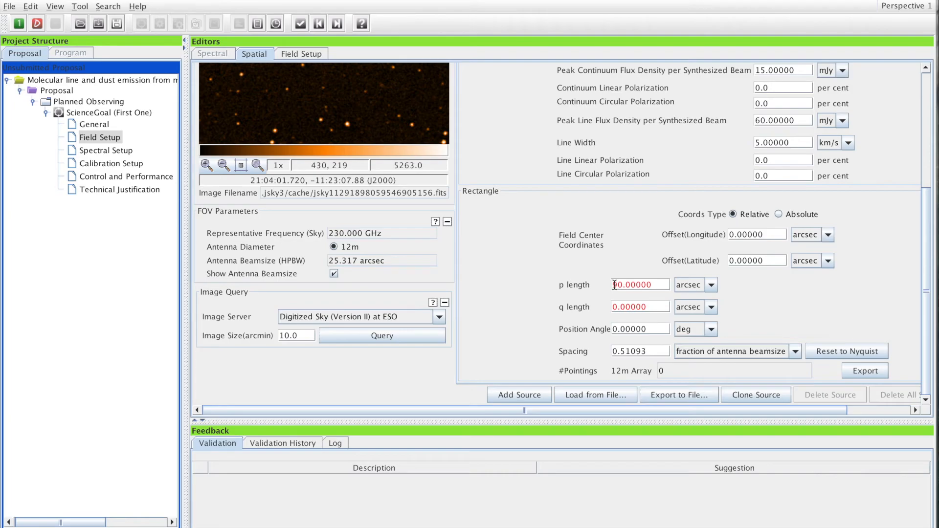
type("90.0")
type("80")
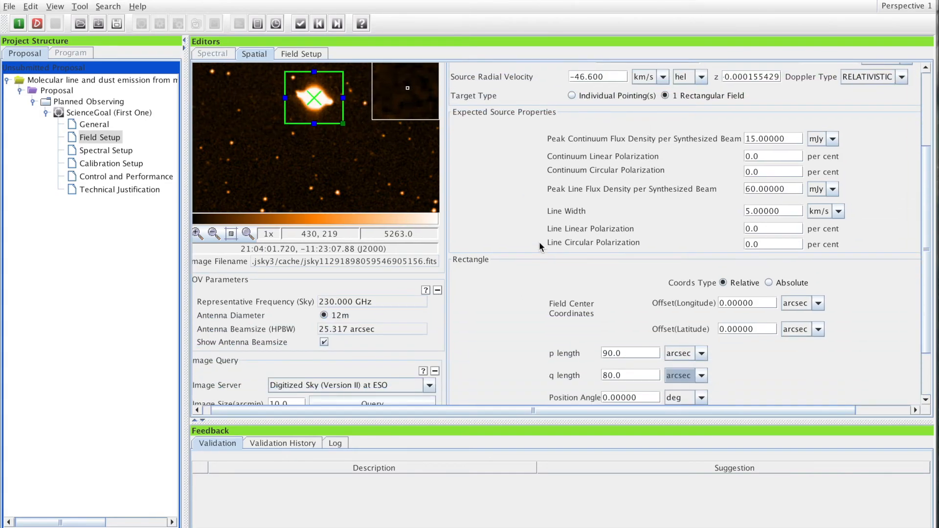
scroll("down", 3)
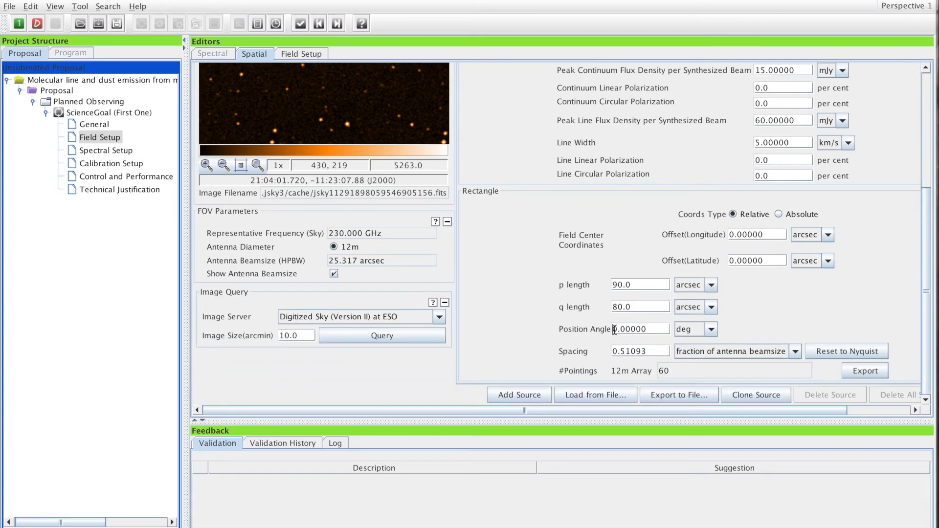
type("150.00000")
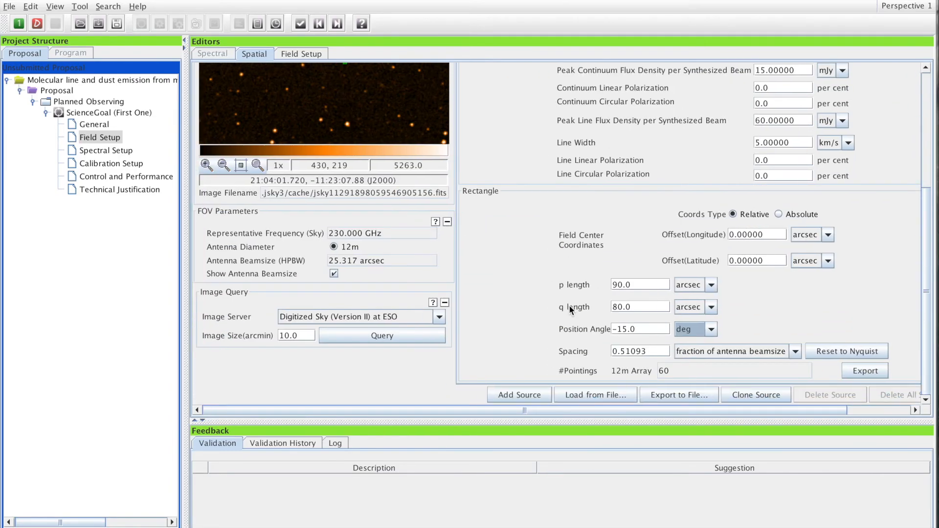
mouse_move(610, 398)
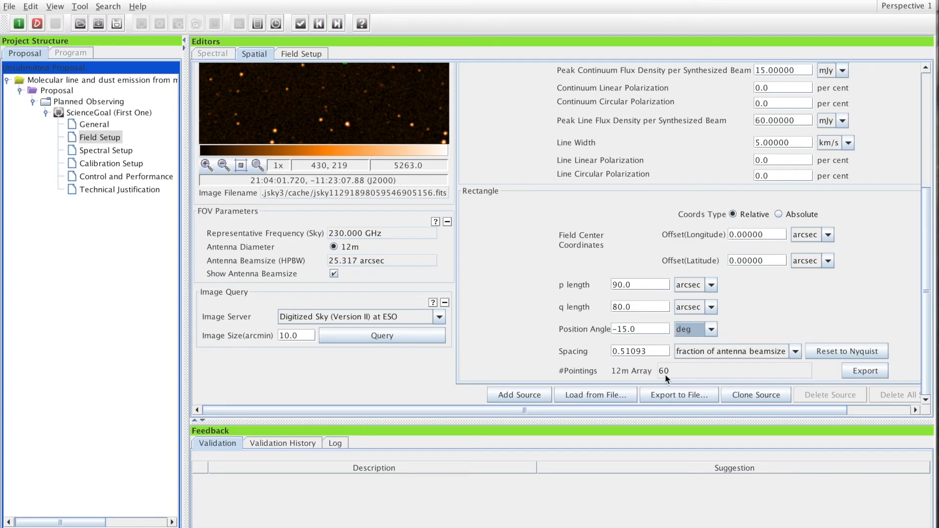
scroll("up", 3)
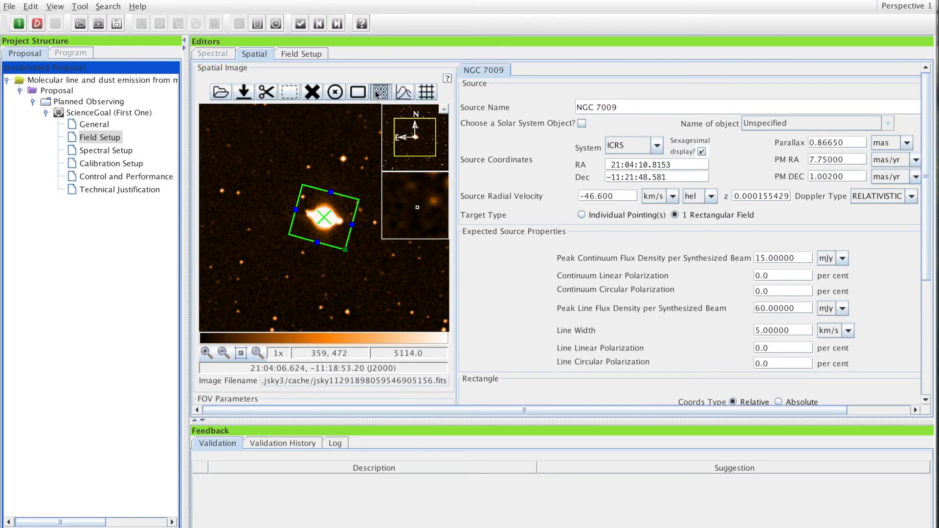
left_click(380, 92)
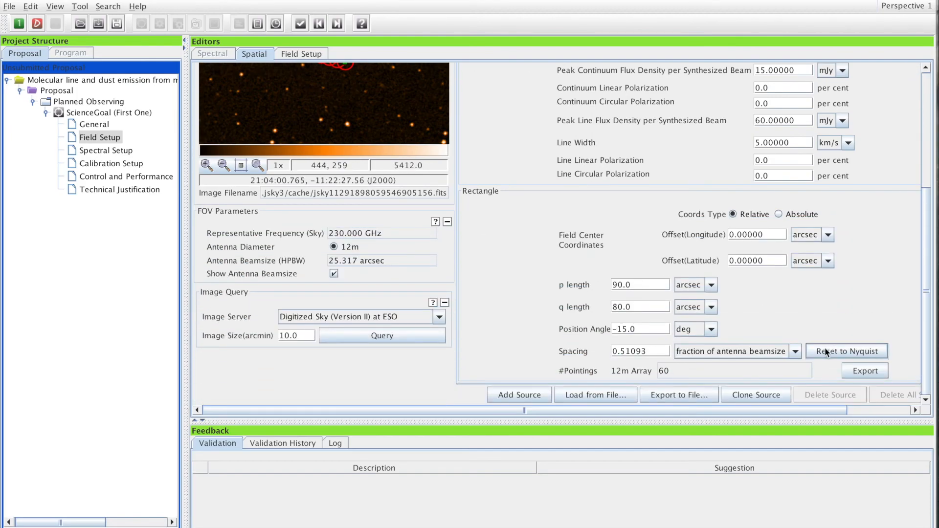
mouse_move(847, 358)
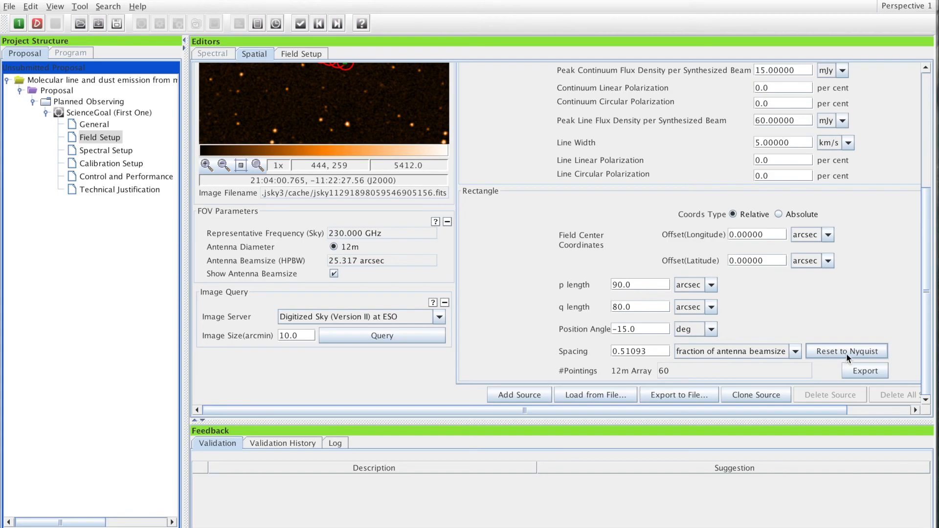
left_click(795, 352)
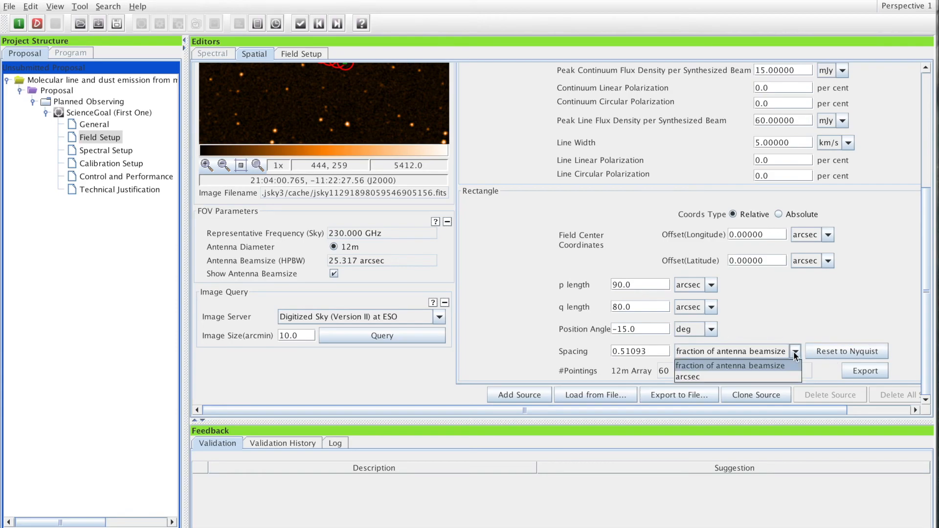
left_click(688, 376)
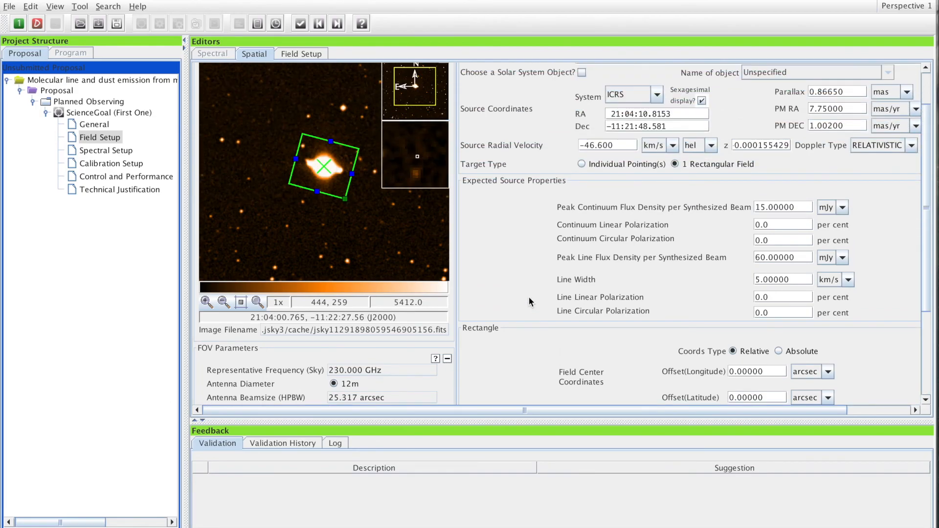
left_click(794, 352)
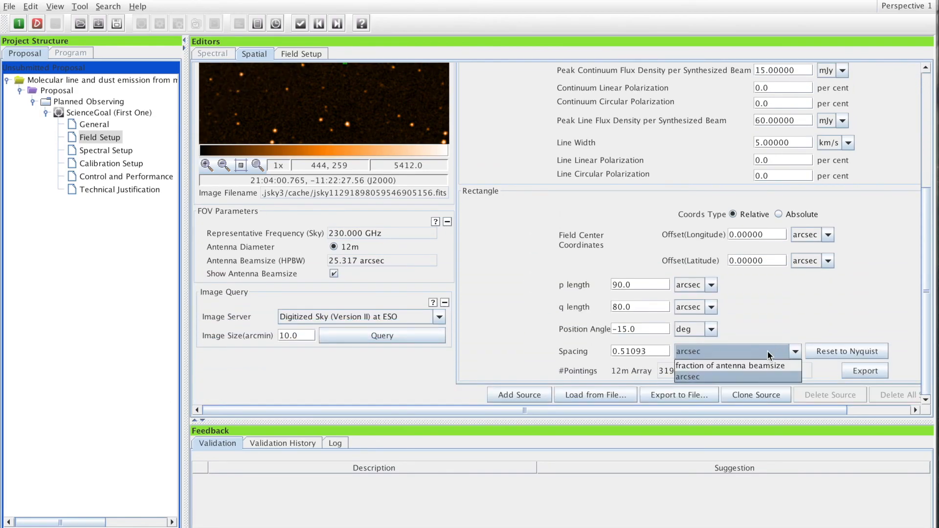
left_click(691, 376)
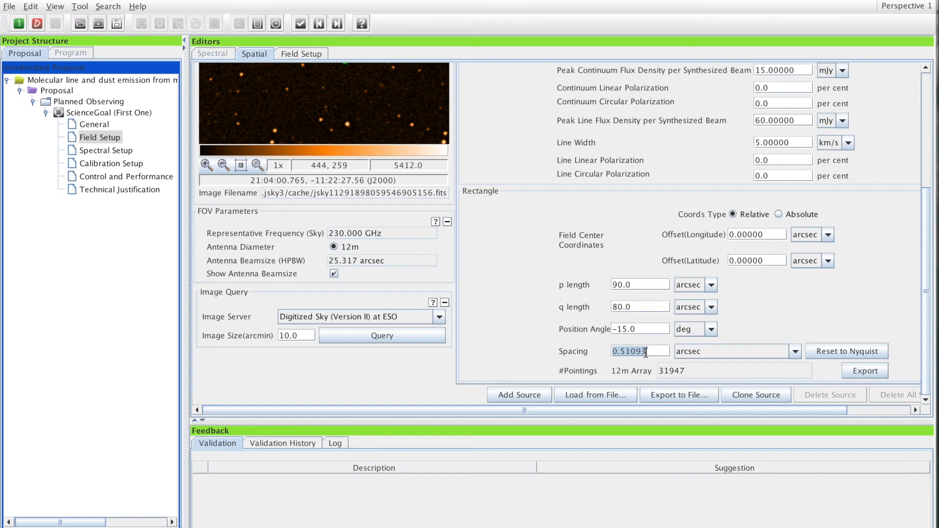
mouse_move(682, 371)
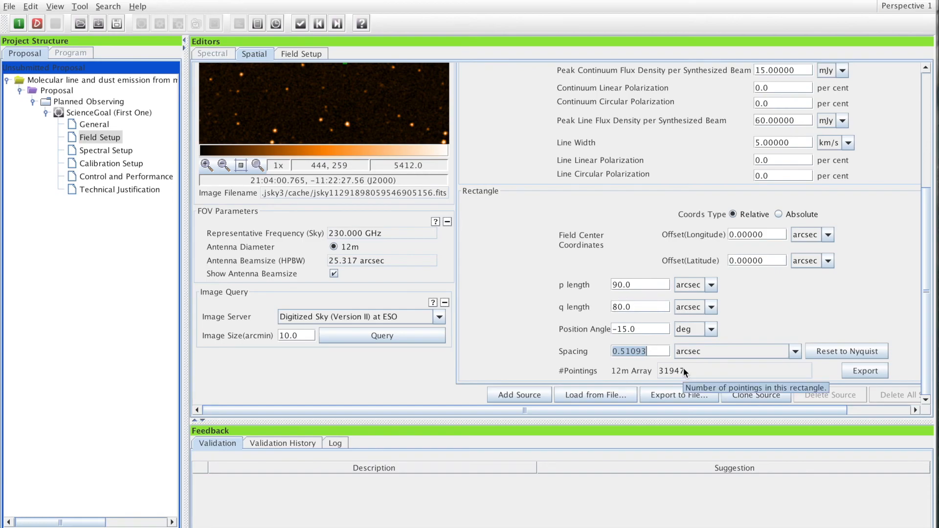
mouse_move(685, 372)
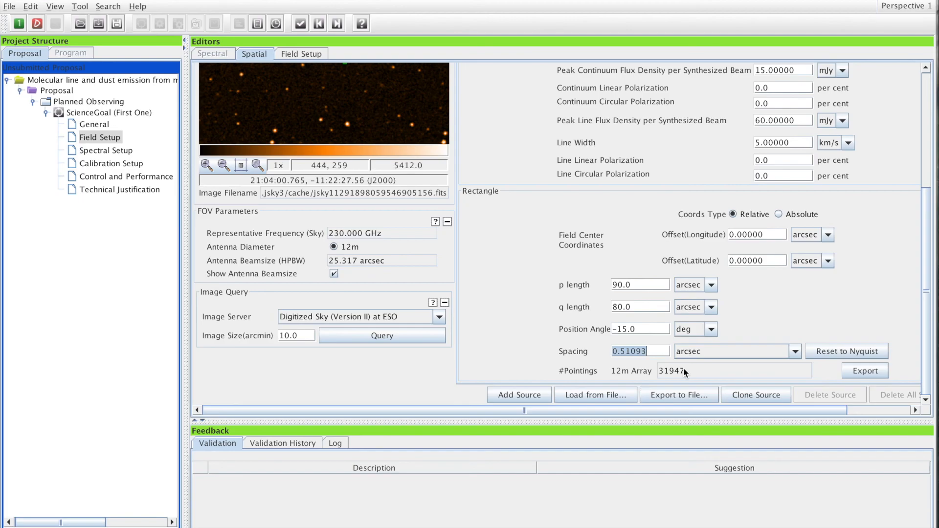
mouse_move(825, 327)
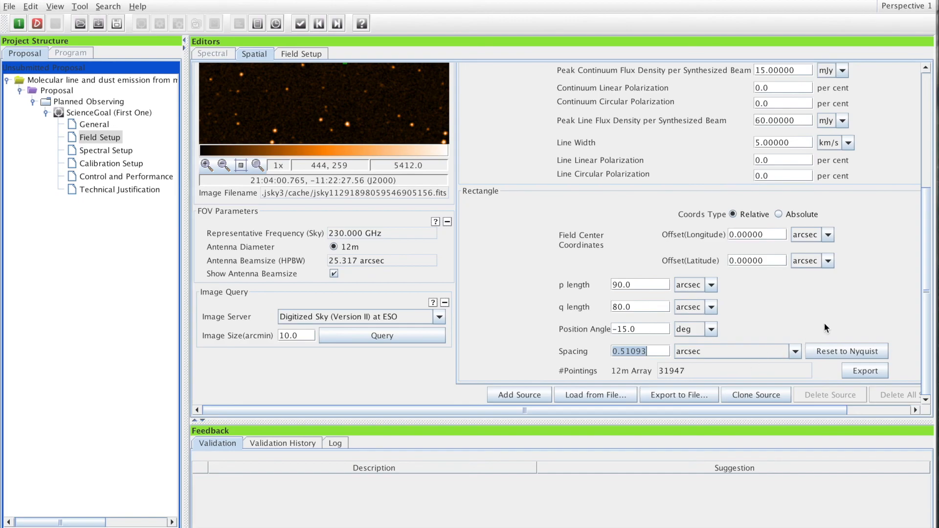
left_click(846, 351)
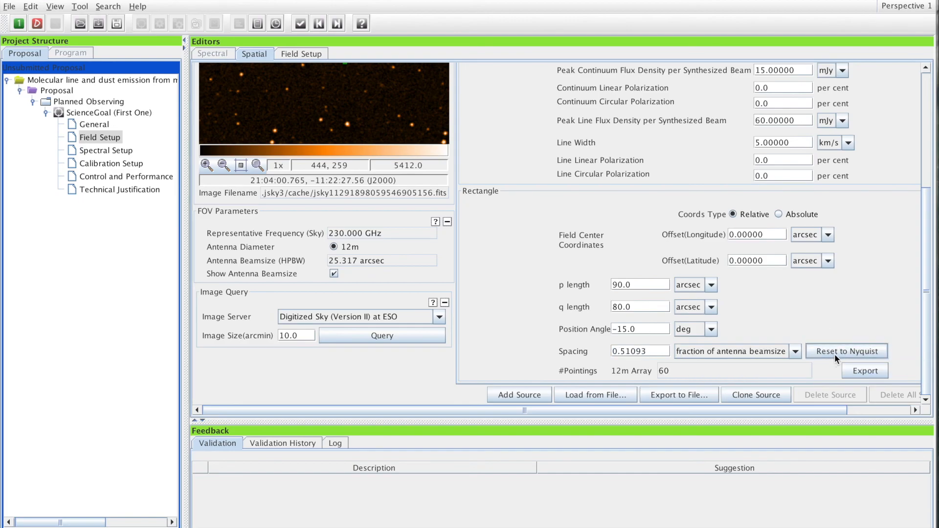
mouse_move(821, 299)
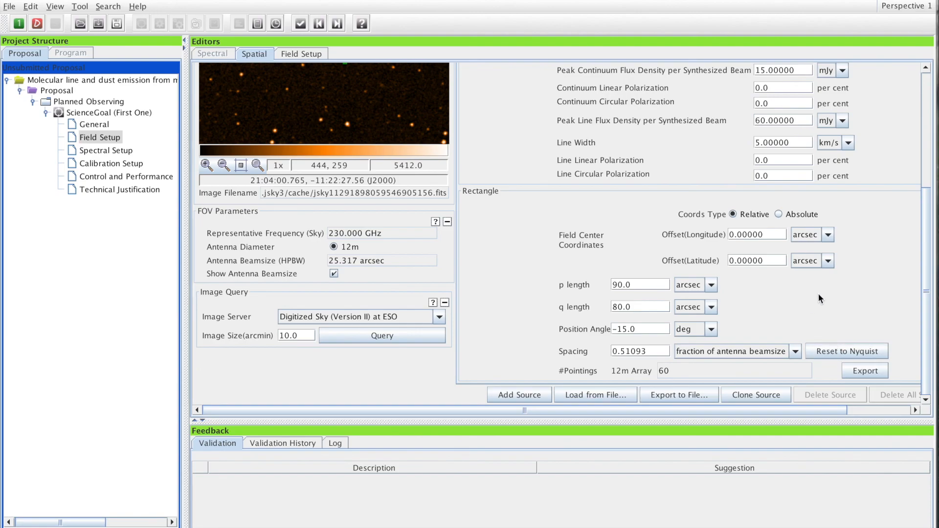
scroll("up", 3)
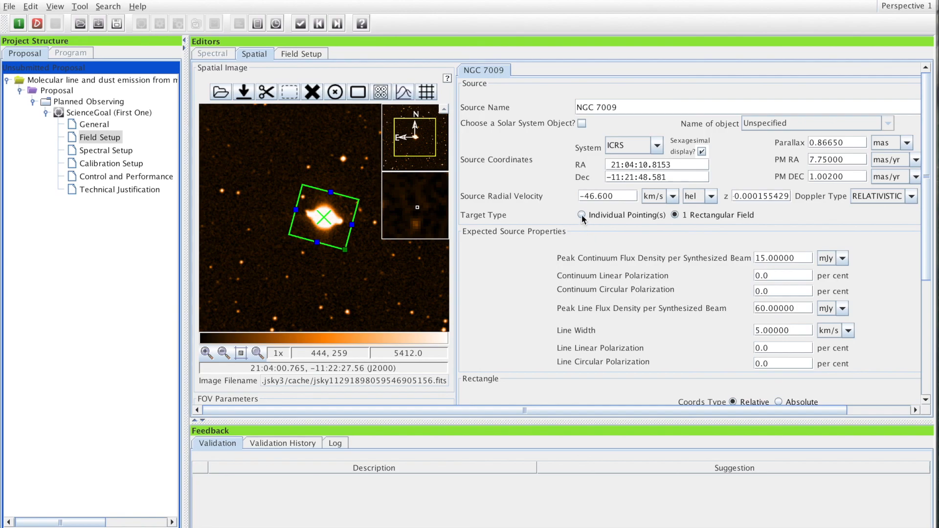
Step: Switch NGC 7009 back to individual pointings, checking the form view and returning to the sky image
left_click(580, 214)
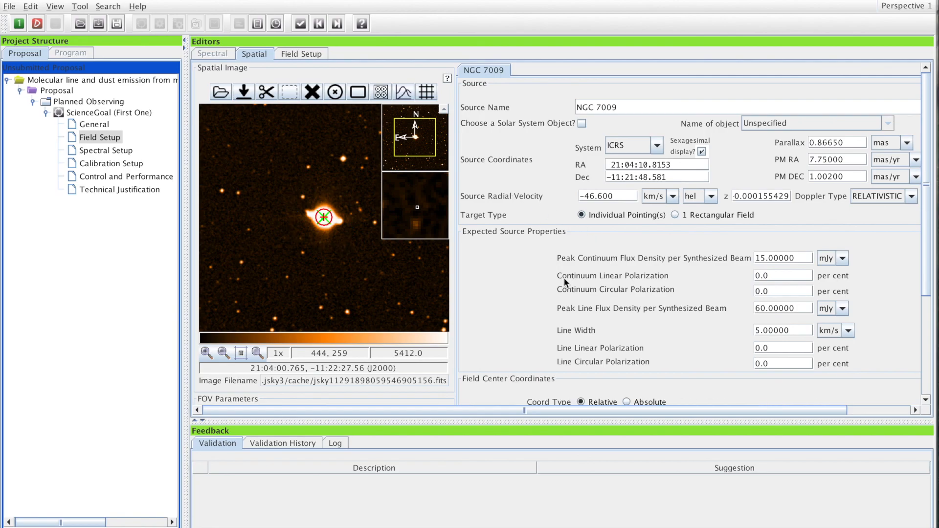
scroll("down", 3)
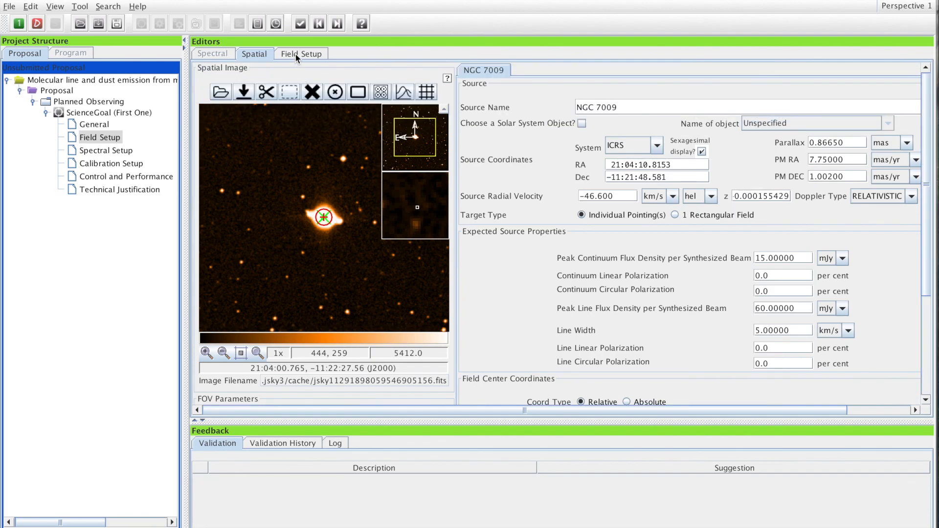
left_click(301, 53)
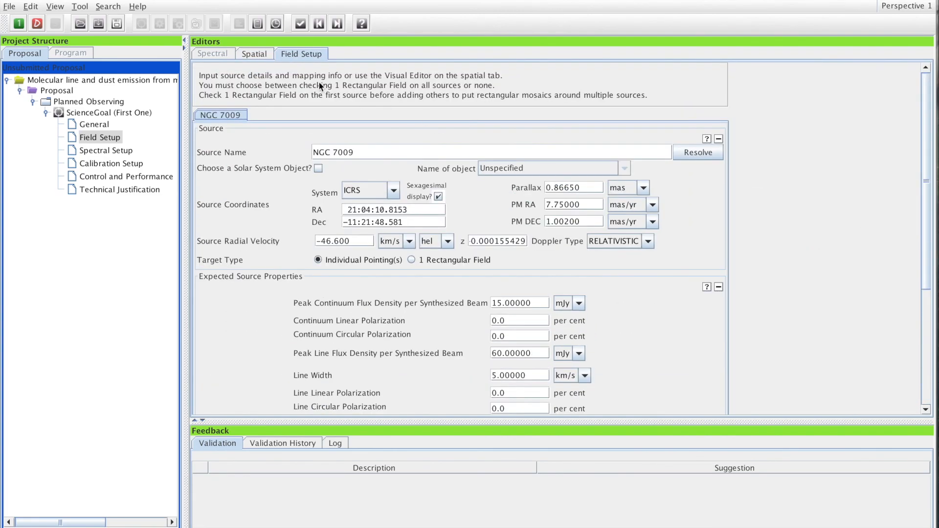
left_click(253, 53)
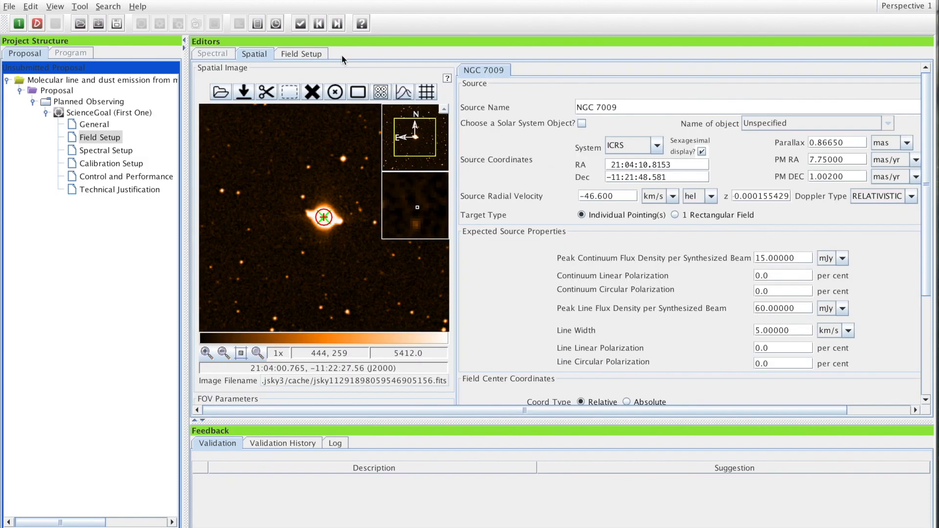
mouse_move(511, 30)
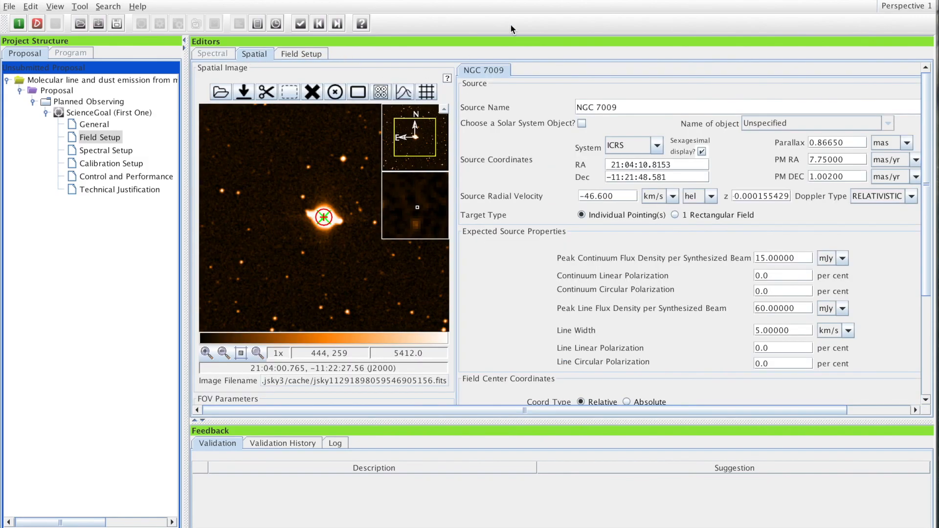